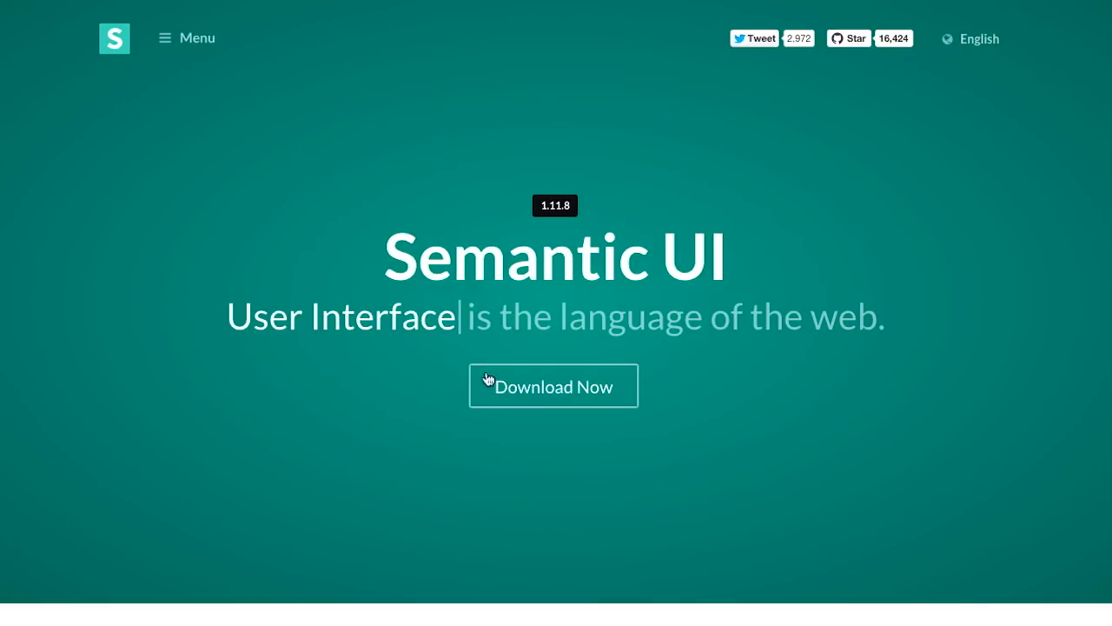
pyautogui.moveTo(922, 274)
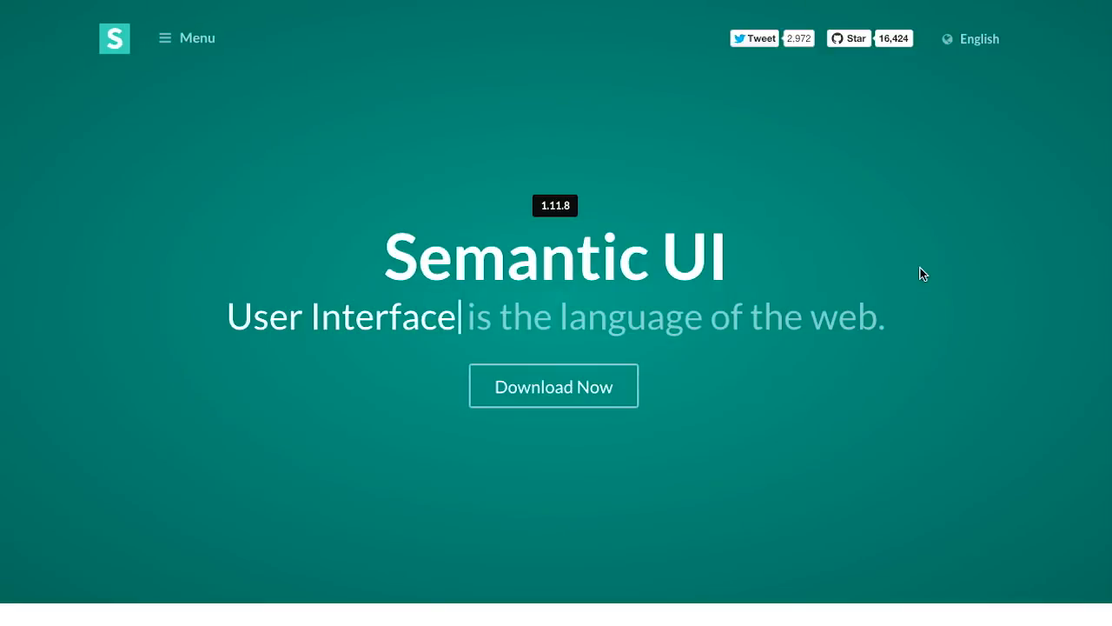
# Open the Semantic UI sidebar menu and go to the All UI examples page
pyautogui.scroll(-3)
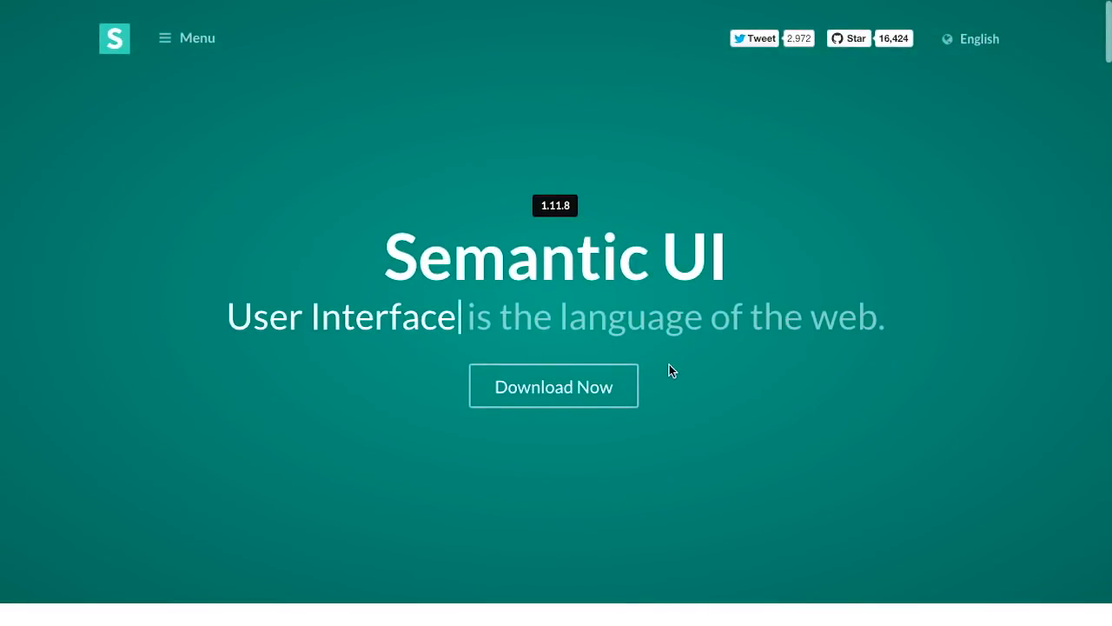
pyautogui.moveTo(209, 84)
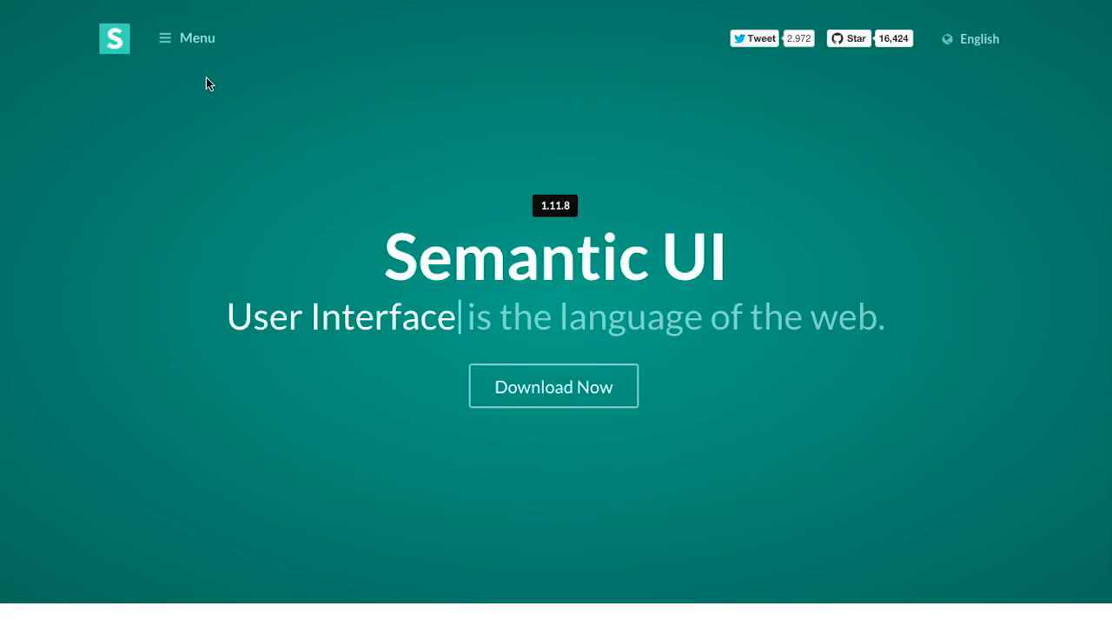
pyautogui.moveTo(179, 77)
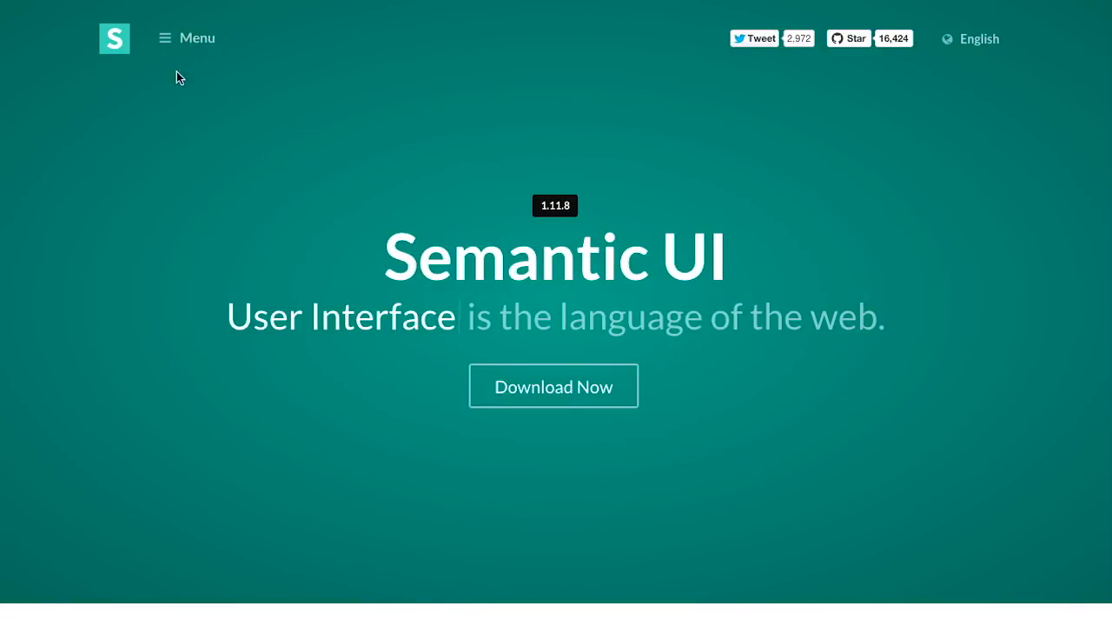
pyautogui.click(186, 37)
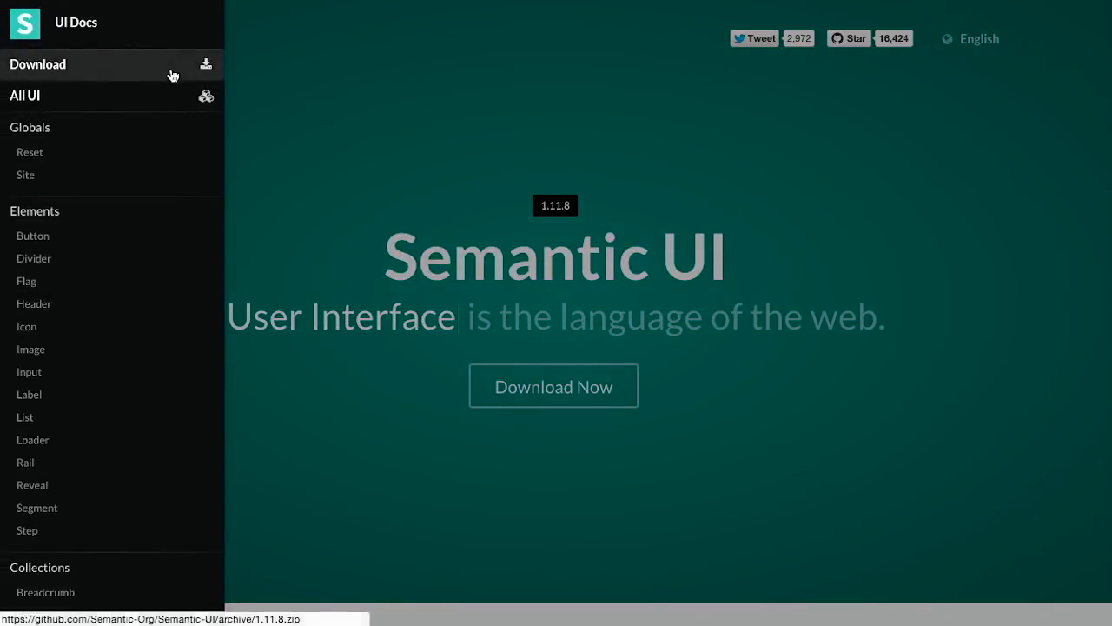
pyautogui.scroll(-3)
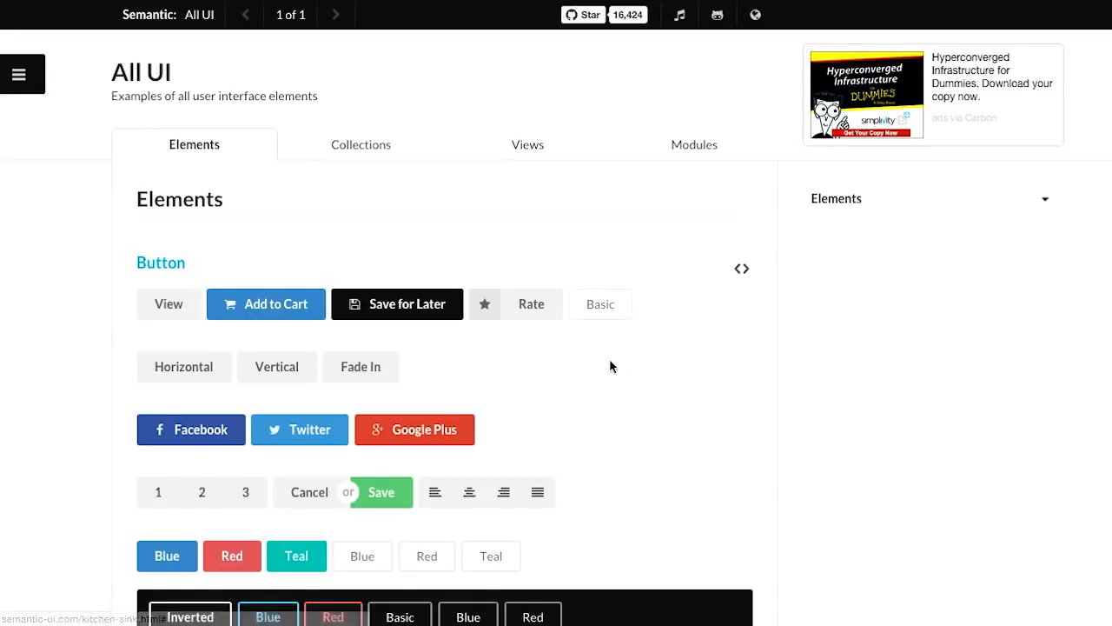
pyautogui.moveTo(148, 114)
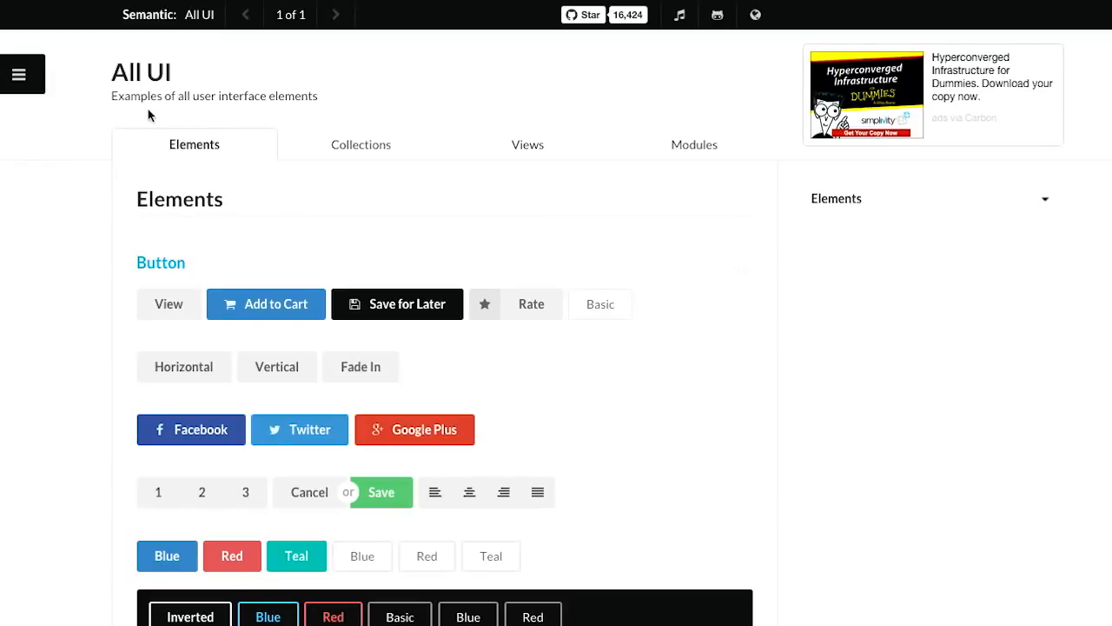
pyautogui.moveTo(183, 87)
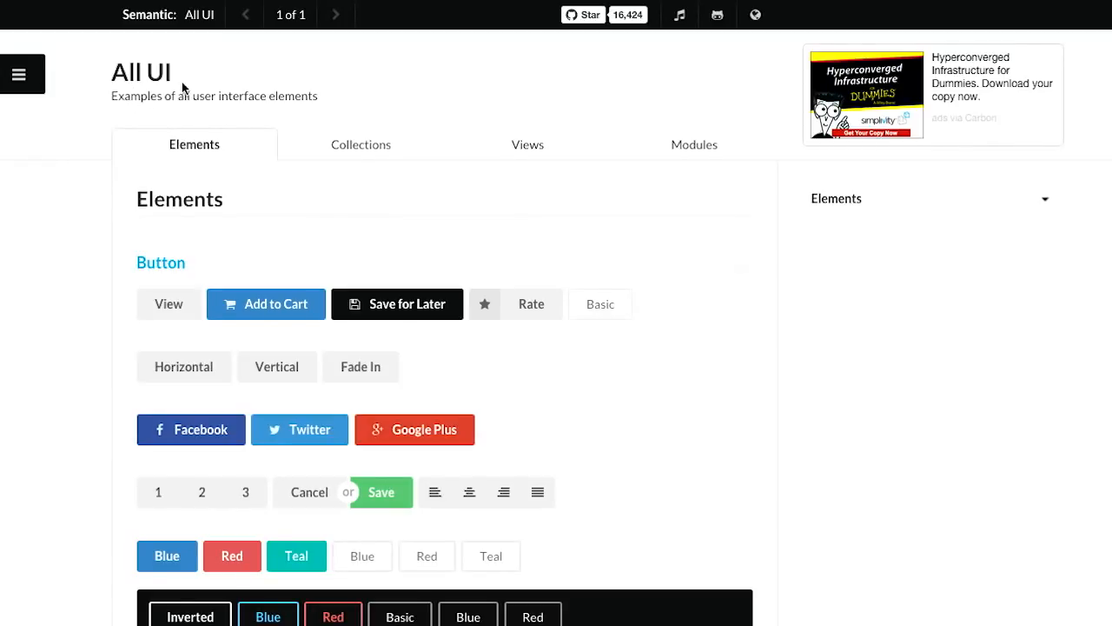
pyautogui.moveTo(267, 102)
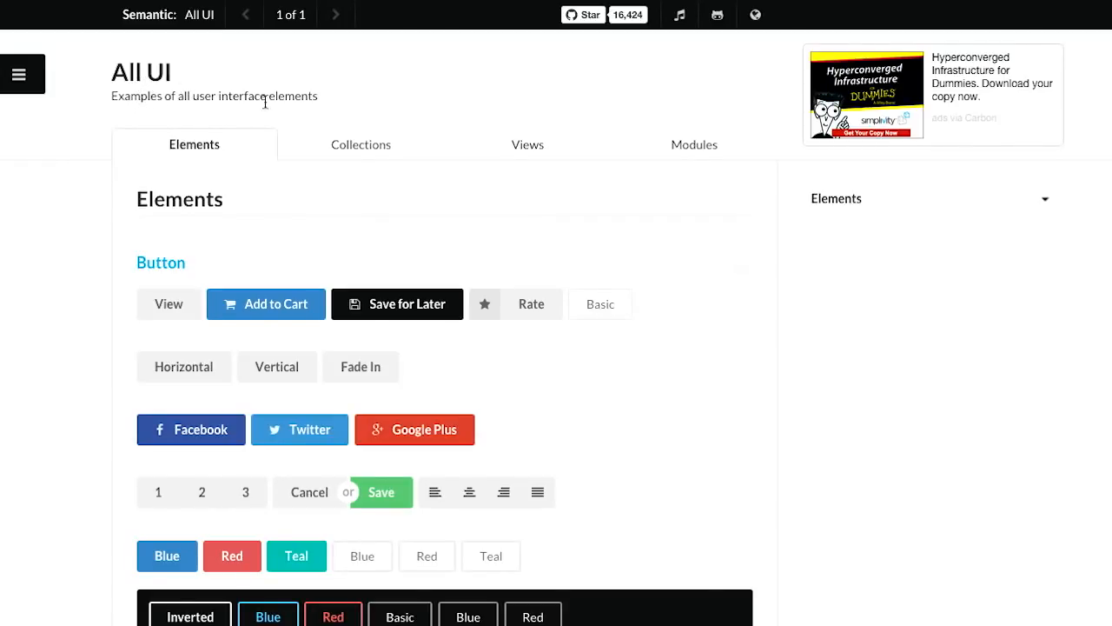
pyautogui.moveTo(310, 115)
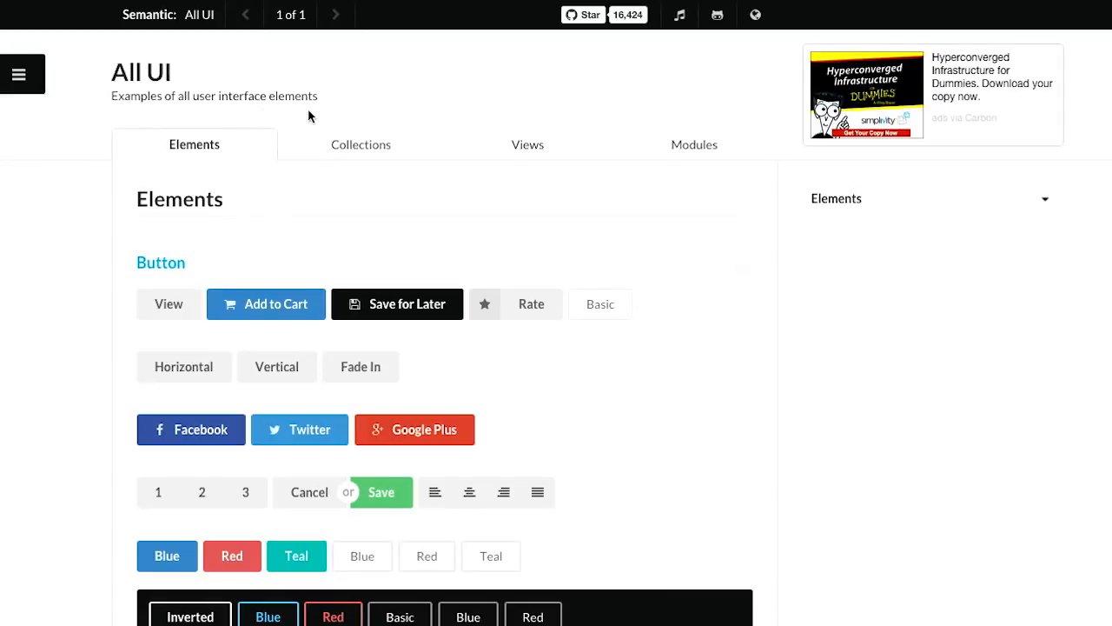
pyautogui.scroll(-3)
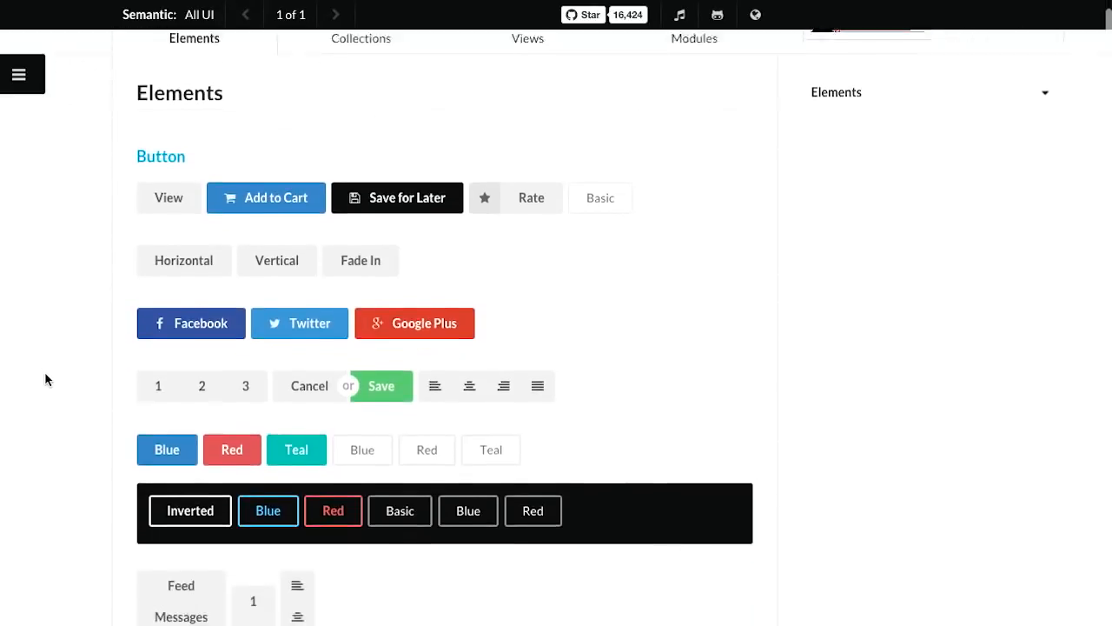
pyautogui.scroll(3)
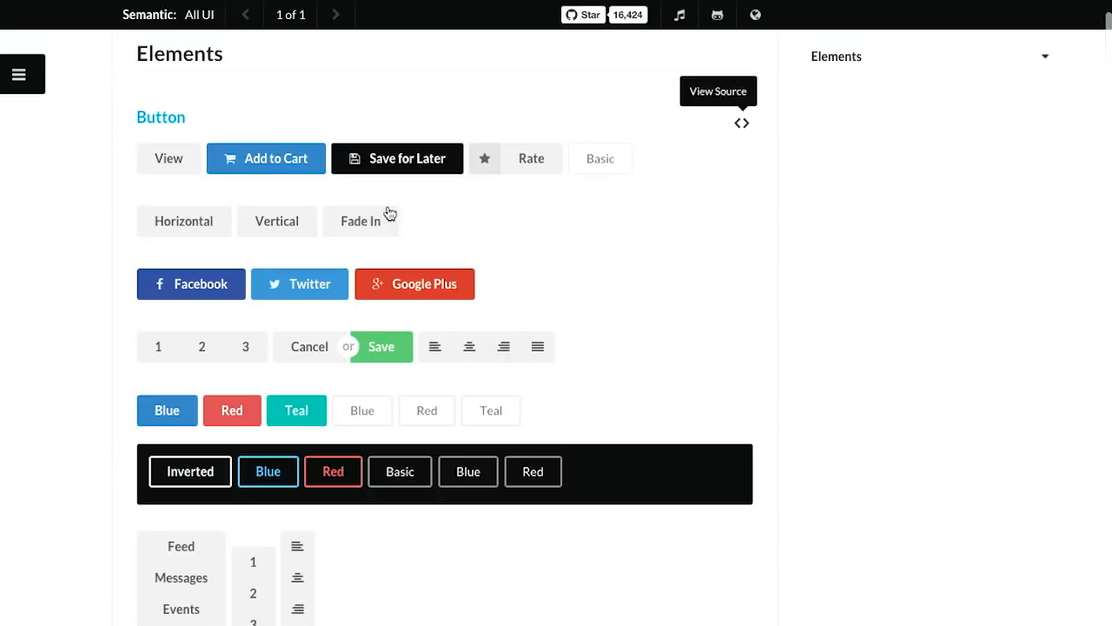
pyautogui.moveTo(160, 201)
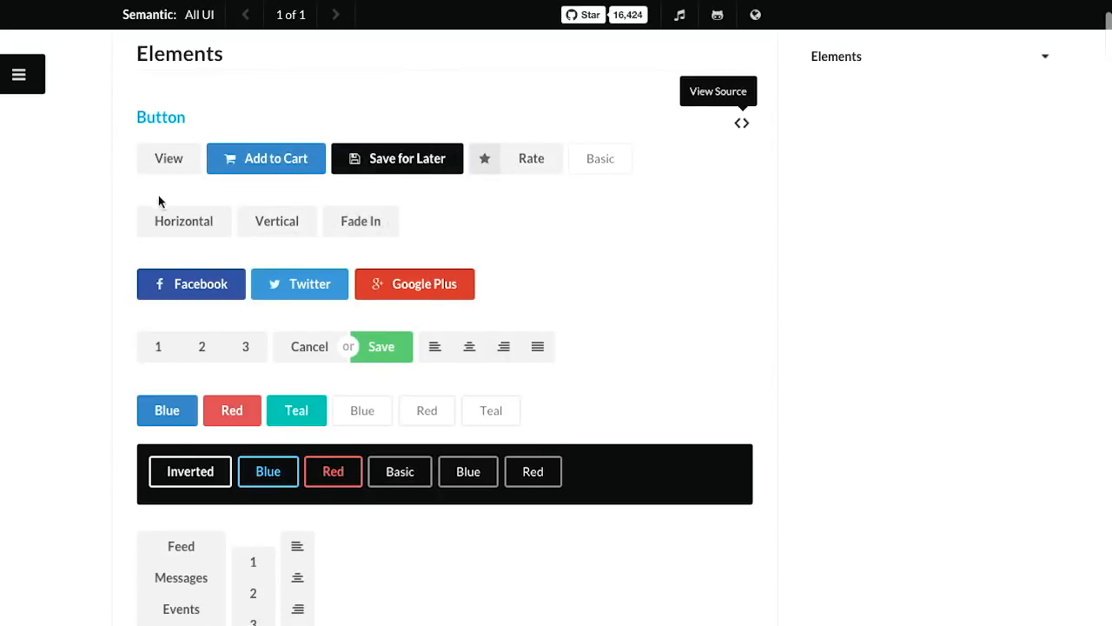
pyautogui.scroll(-3)
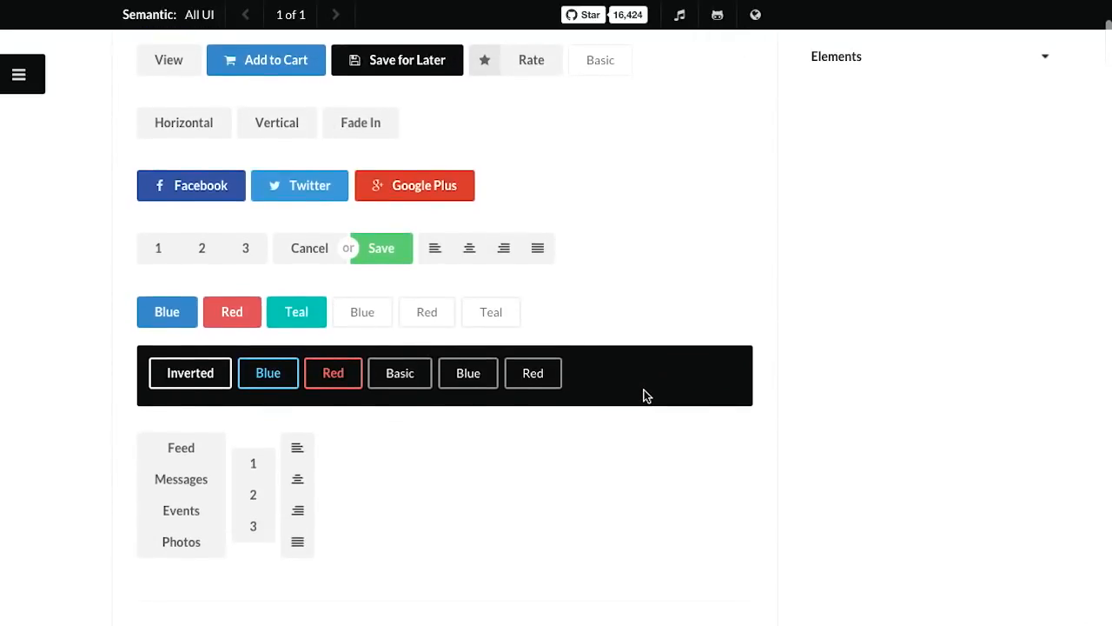
pyautogui.scroll(3)
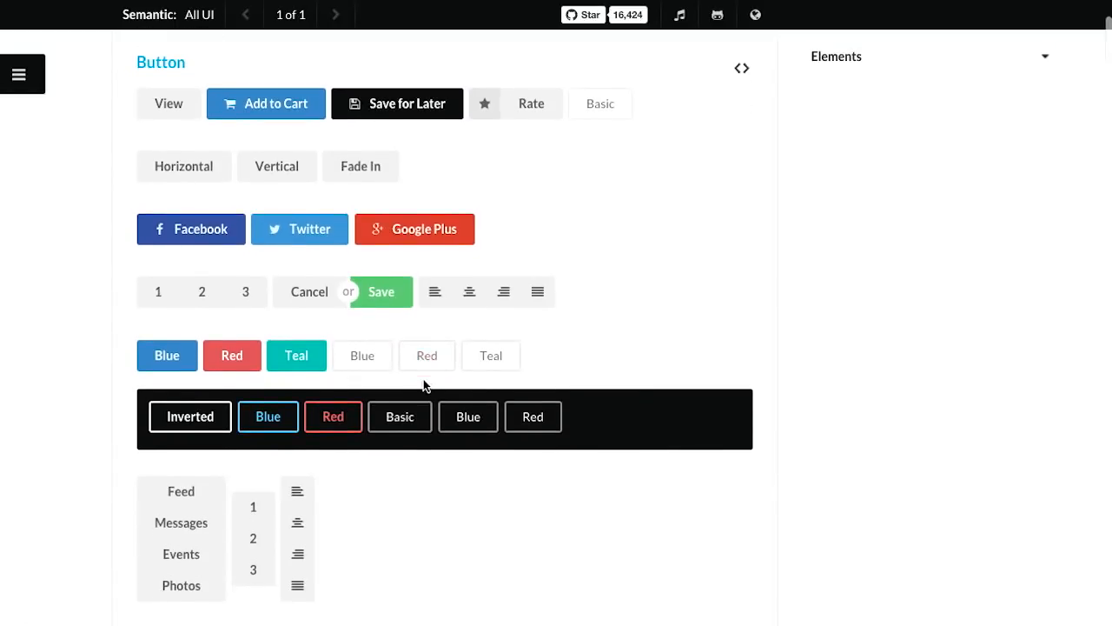
pyautogui.moveTo(310, 292)
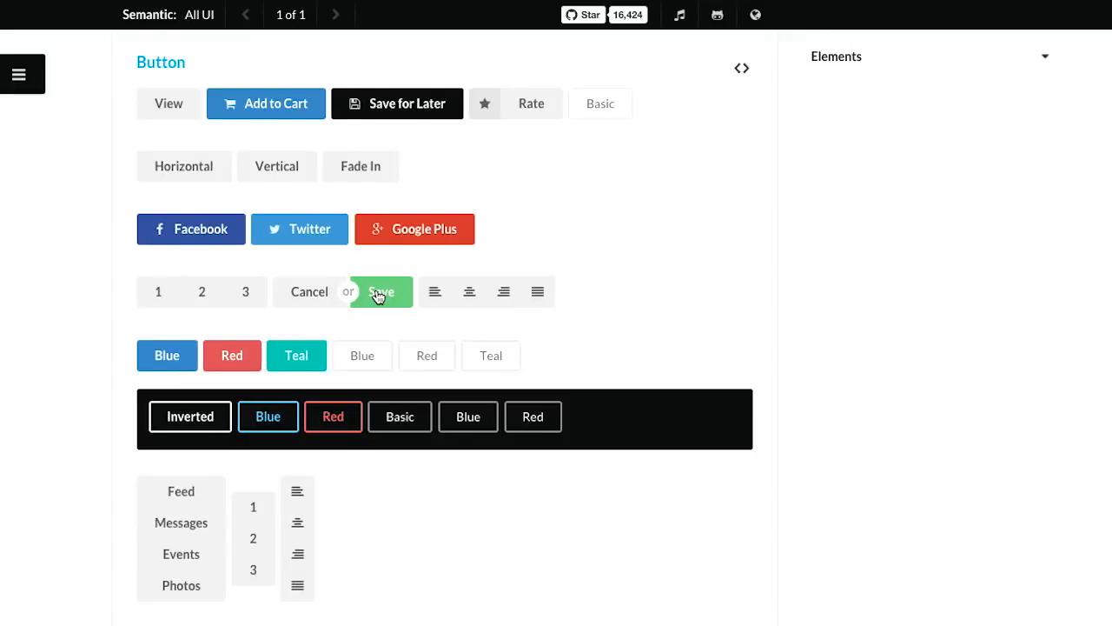
pyautogui.scroll(-3)
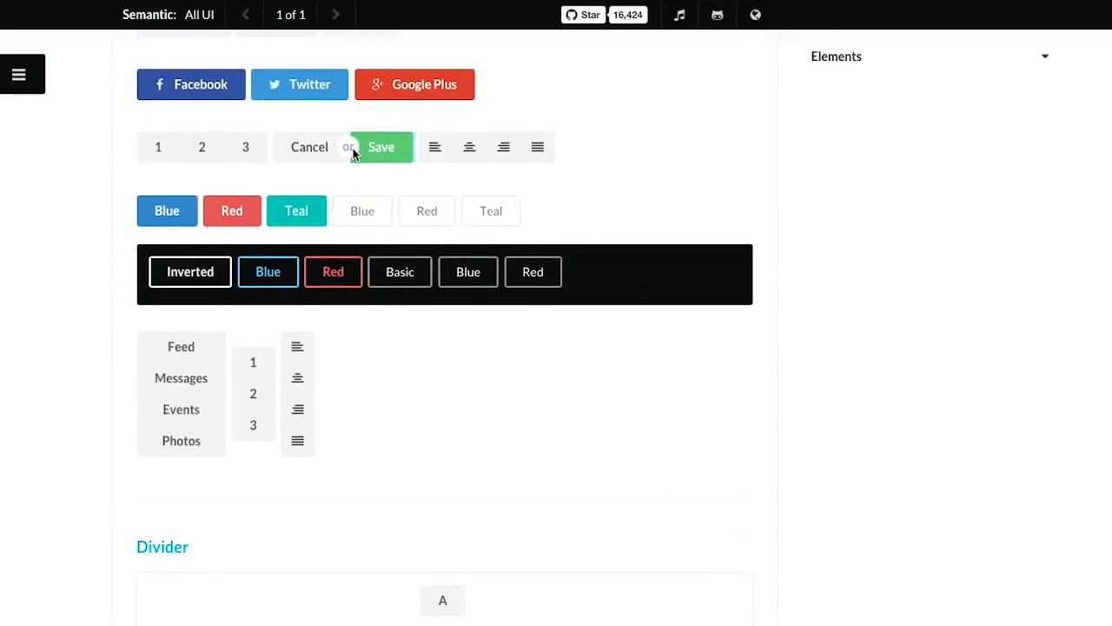
pyautogui.moveTo(345, 141)
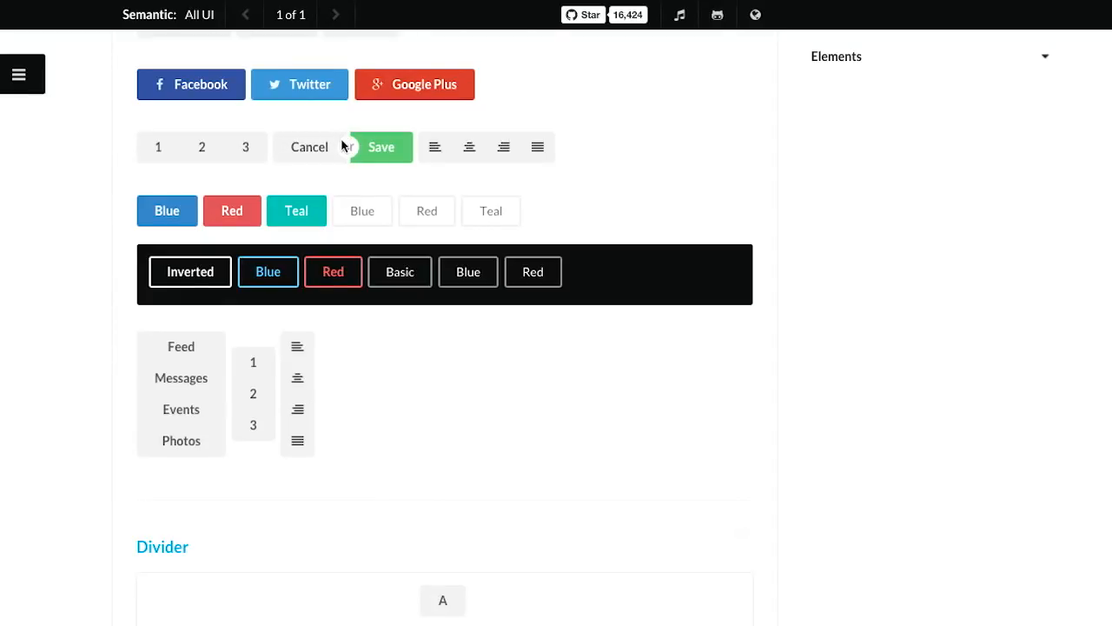
pyautogui.moveTo(341, 144)
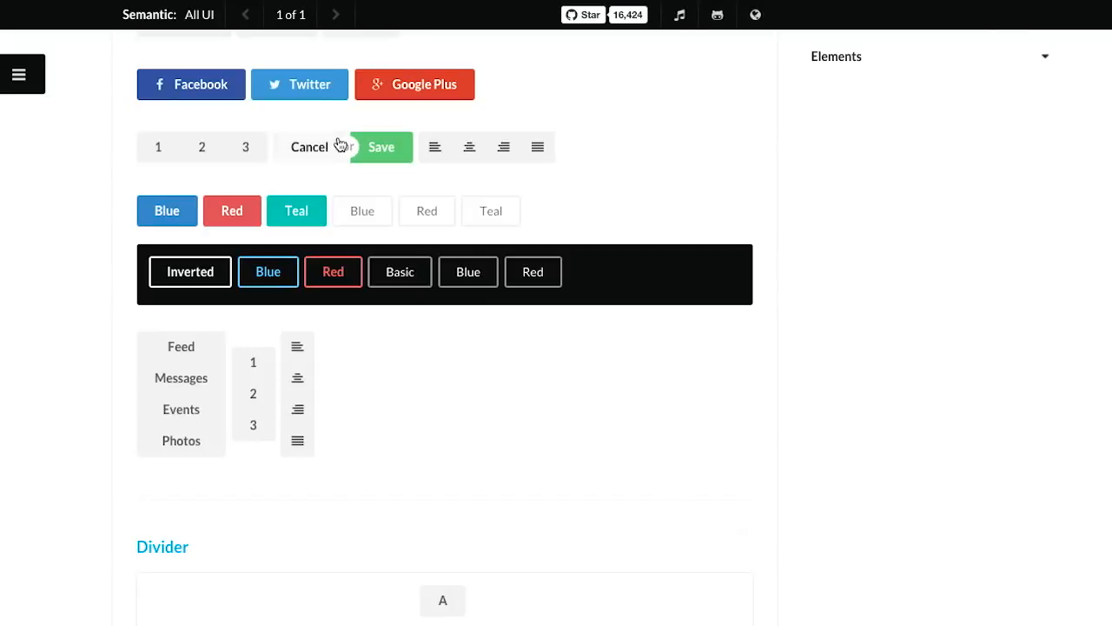
pyautogui.moveTo(338, 147)
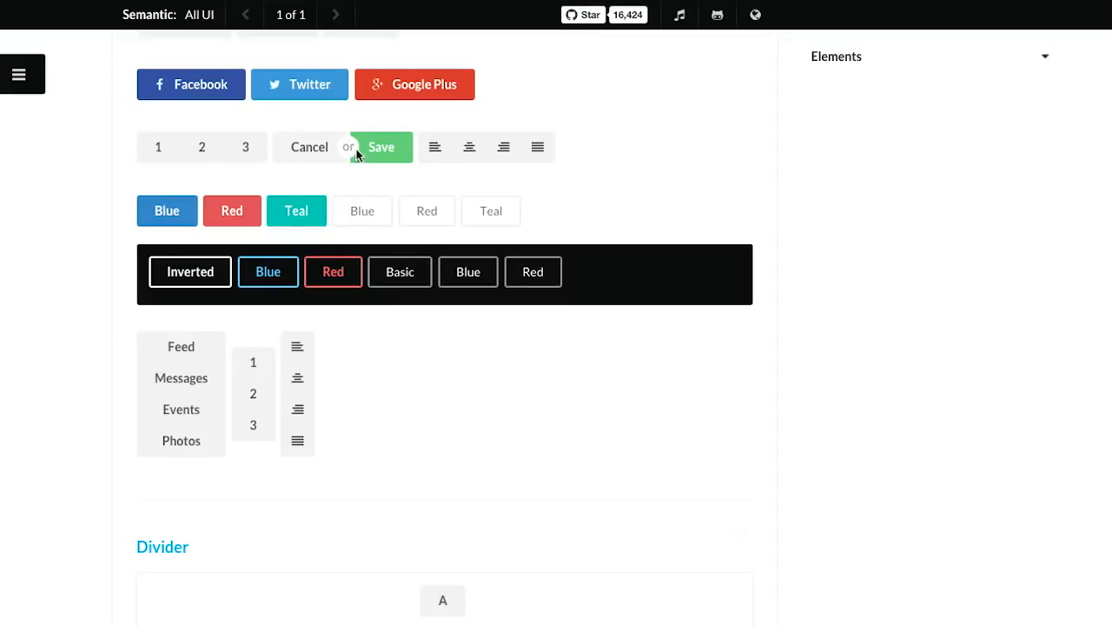
pyautogui.scroll(-3)
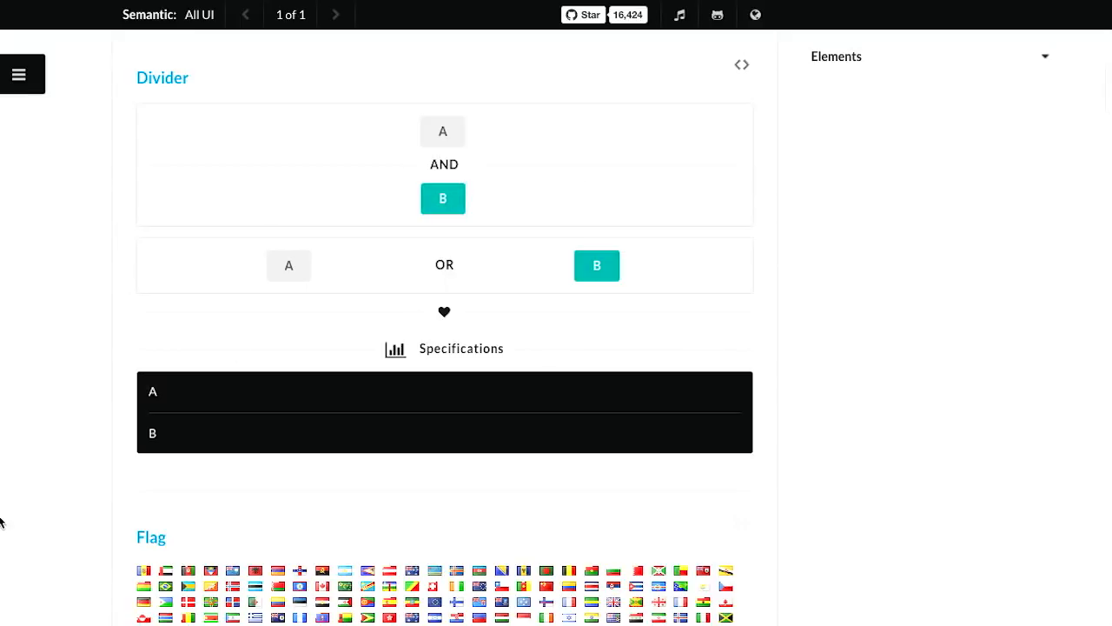
pyautogui.scroll(-3)
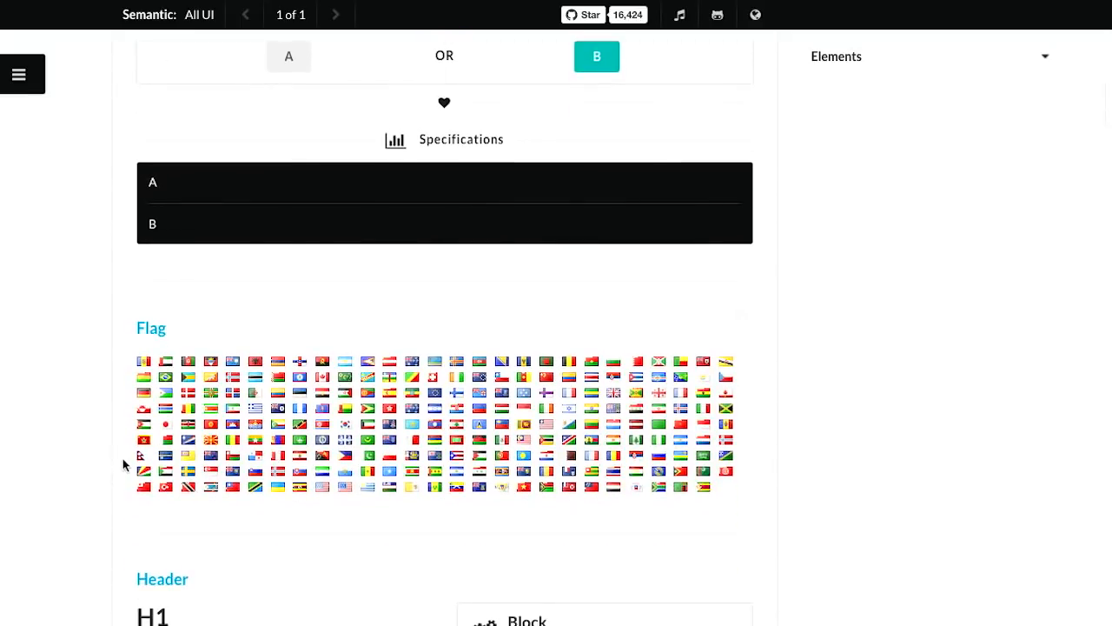
pyautogui.scroll(-3)
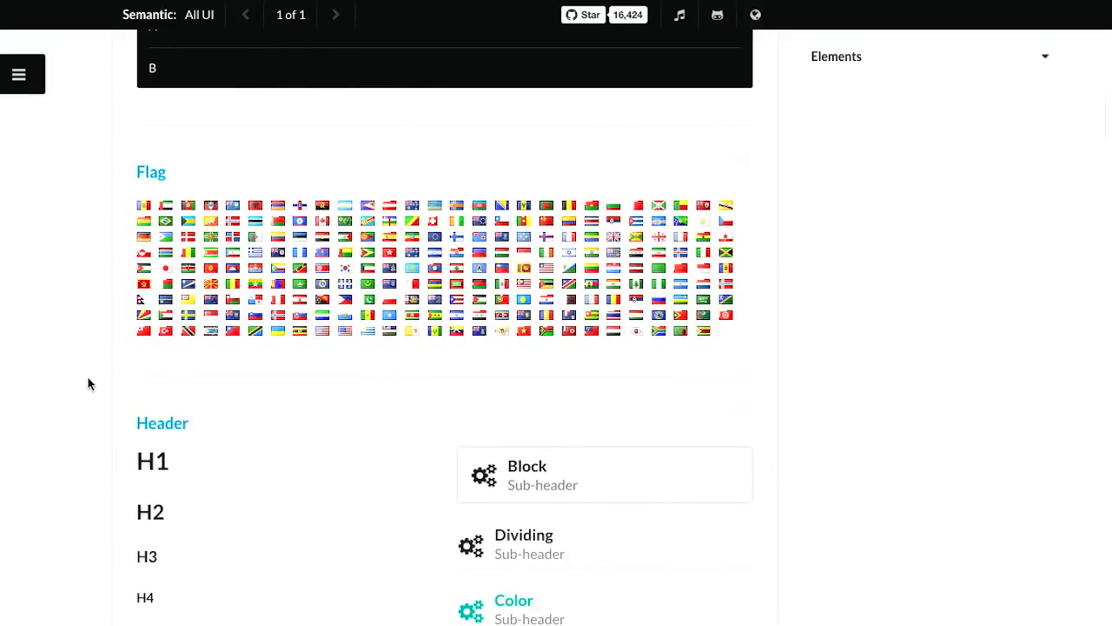
pyautogui.scroll(-3)
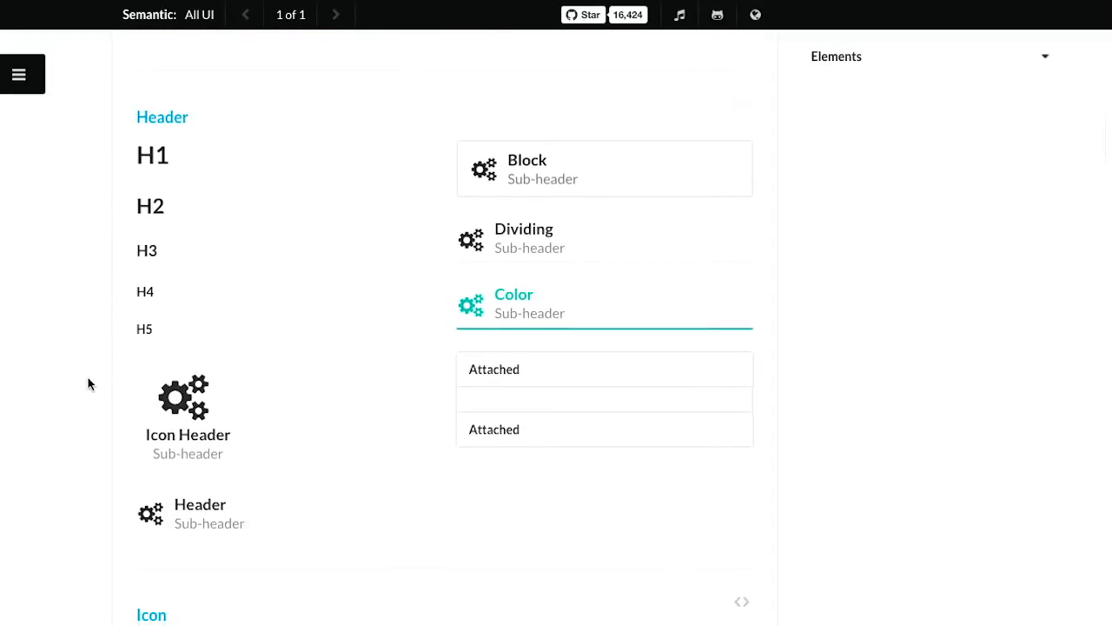
pyautogui.scroll(-3)
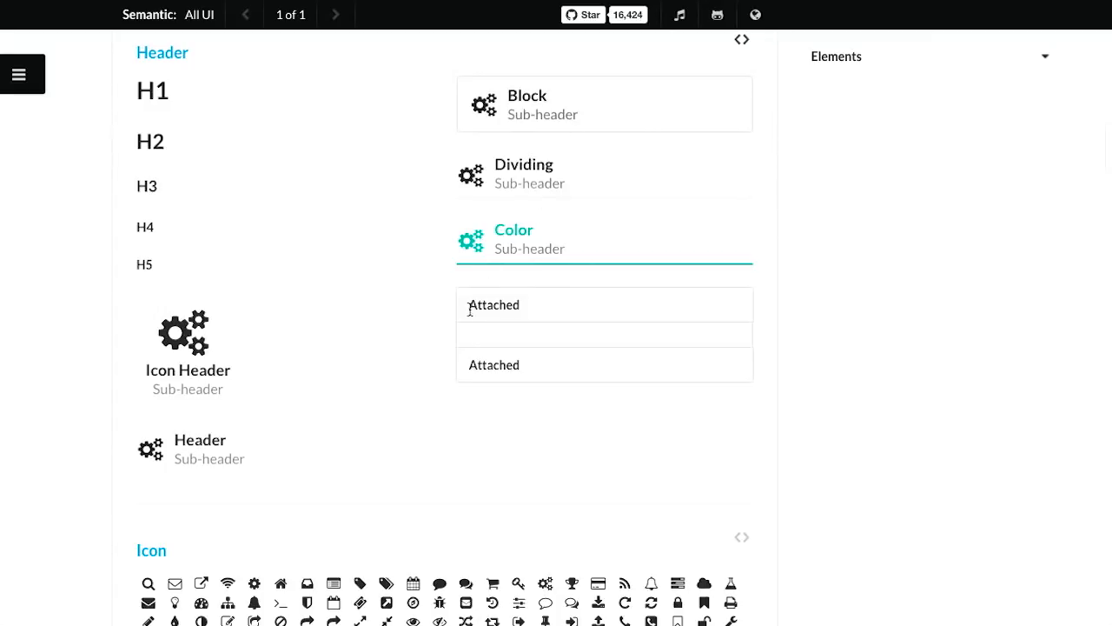
pyautogui.scroll(-3)
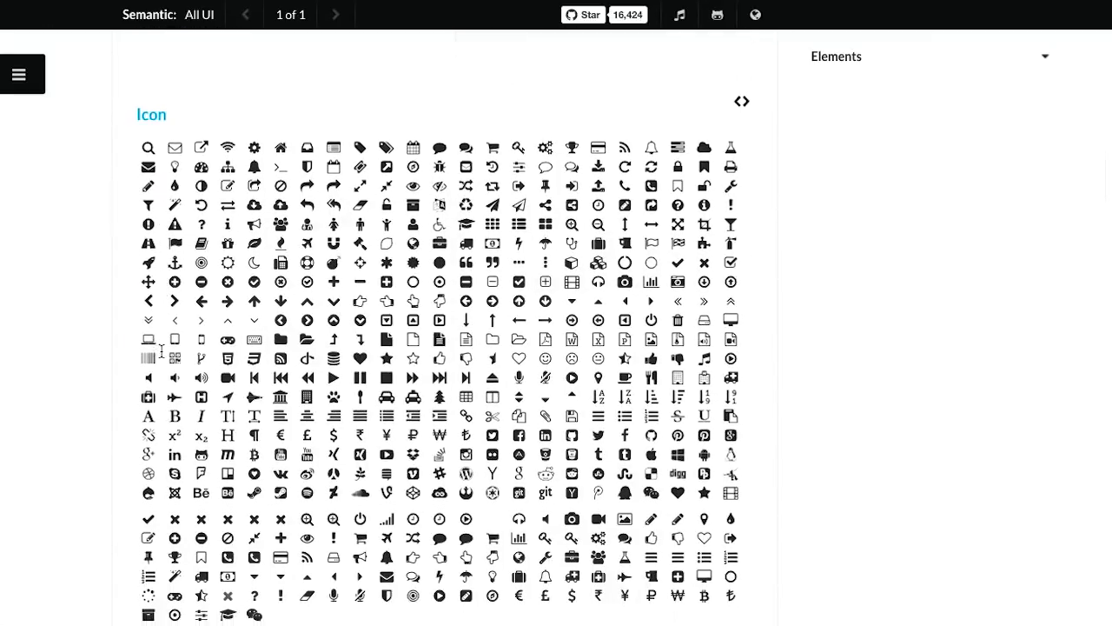
pyautogui.scroll(3)
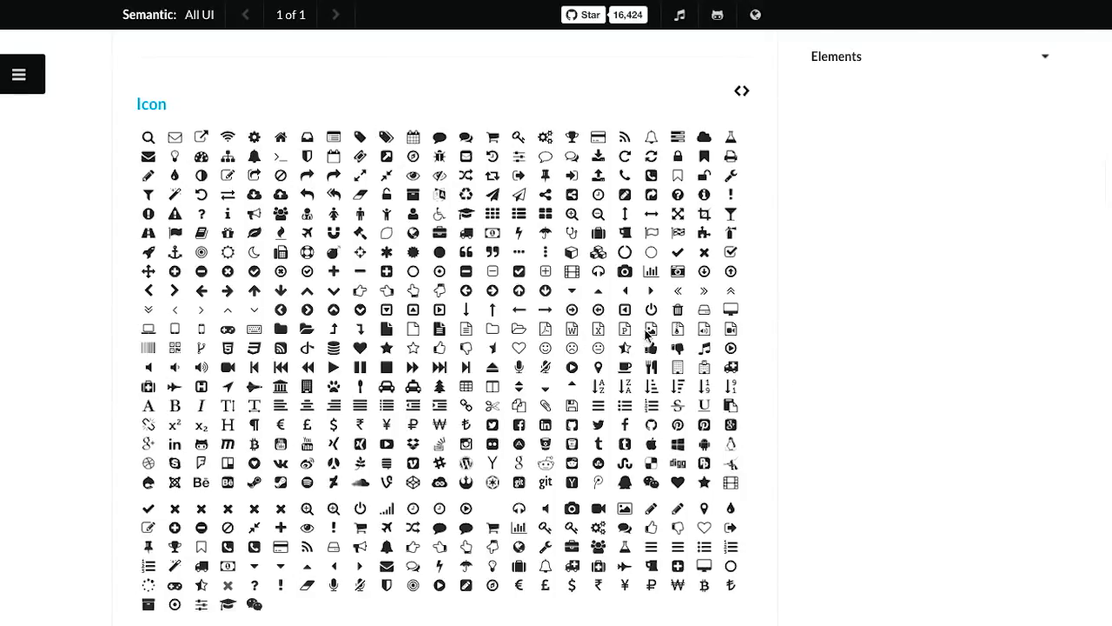
pyautogui.scroll(-3)
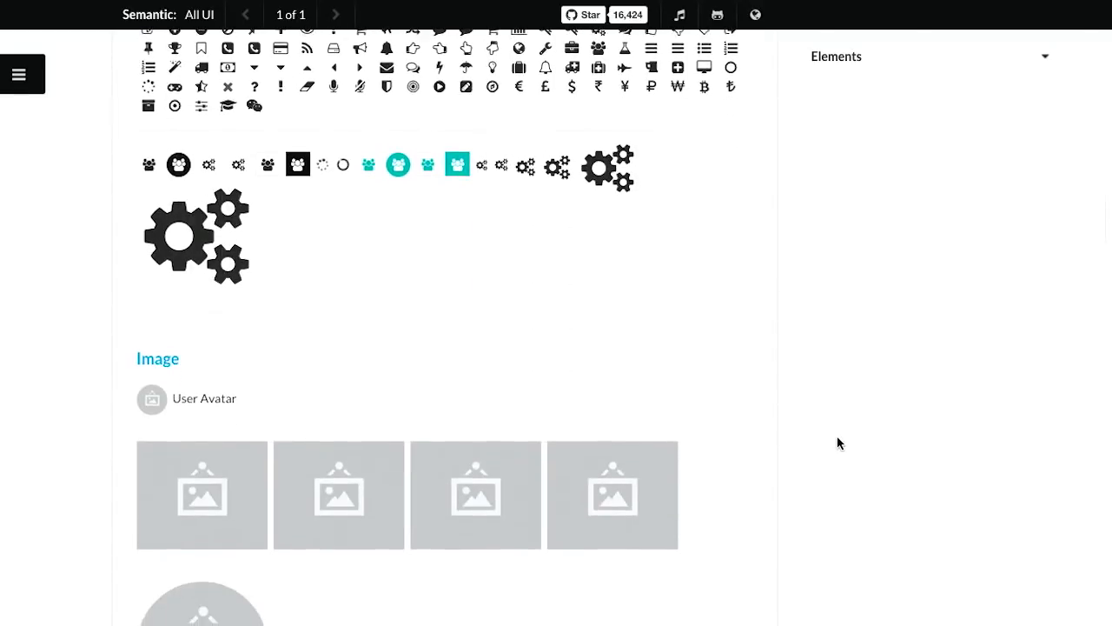
pyautogui.scroll(-3)
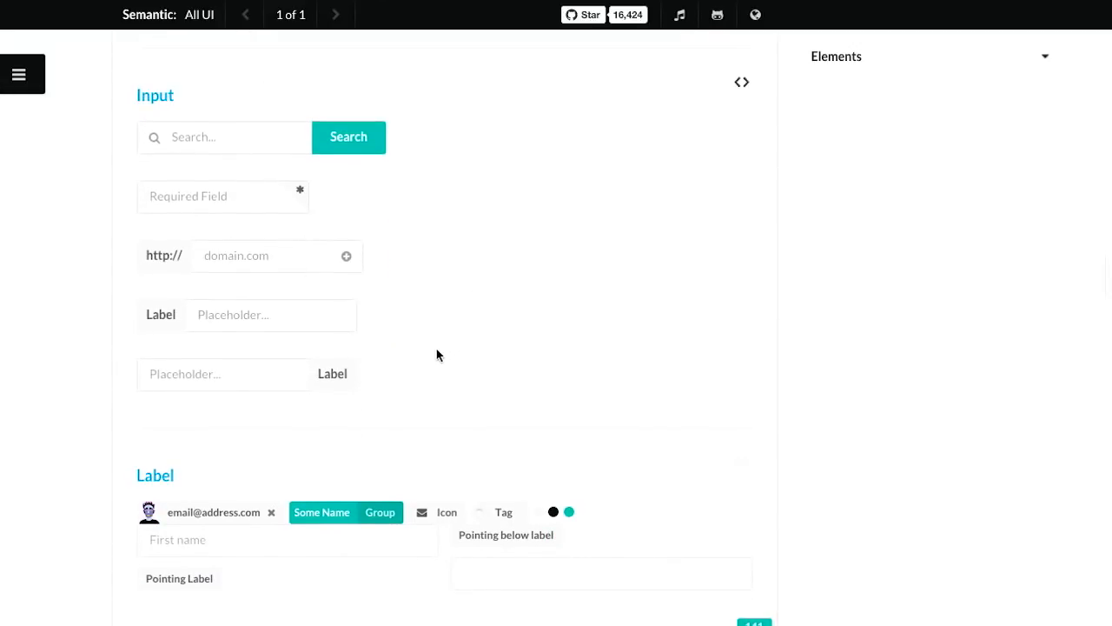
pyautogui.scroll(-3)
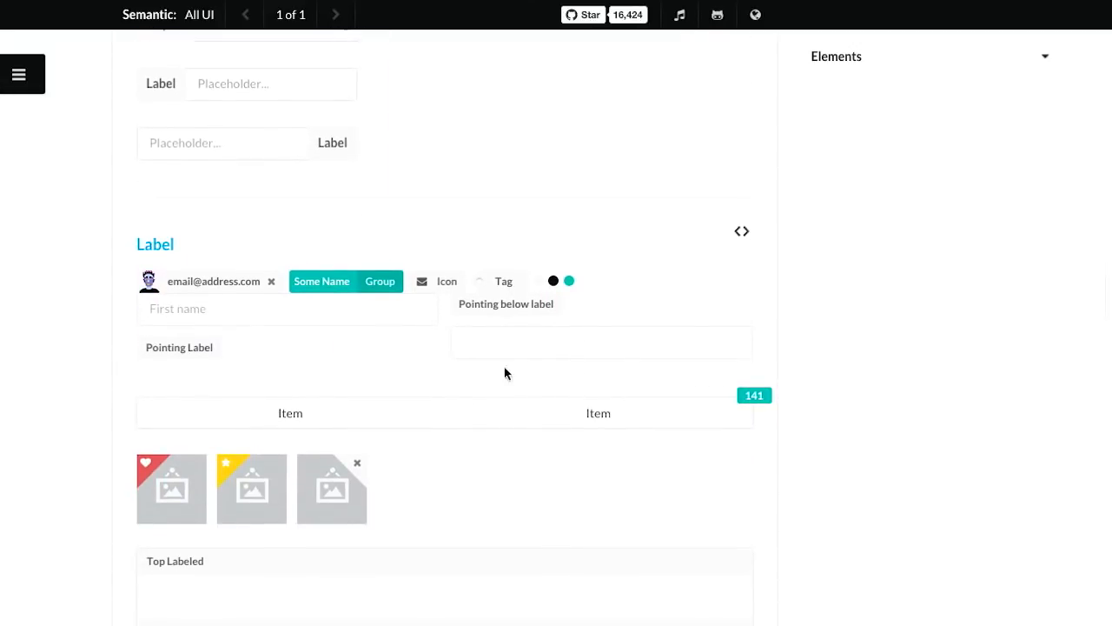
pyautogui.scroll(-3)
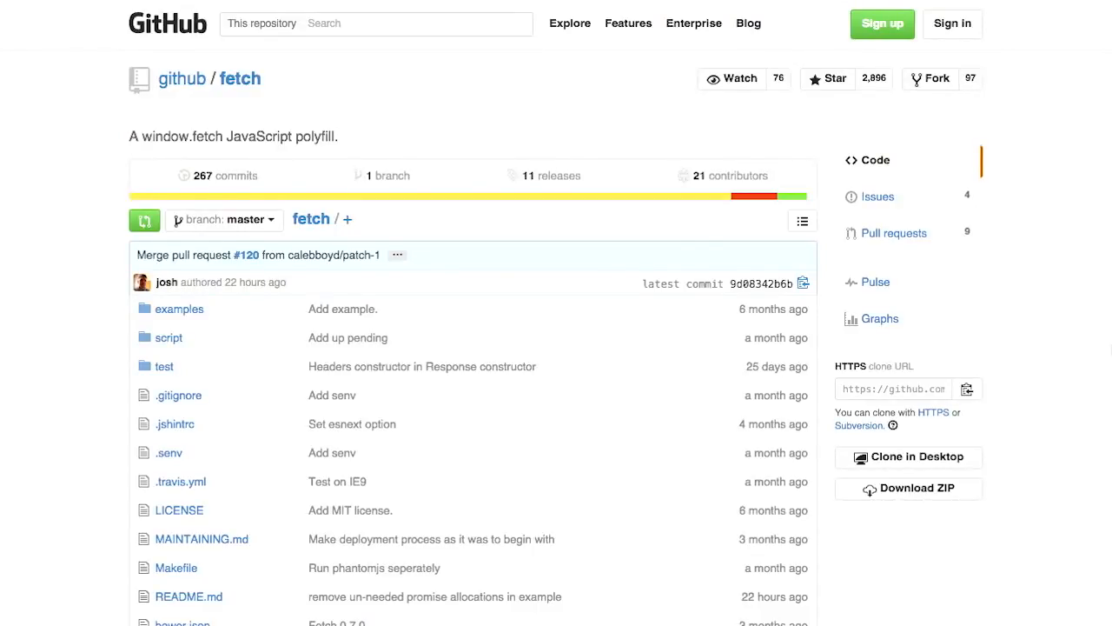
# Read the github/fetch README, highlighting words like XMLHttpRequest in the polyfill description
pyautogui.scroll(-3)
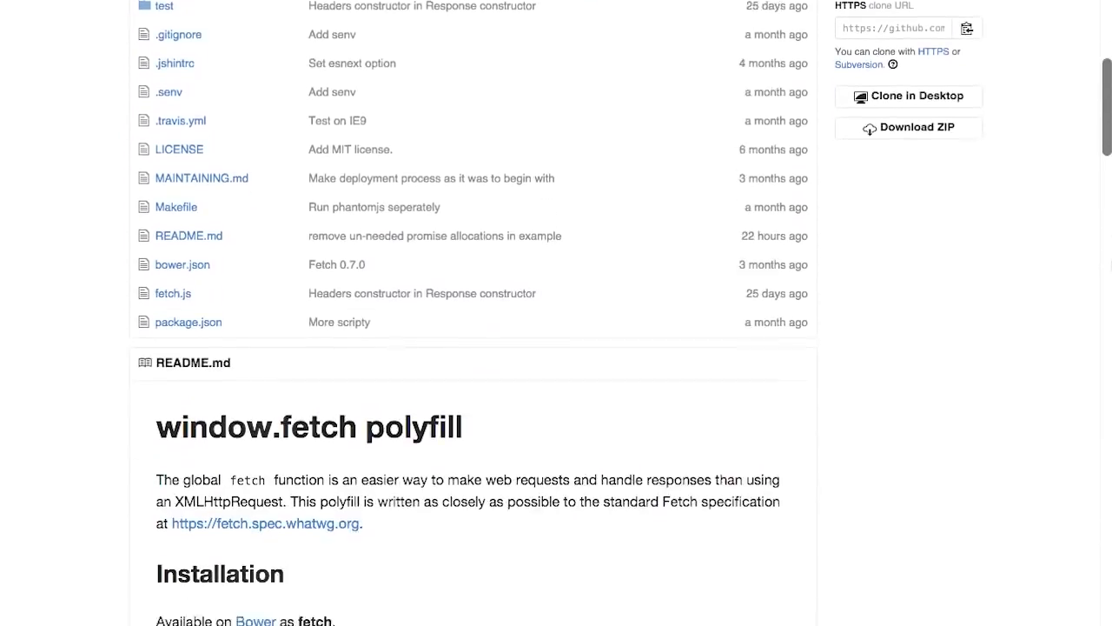
pyautogui.scroll(-3)
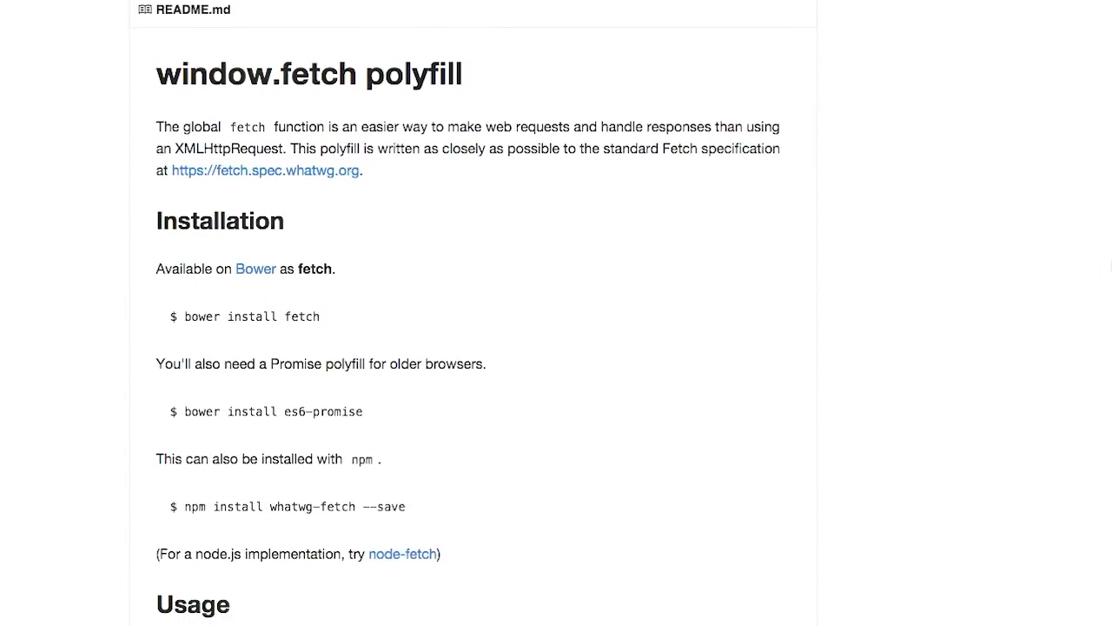
pyautogui.scroll(-3)
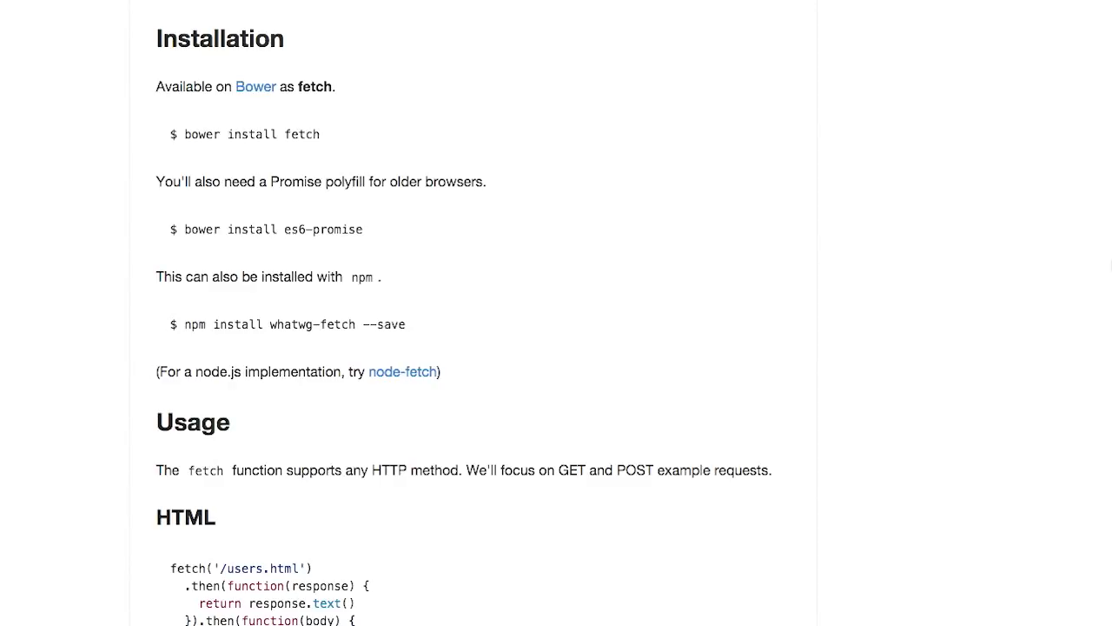
pyautogui.scroll(3)
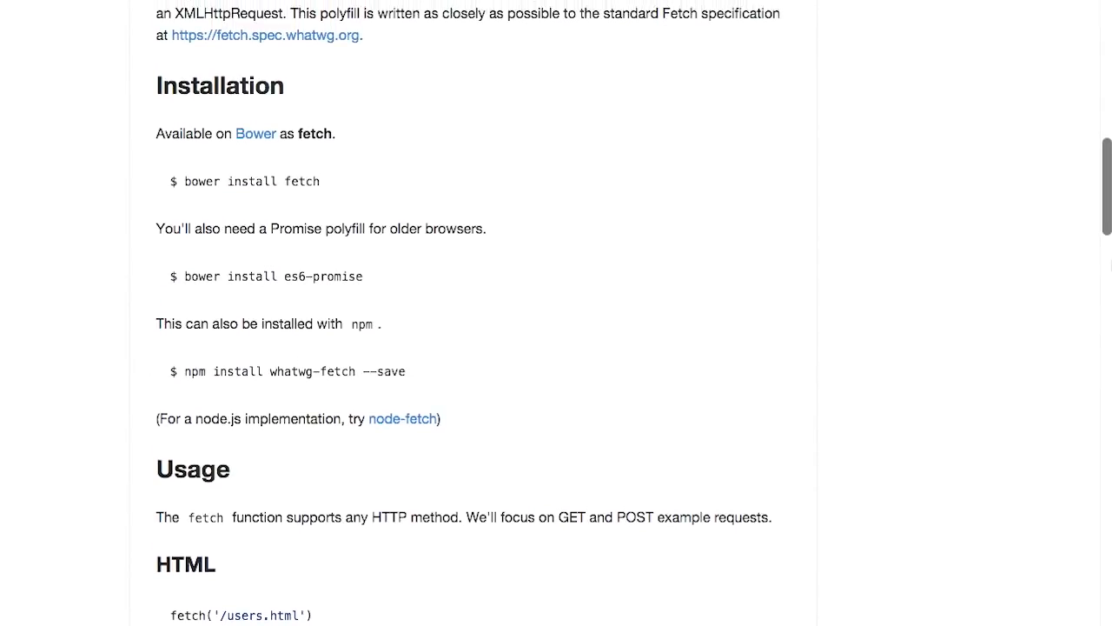
pyautogui.scroll(3)
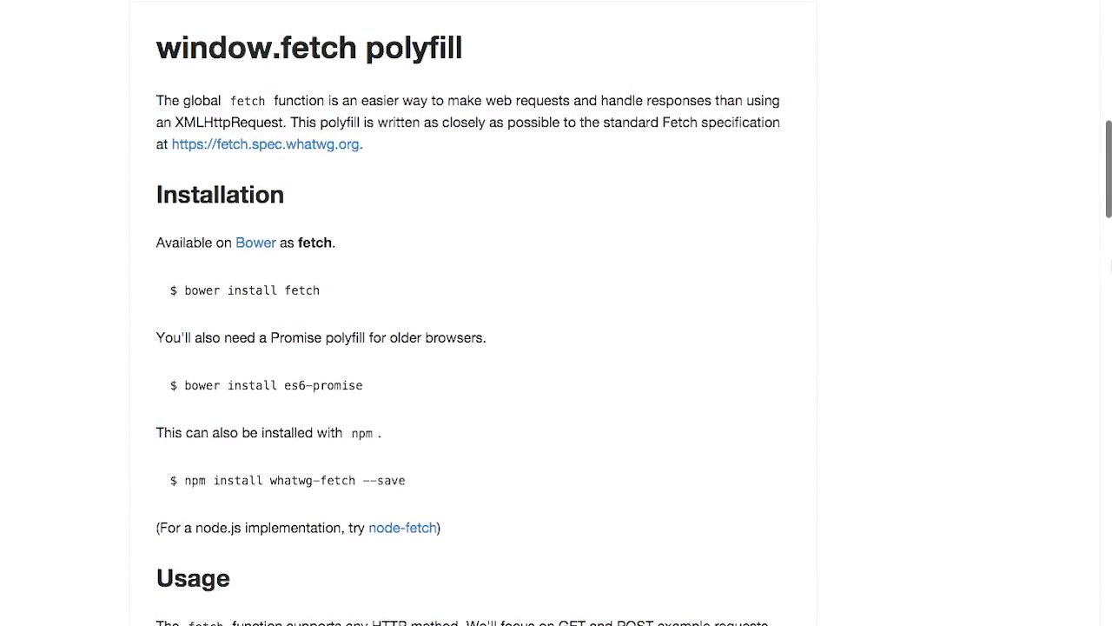
pyautogui.doubleClick(225, 122)
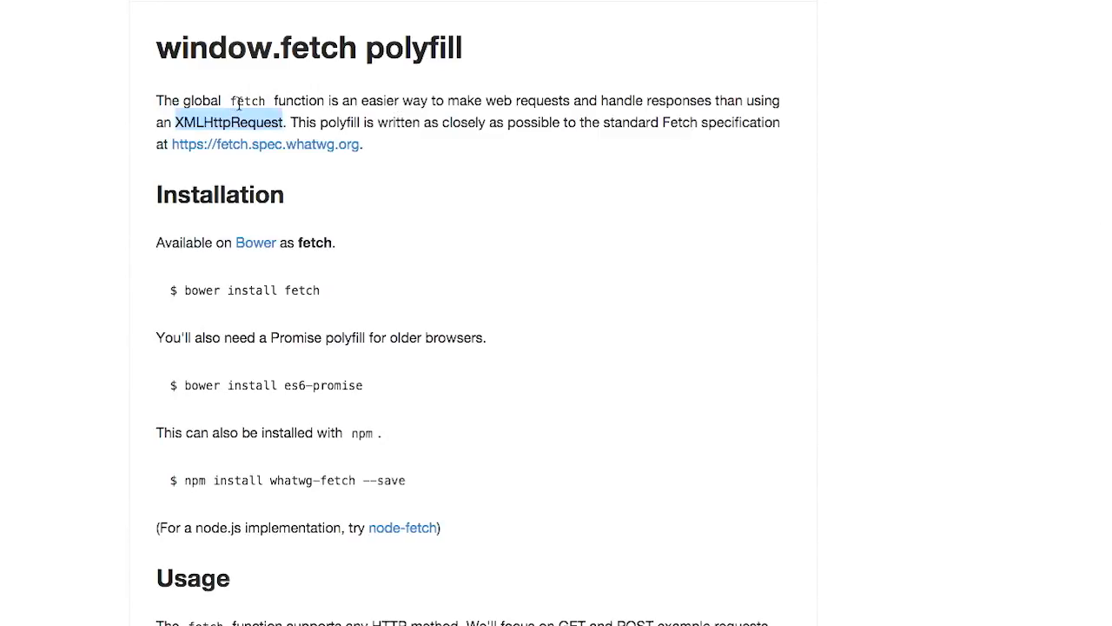
pyautogui.doubleClick(248, 100)
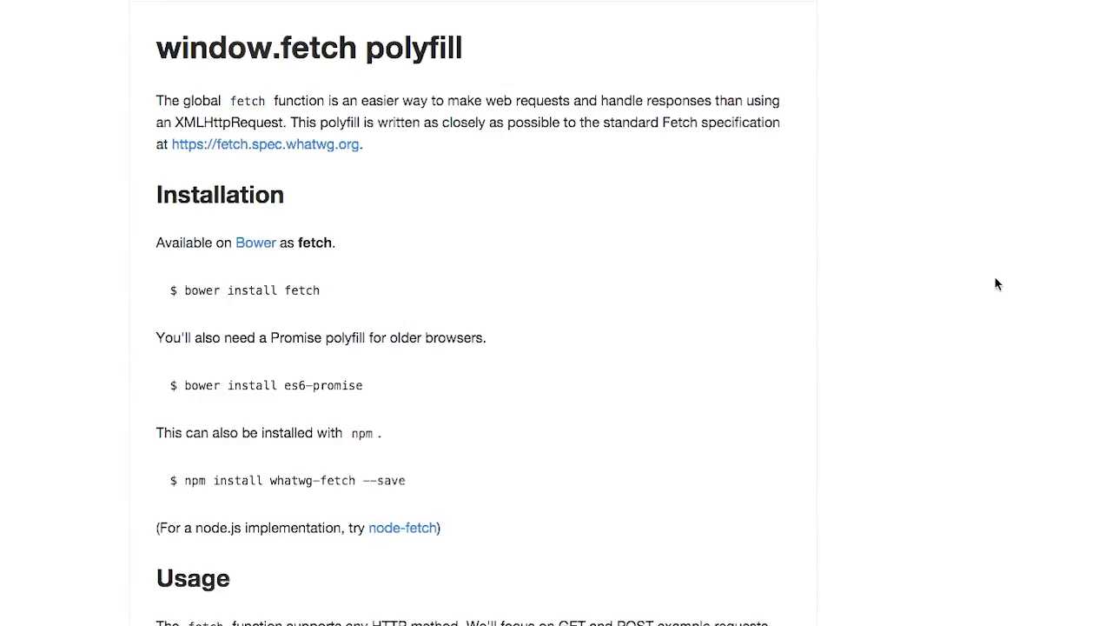
pyautogui.moveTo(1056, 280)
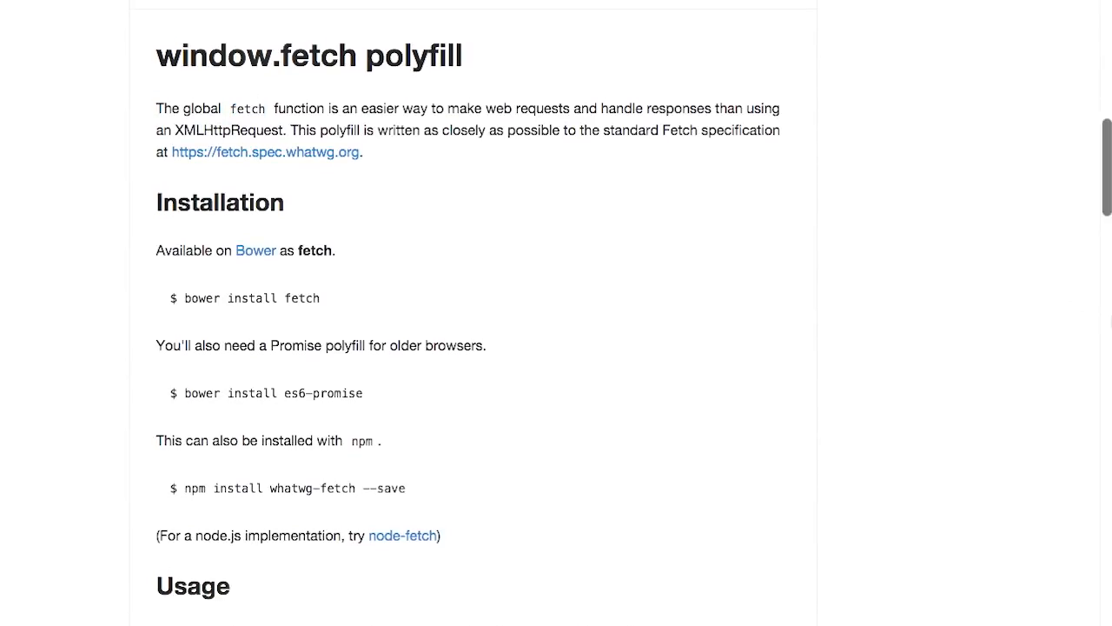
pyautogui.scroll(3)
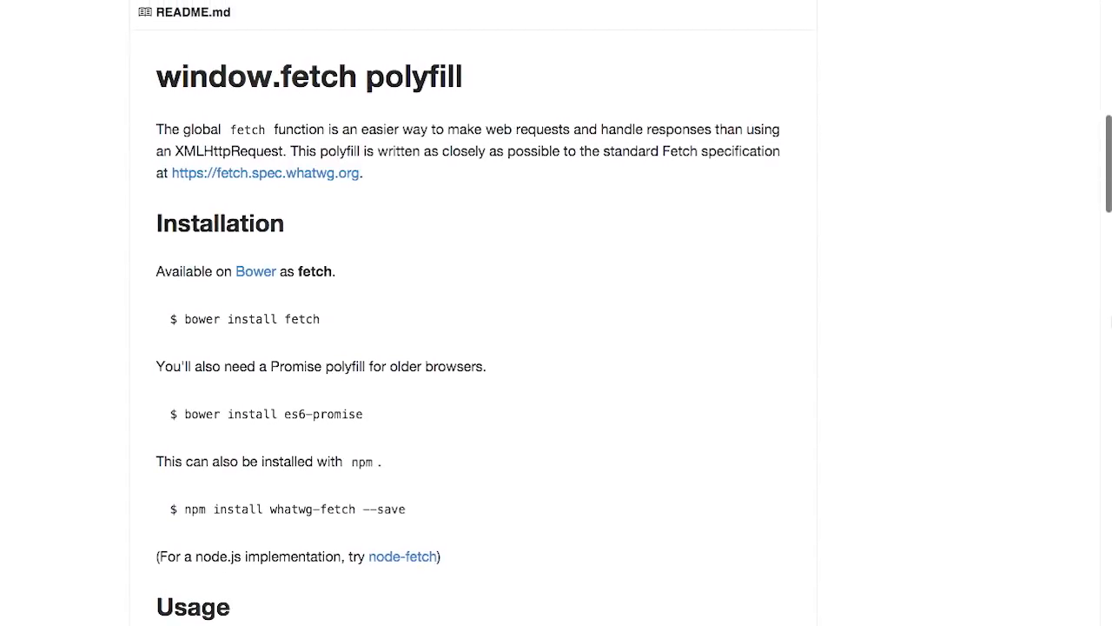
pyautogui.moveTo(210, 310)
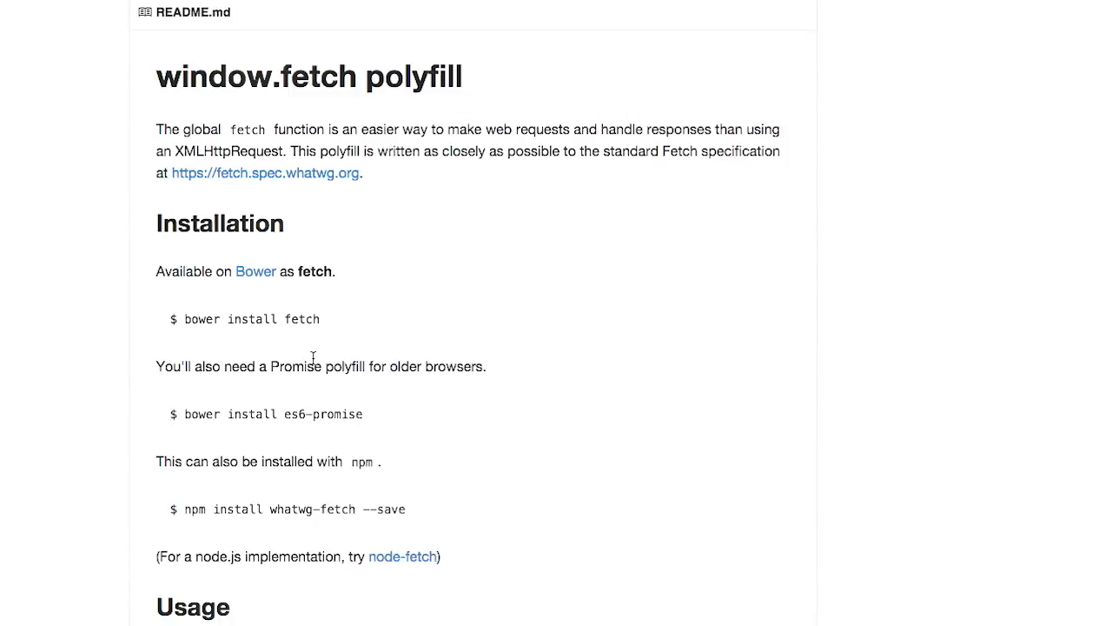
pyautogui.moveTo(285, 420)
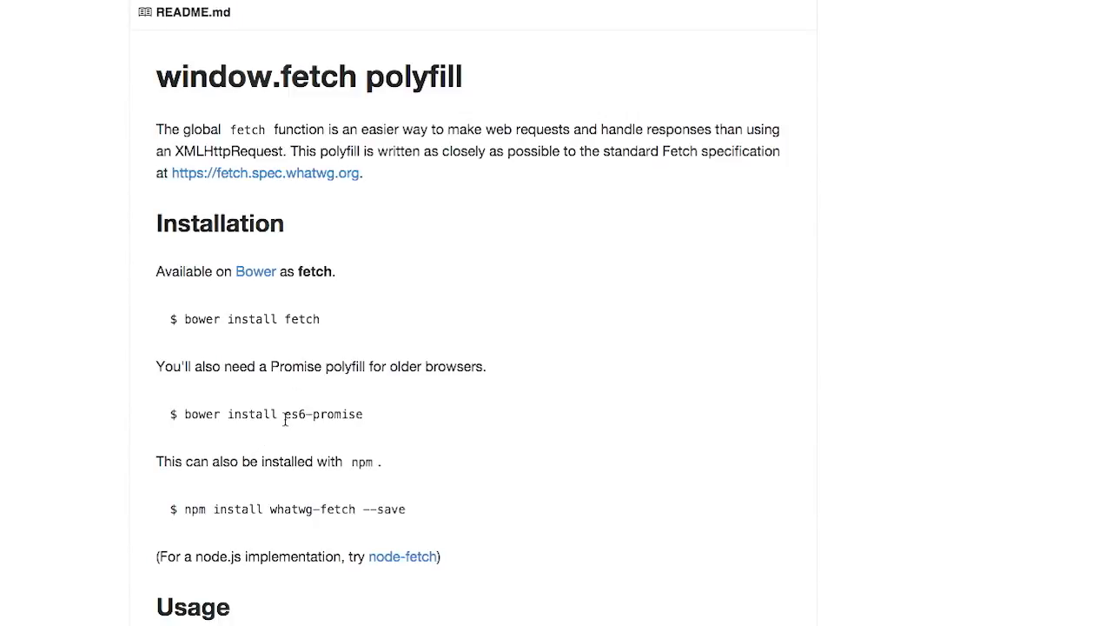
pyautogui.moveTo(991, 340)
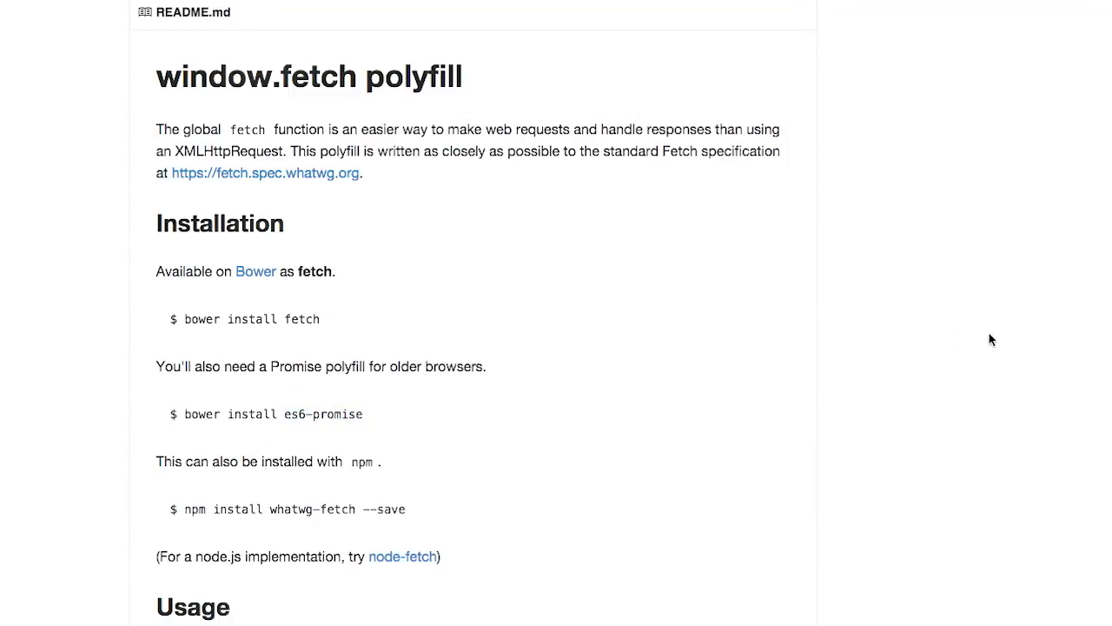
pyautogui.scroll(-3)
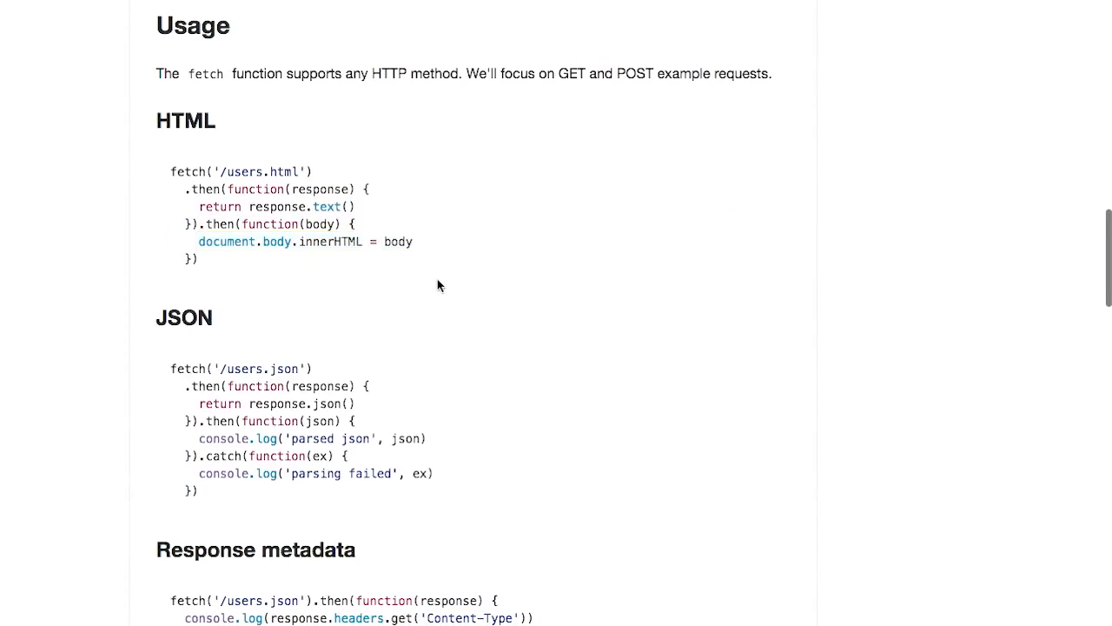
pyautogui.scroll(-3)
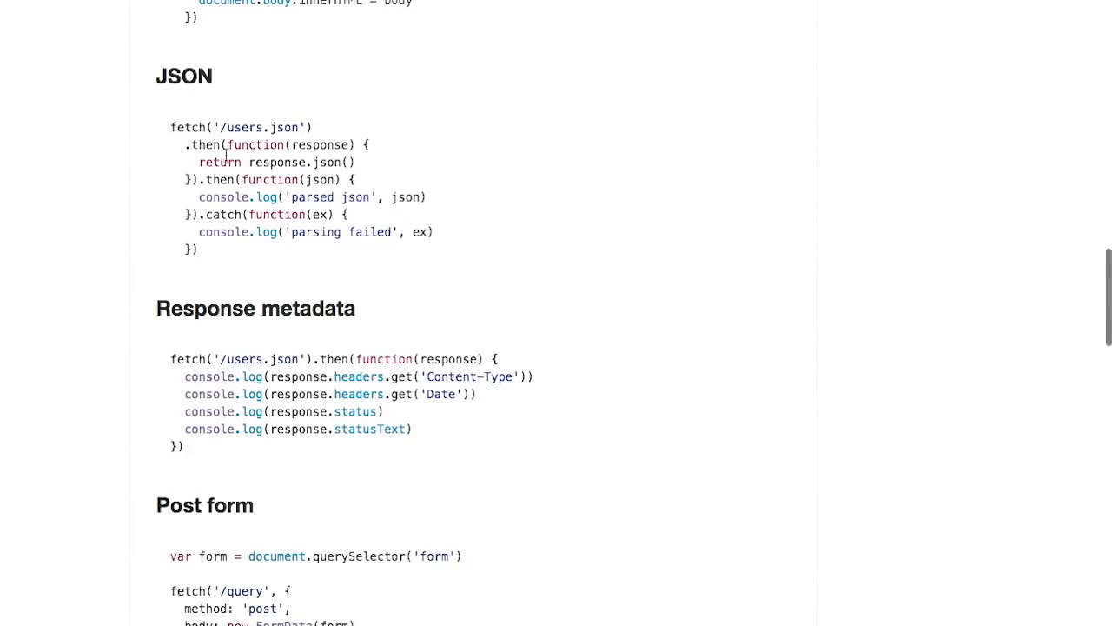
pyautogui.moveTo(196, 291)
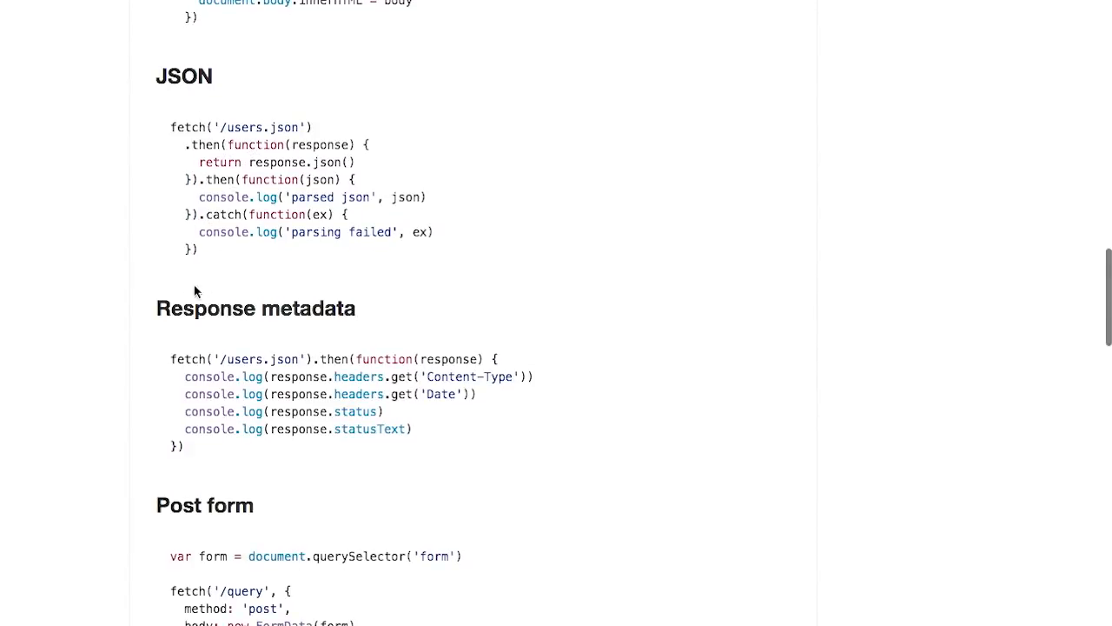
pyautogui.moveTo(177, 290)
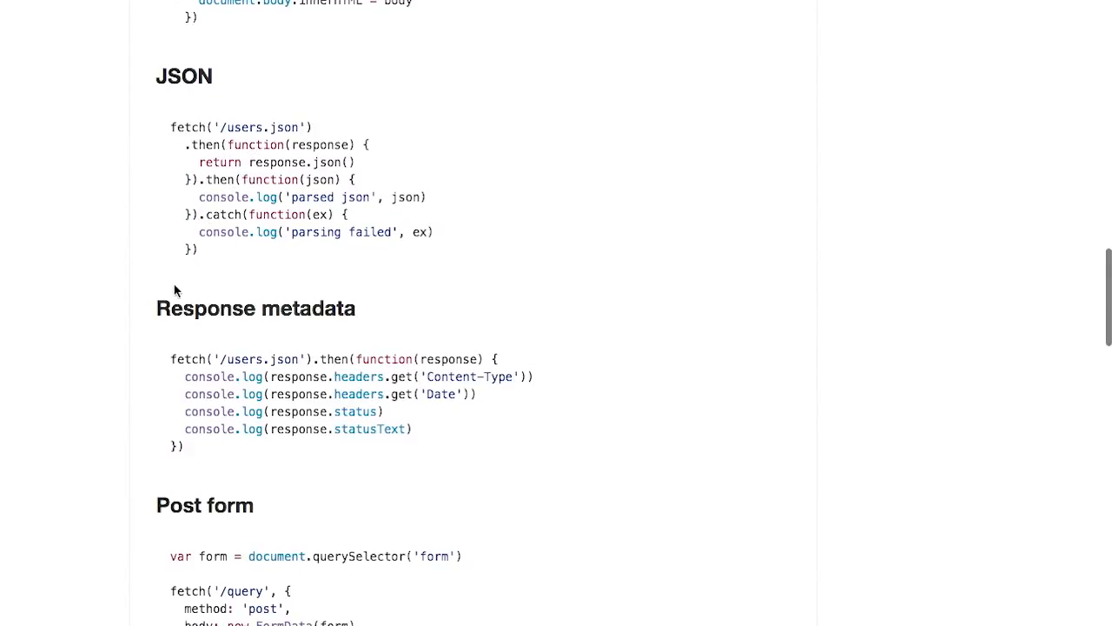
pyautogui.scroll(-3)
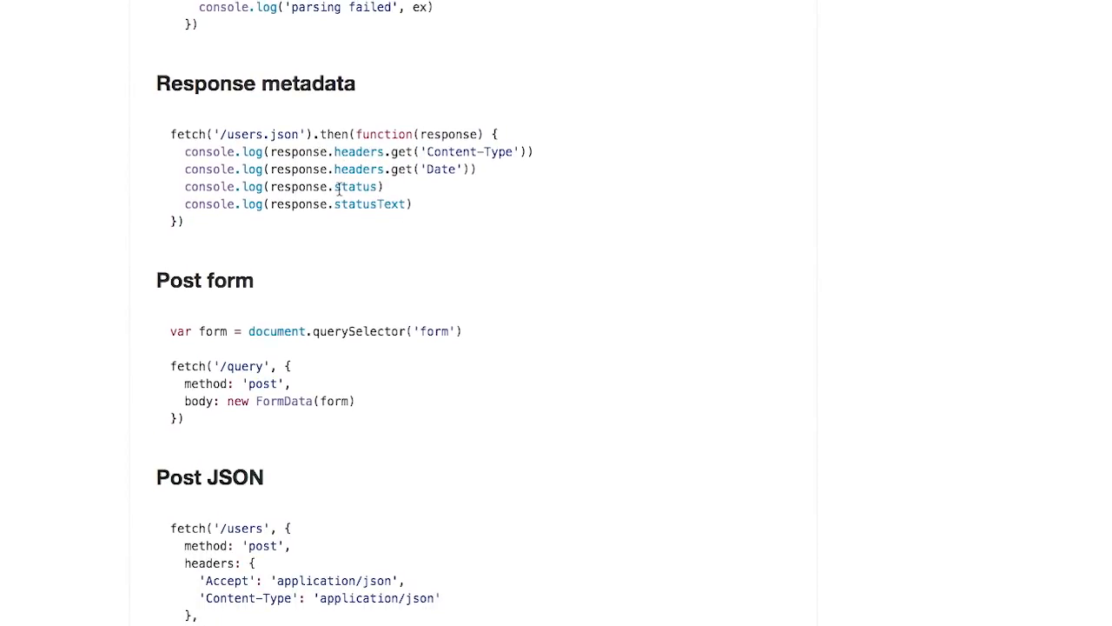
pyautogui.scroll(-3)
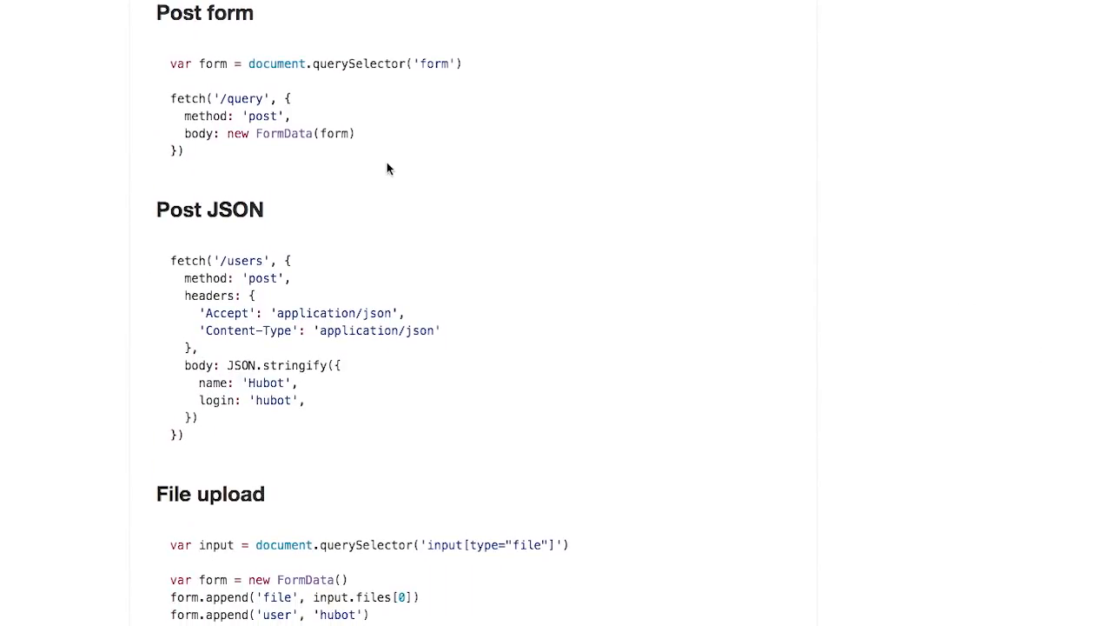
pyautogui.moveTo(216, 295)
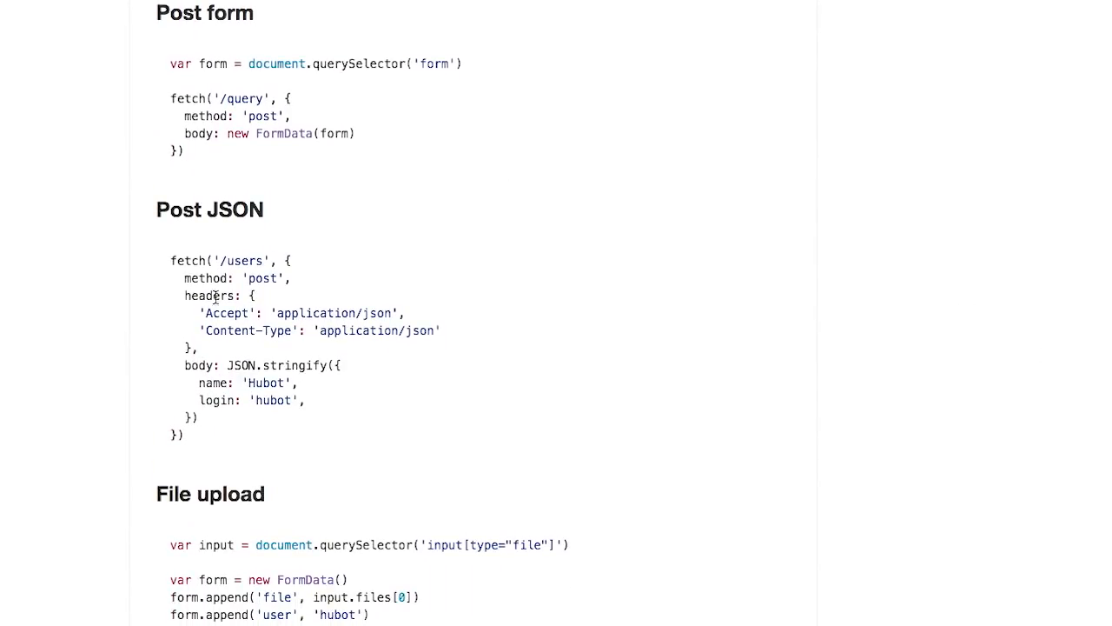
pyautogui.scroll(-3)
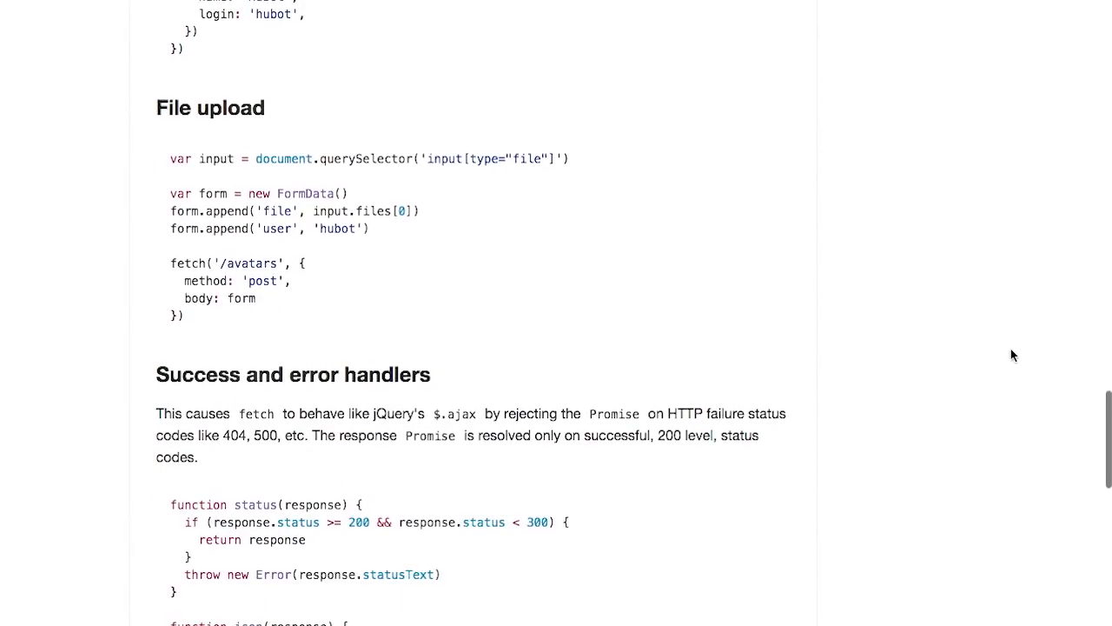
pyautogui.scroll(-3)
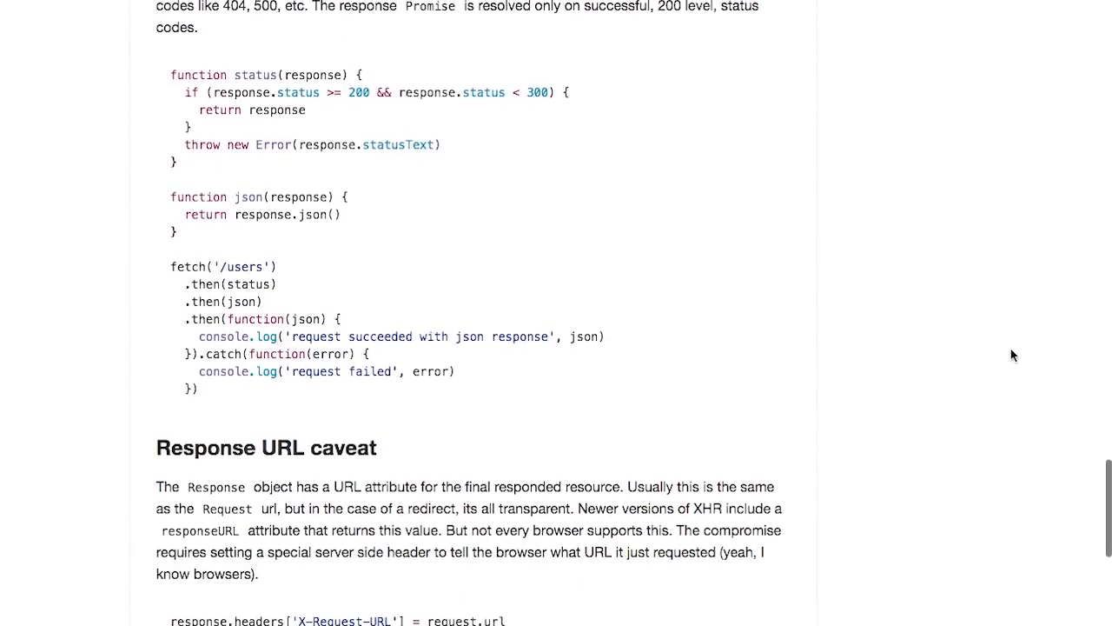
pyautogui.scroll(3)
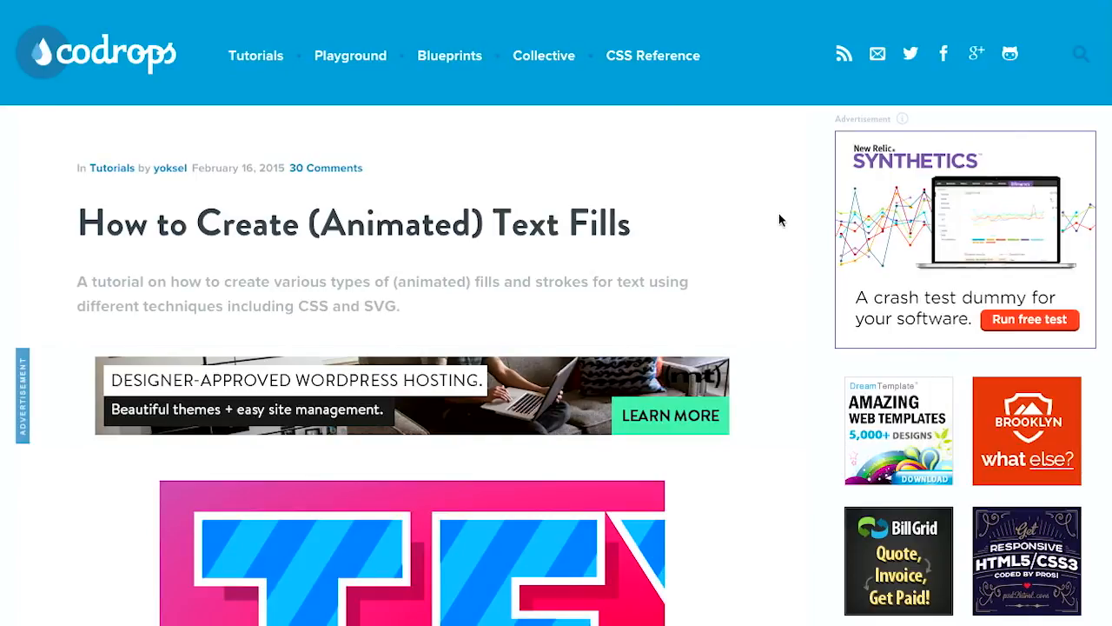
# Scroll the Codrops article and open the Animated Text Fills demo
pyautogui.scroll(-3)
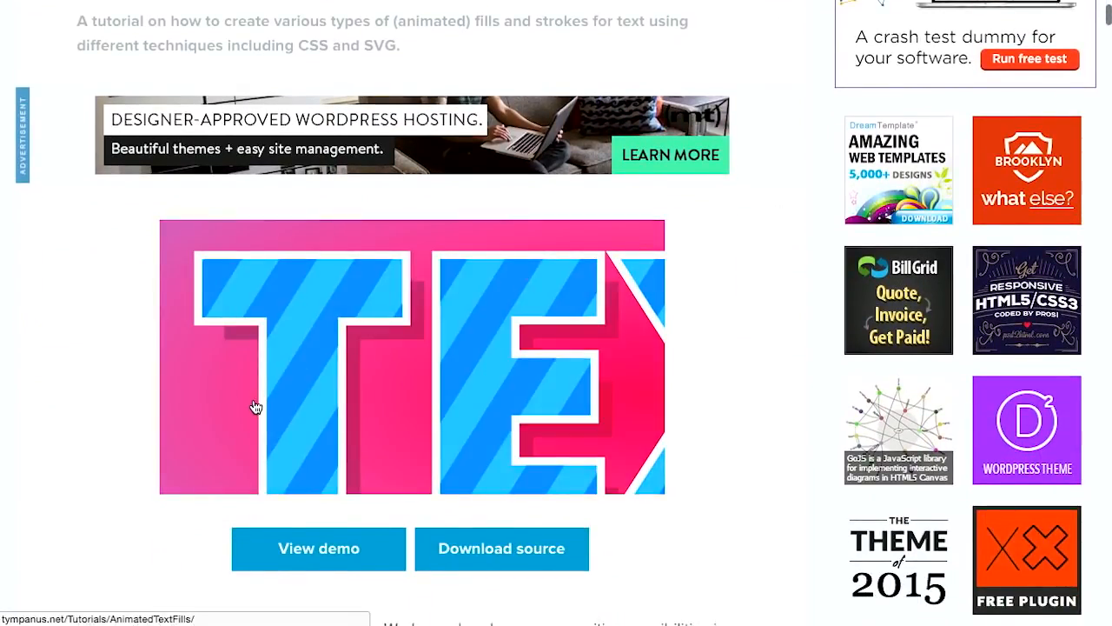
pyautogui.click(318, 549)
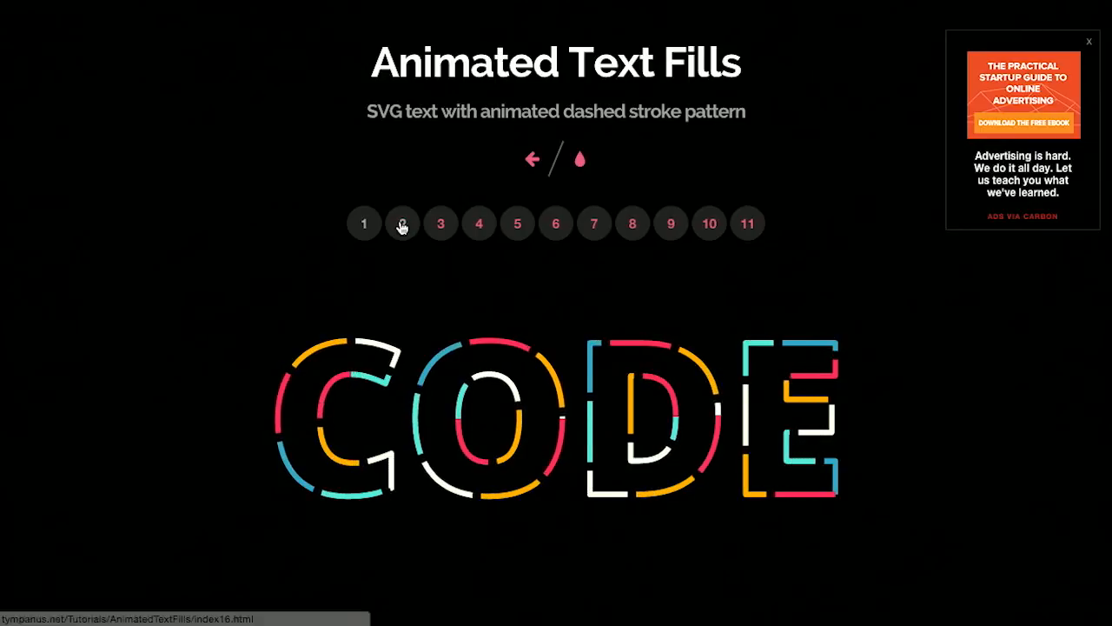
# Cycle through text fill demos 2, 5 and 6 (BURN fire GIF), then leave the demos
pyautogui.click(402, 223)
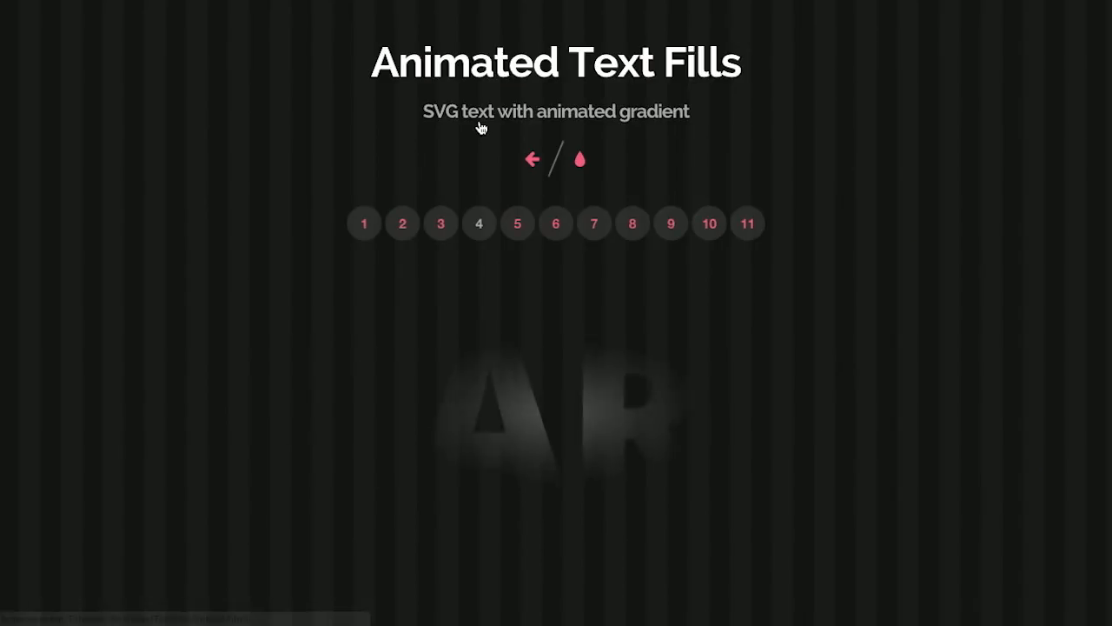
pyautogui.click(517, 223)
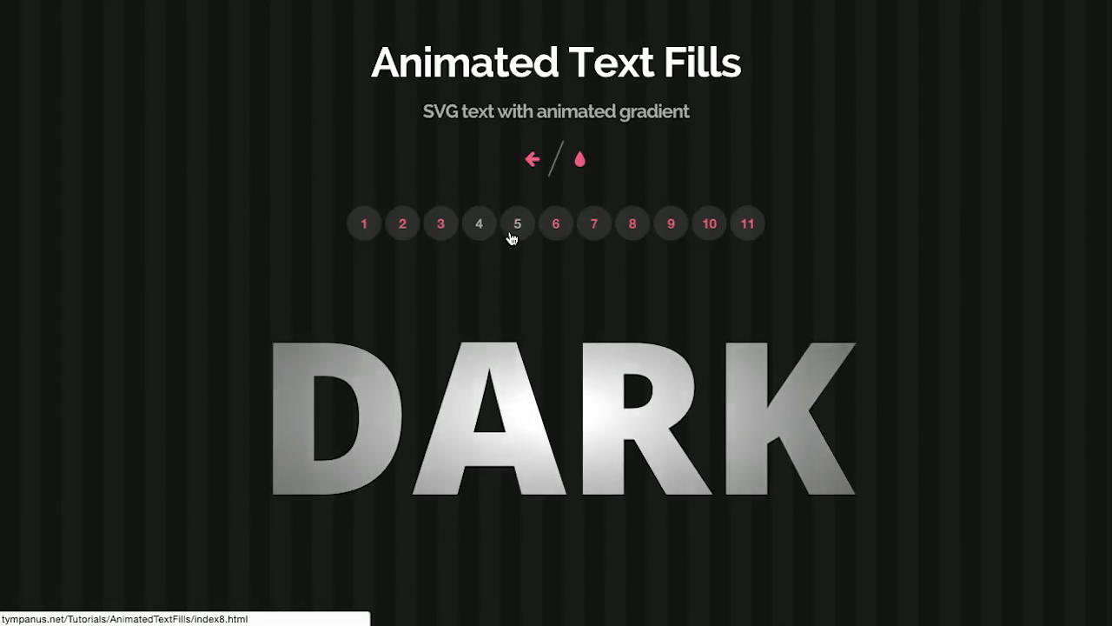
pyautogui.click(555, 223)
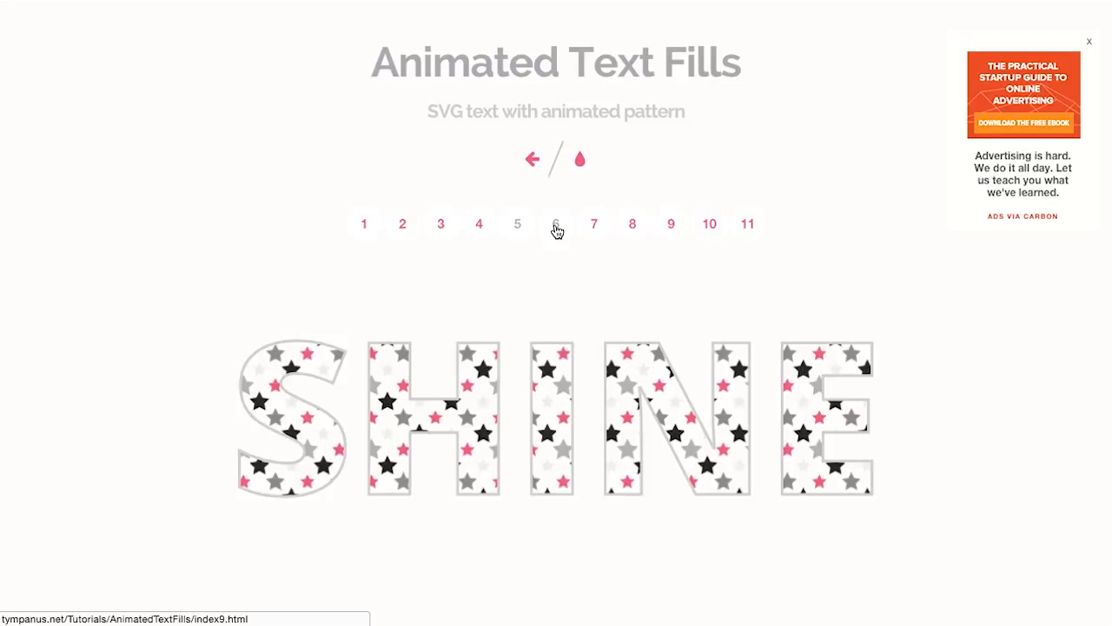
pyautogui.click(557, 223)
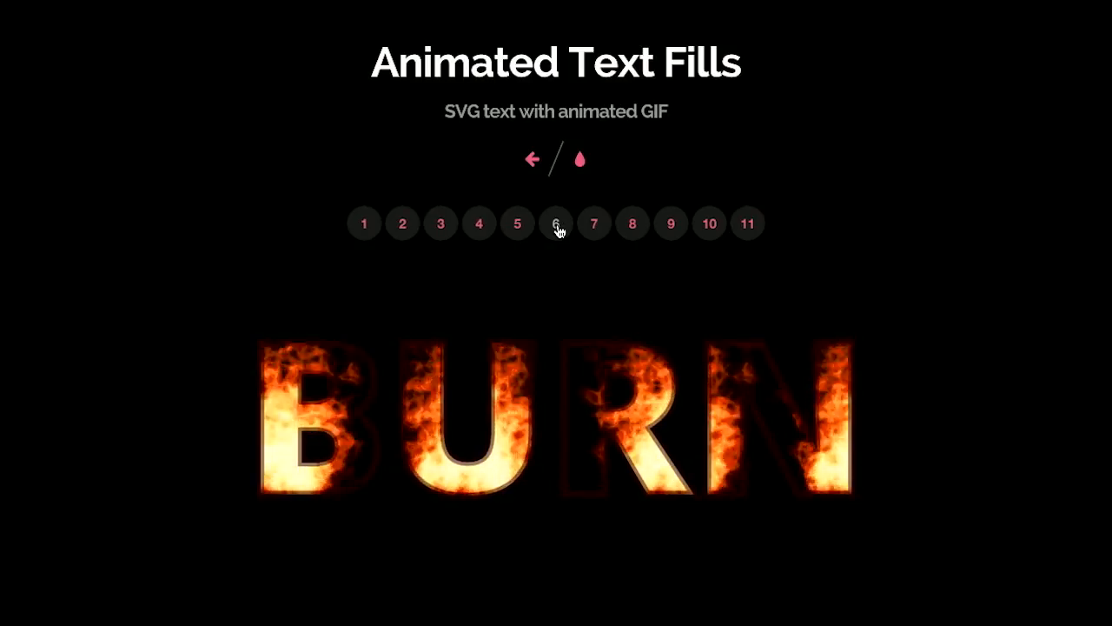
pyautogui.moveTo(347, 220)
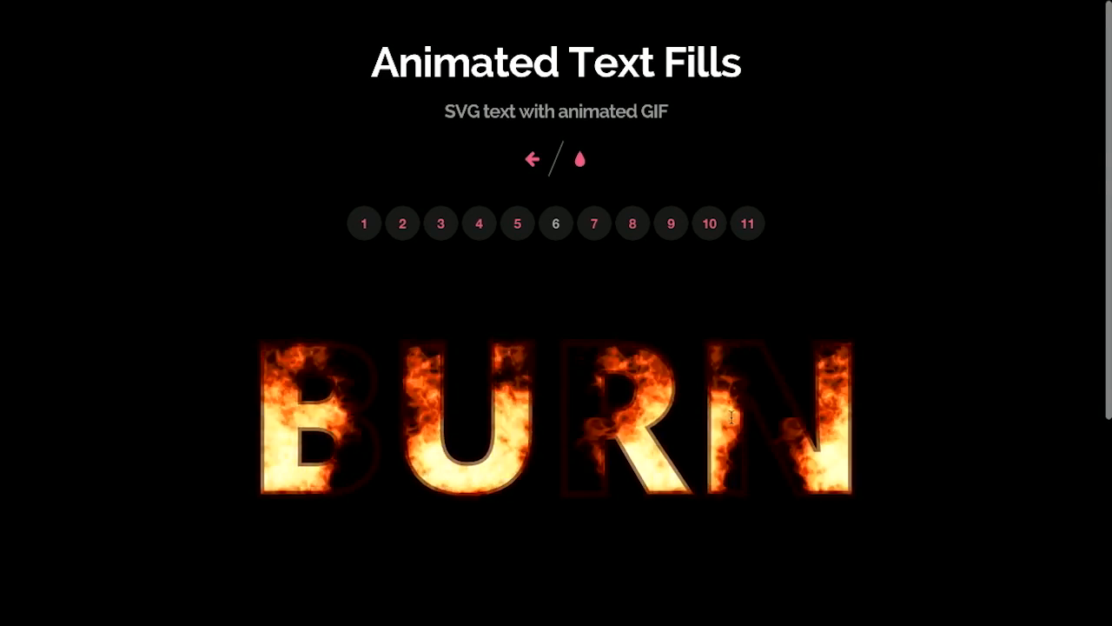
pyautogui.click(532, 159)
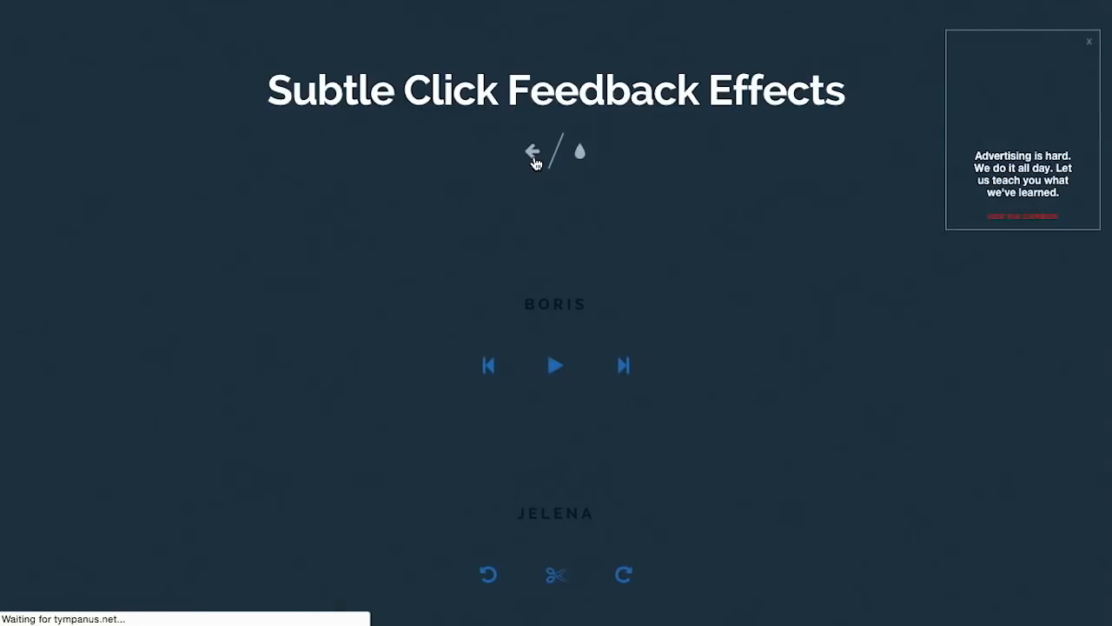
# Go back to the tutorial article and scroll to 'Method 1: Using background-clip: text'
pyautogui.click(532, 150)
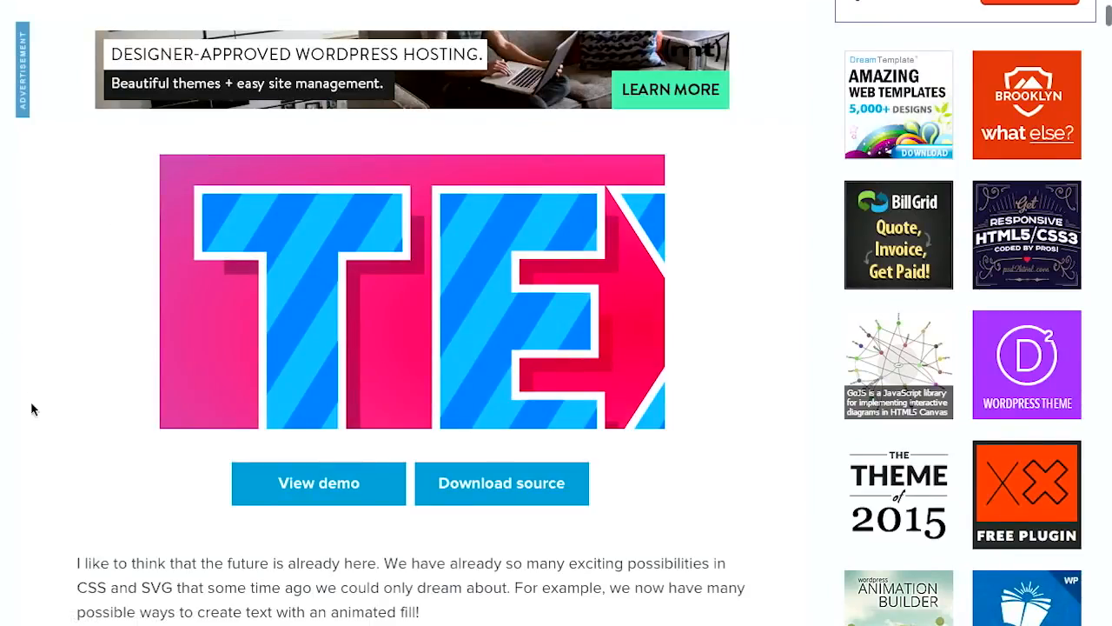
pyautogui.scroll(-3)
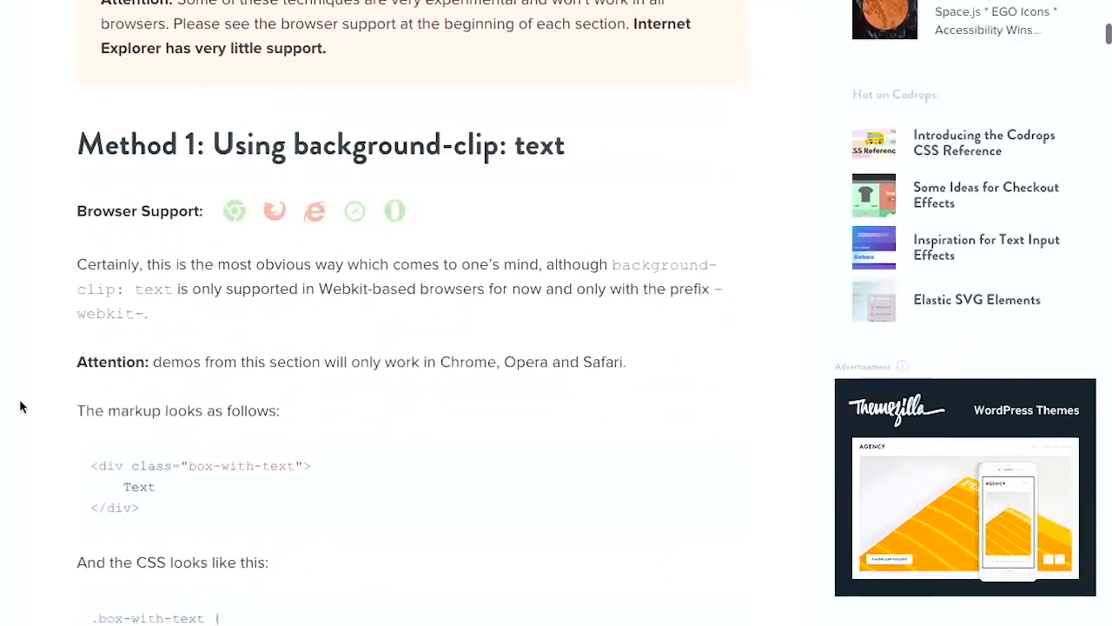
pyautogui.scroll(-3)
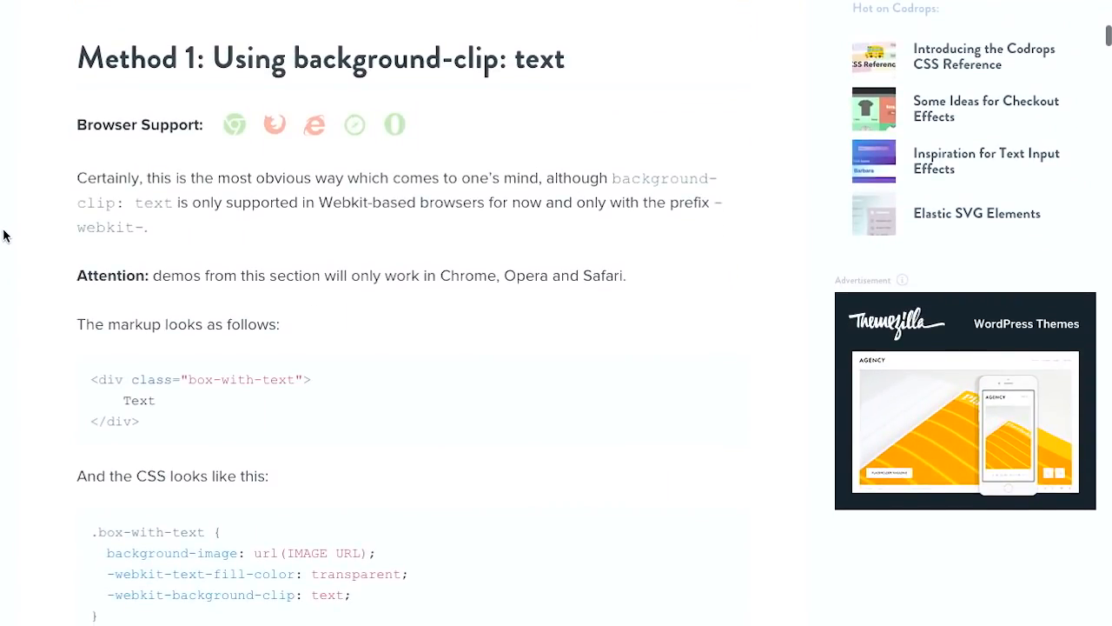
pyautogui.scroll(-3)
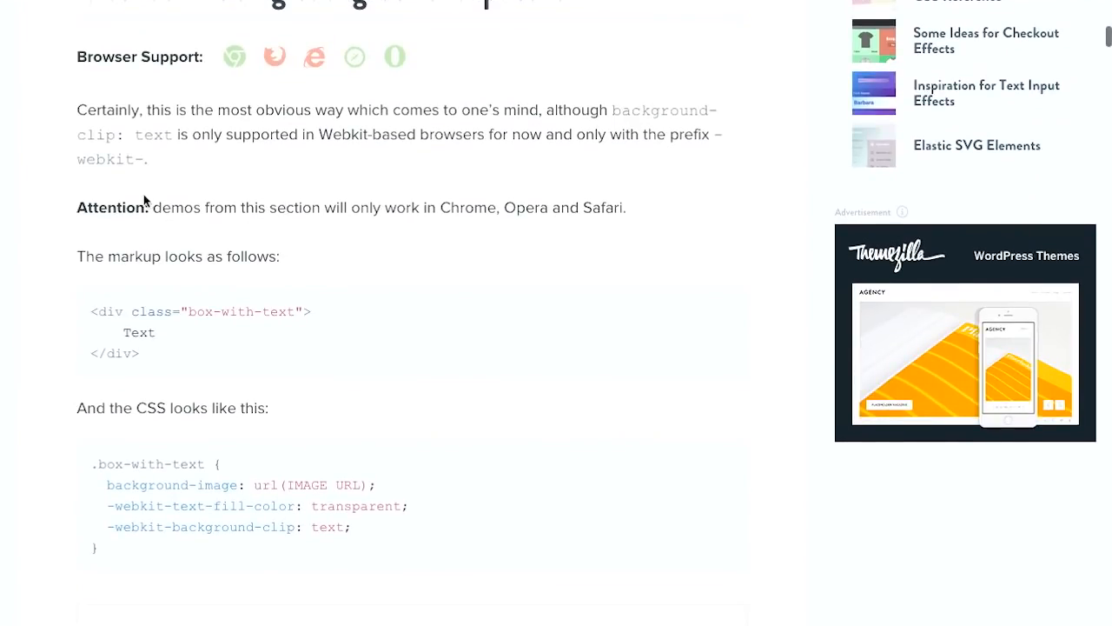
# Select 'text' in the background-clip rule and scroll on past Demo 1
pyautogui.scroll(3)
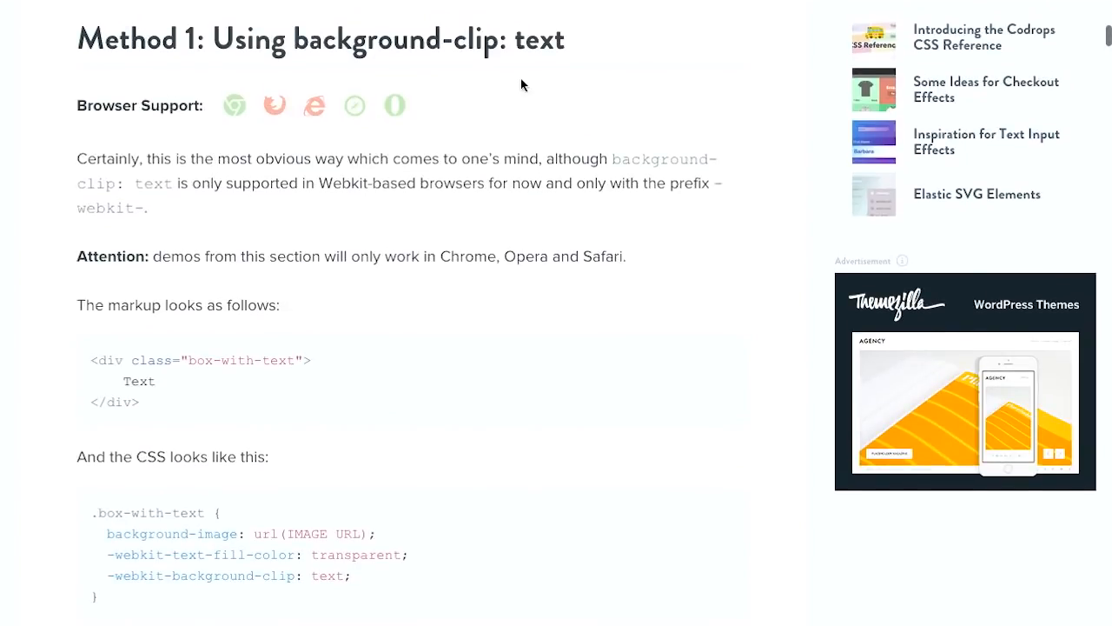
pyautogui.scroll(-3)
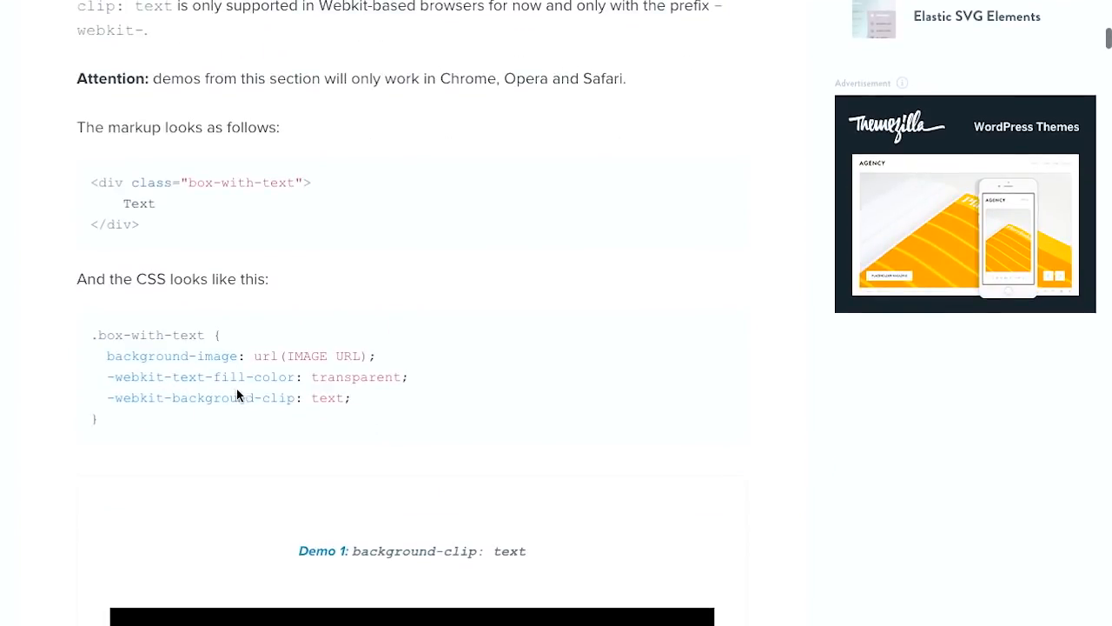
pyautogui.moveTo(293, 401)
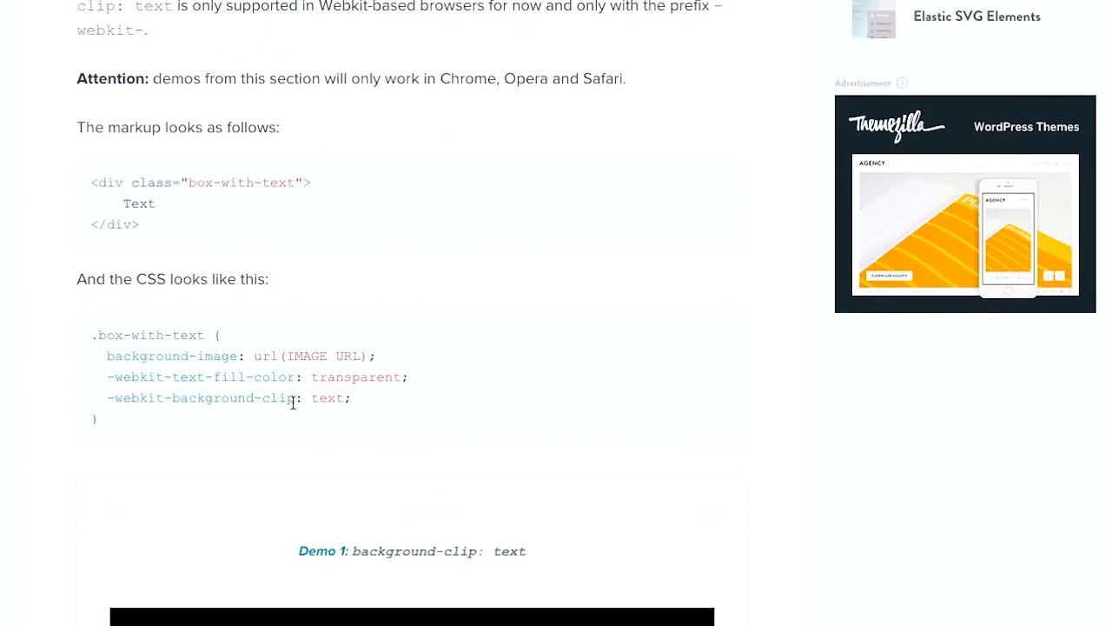
pyautogui.doubleClick(328, 397)
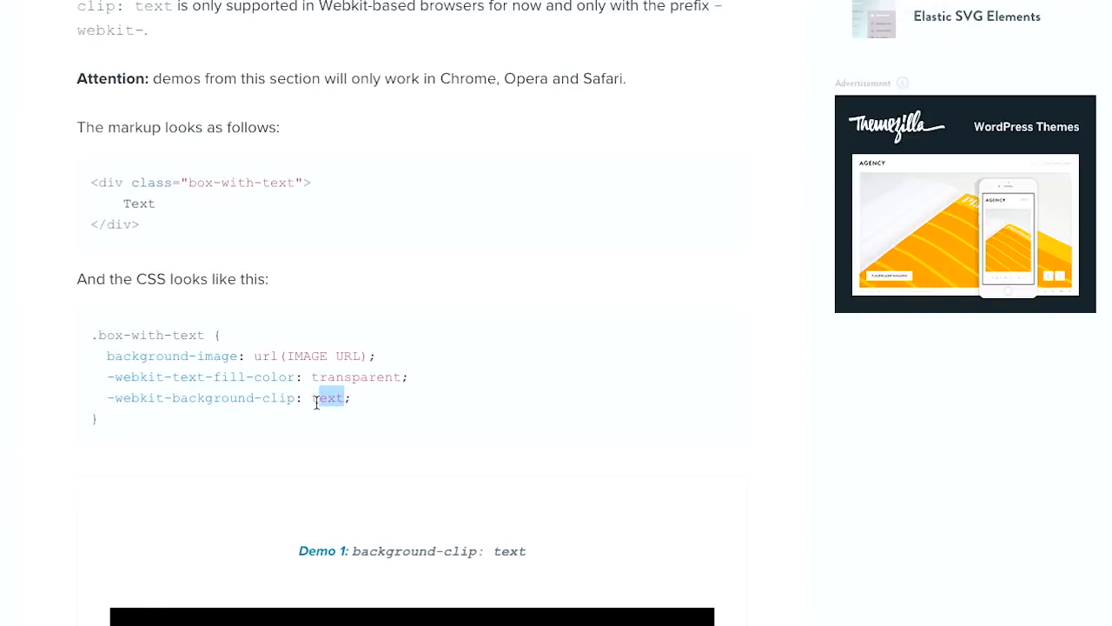
pyautogui.scroll(-3)
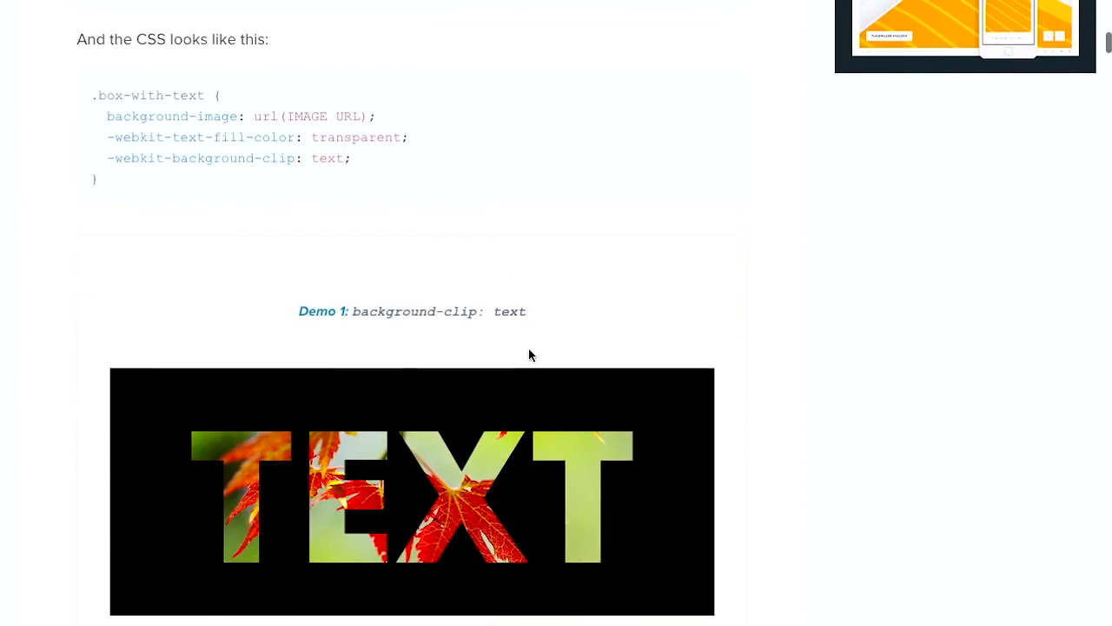
pyautogui.scroll(-3)
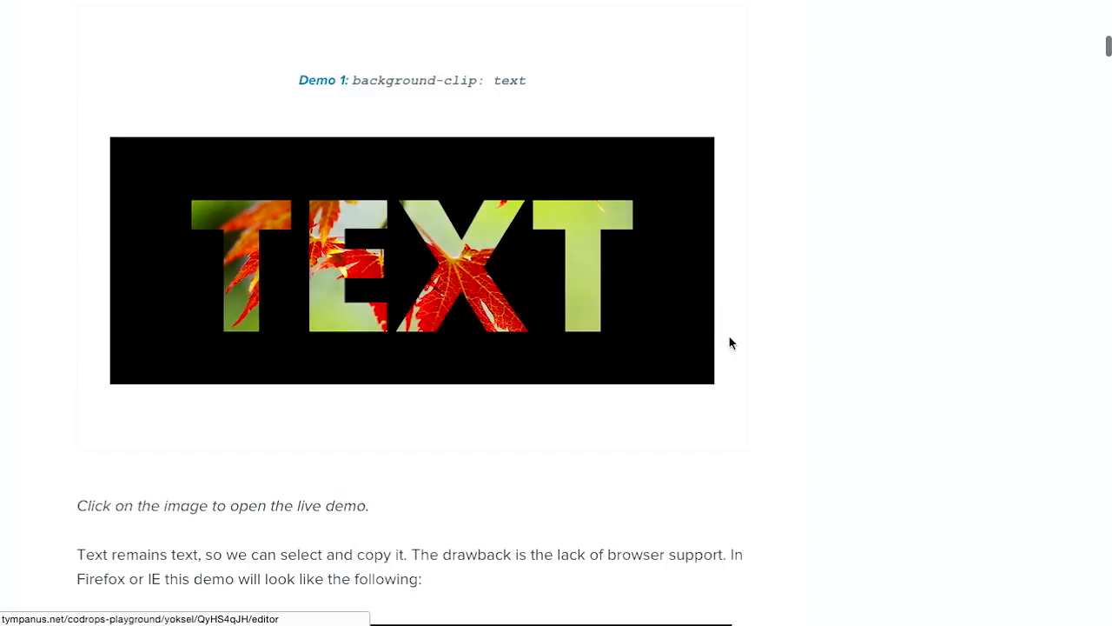
pyautogui.scroll(-3)
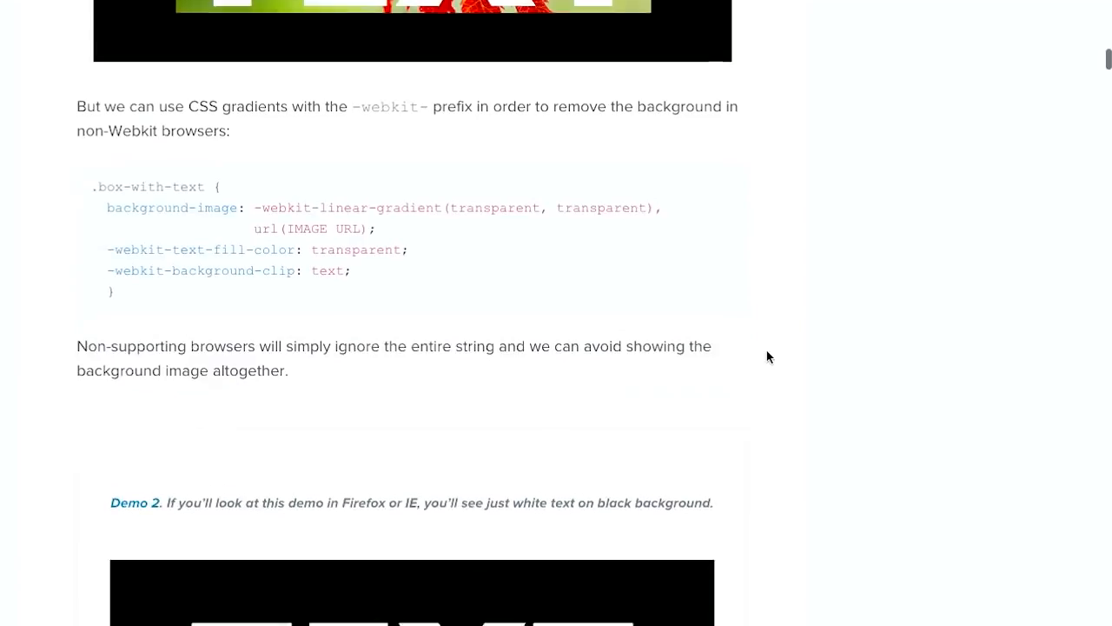
pyautogui.scroll(-3)
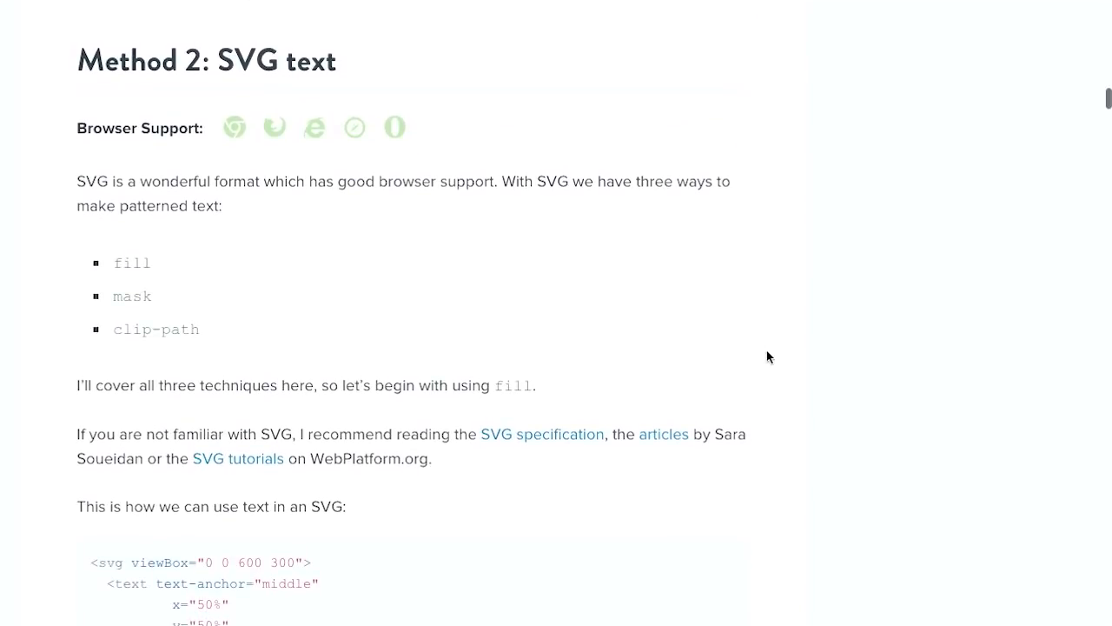
pyautogui.moveTo(219, 138)
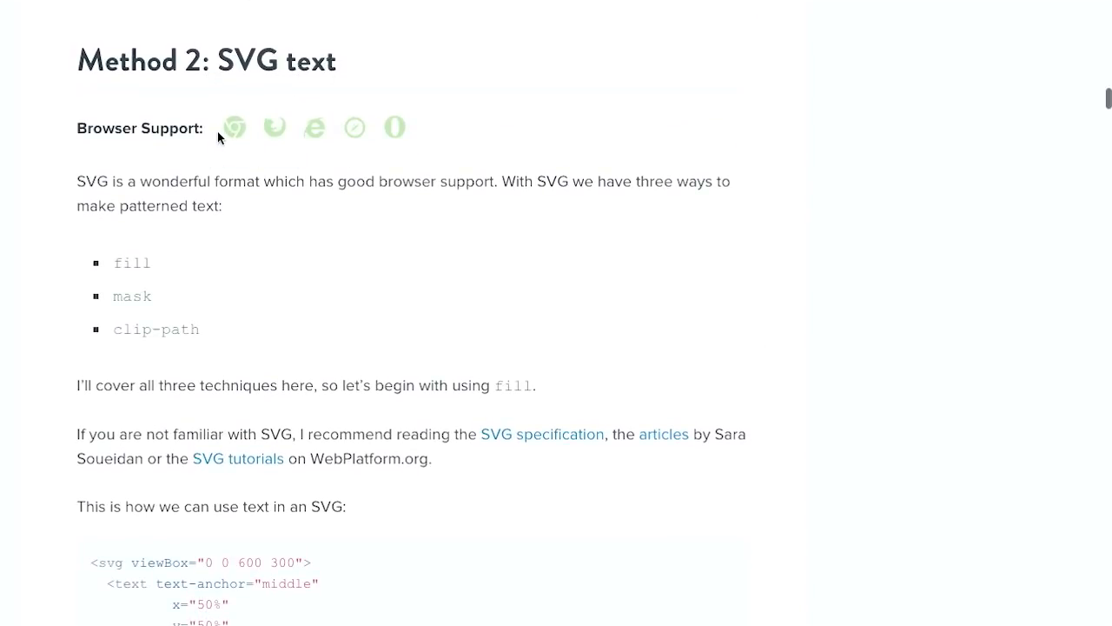
pyautogui.moveTo(275, 128)
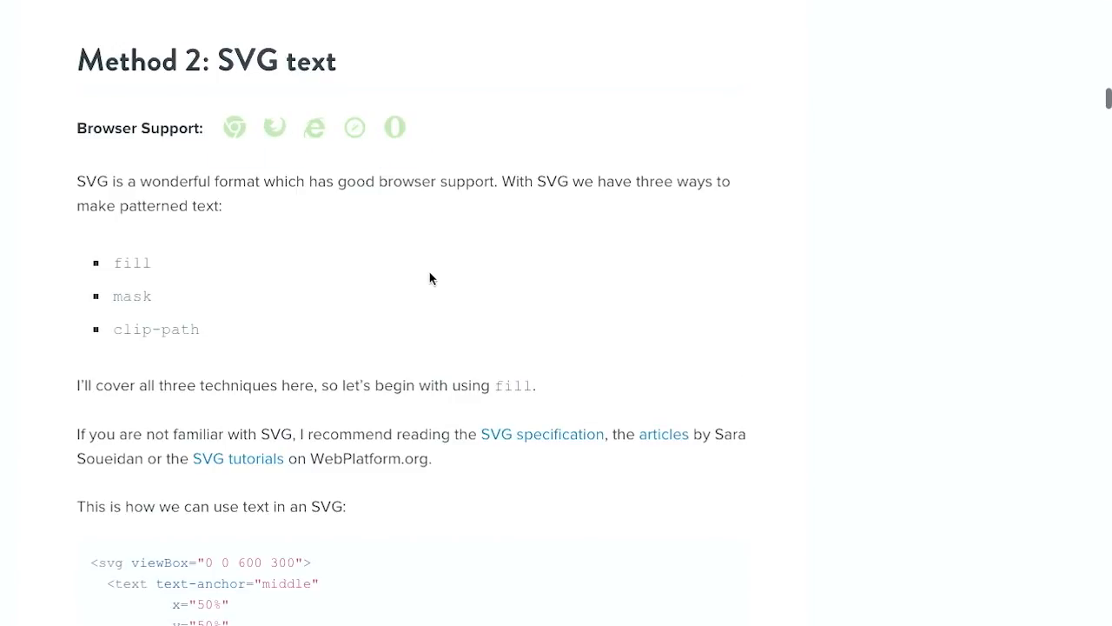
pyautogui.moveTo(809, 308)
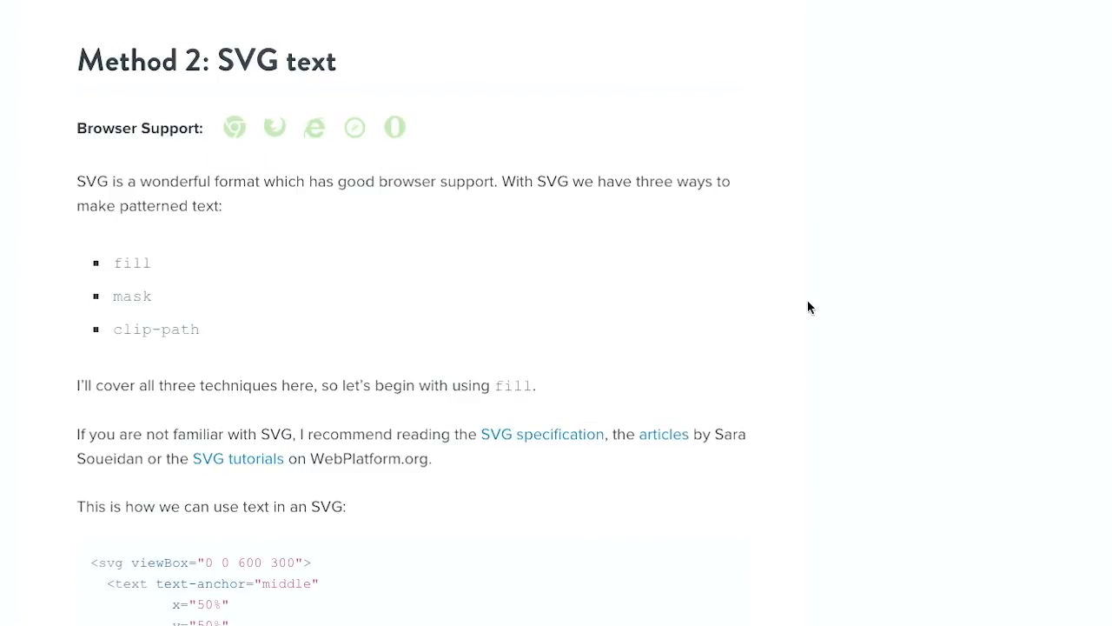
# Scroll through the Method 2 SVG gradient, pattern and stroke demos to Method 3
pyautogui.scroll(-3)
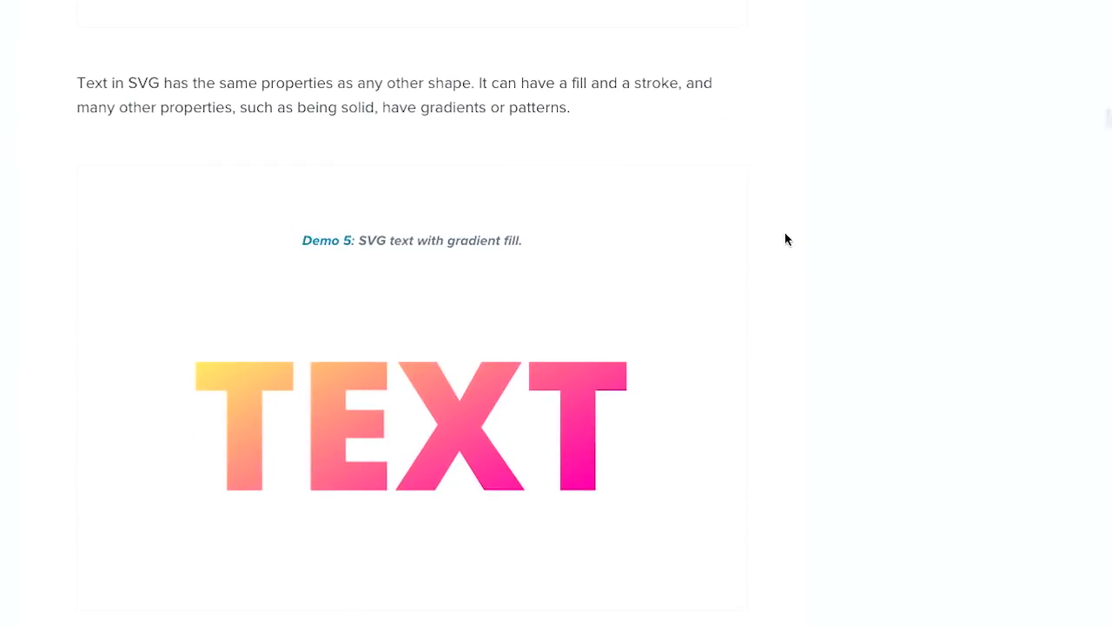
pyautogui.scroll(-3)
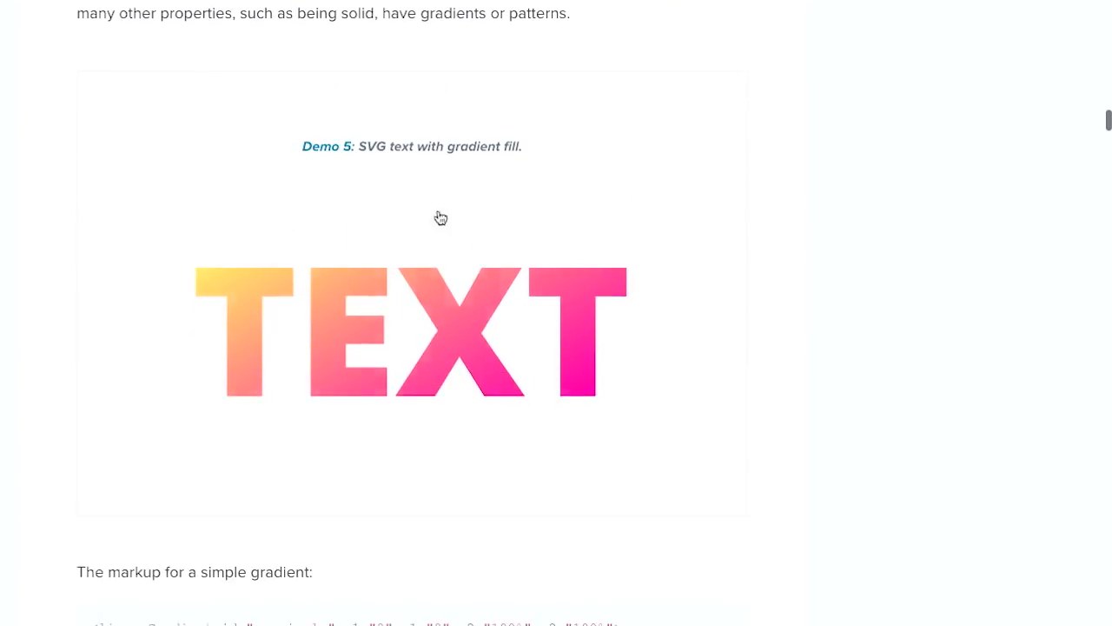
pyautogui.scroll(-3)
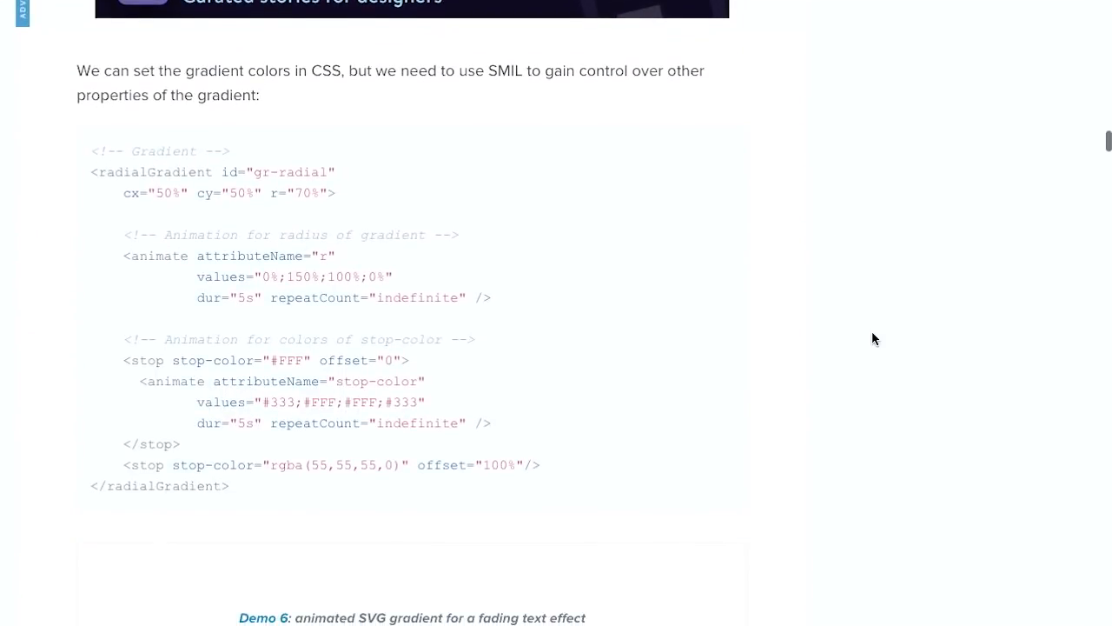
pyautogui.scroll(-3)
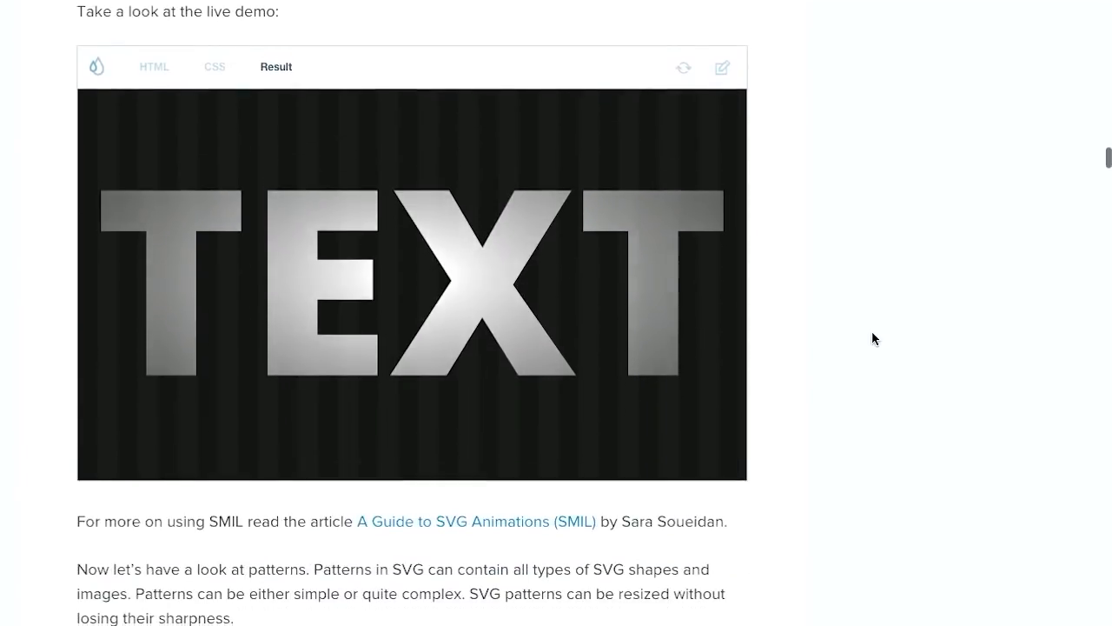
pyautogui.scroll(-3)
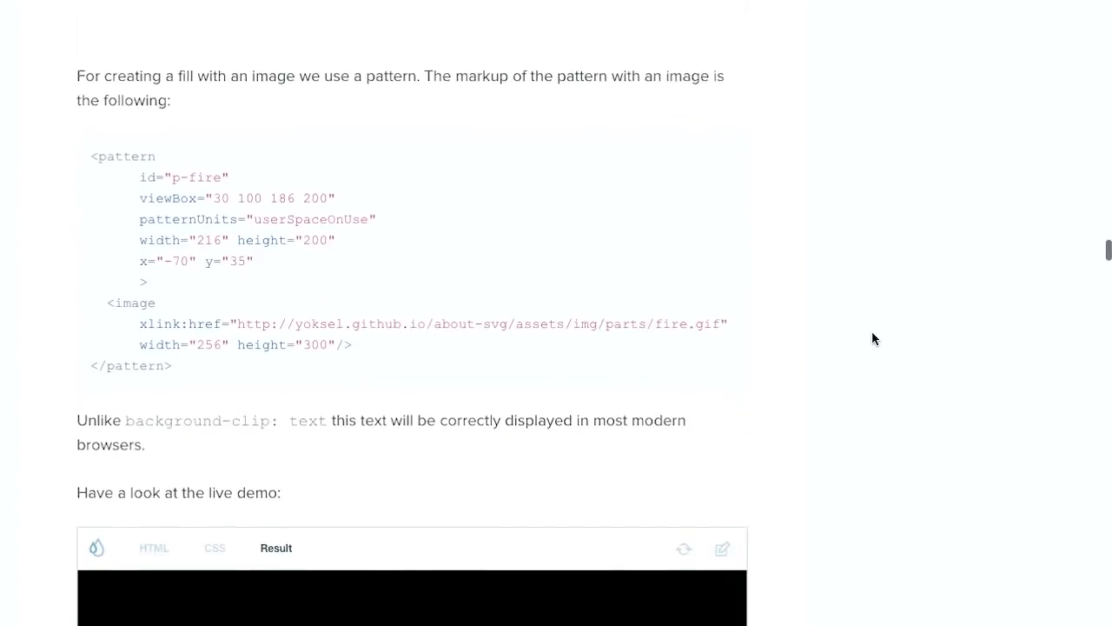
pyautogui.scroll(-3)
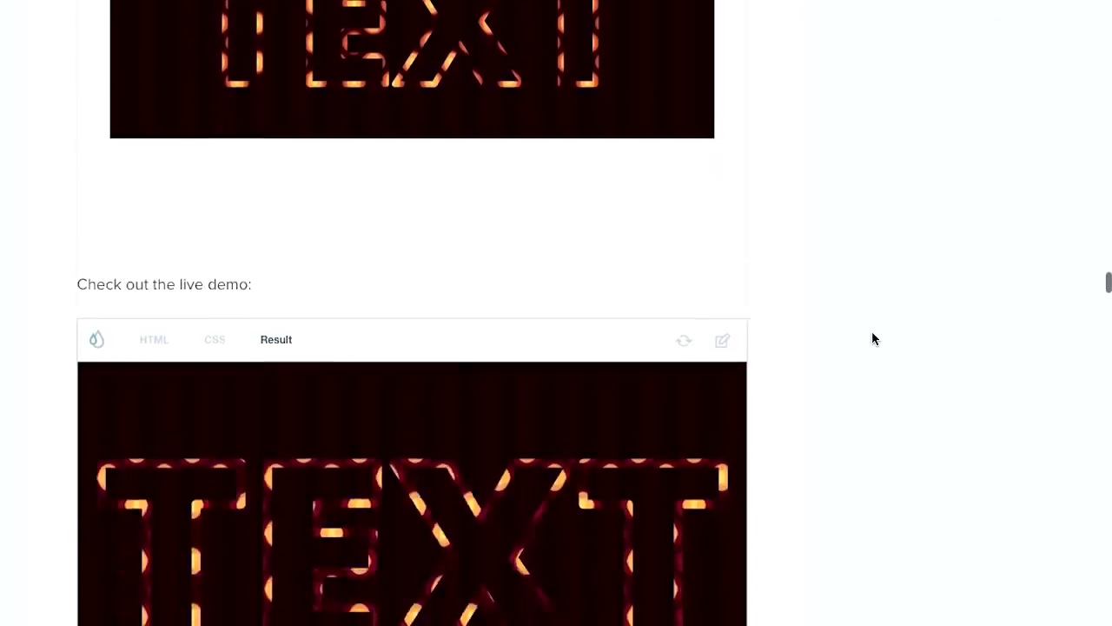
pyautogui.scroll(3)
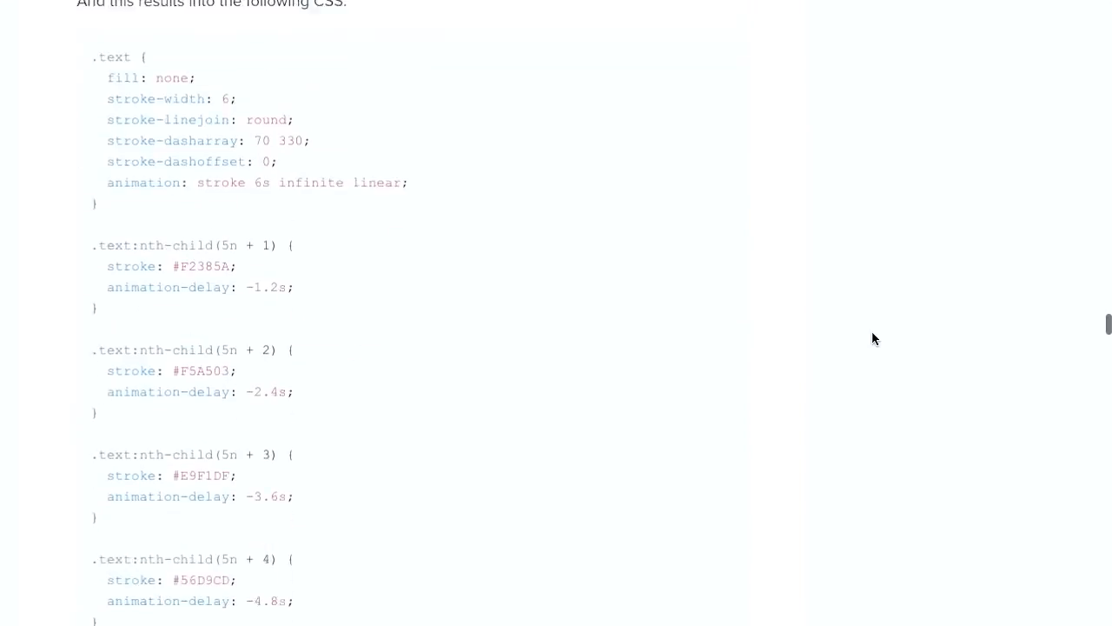
pyautogui.scroll(-3)
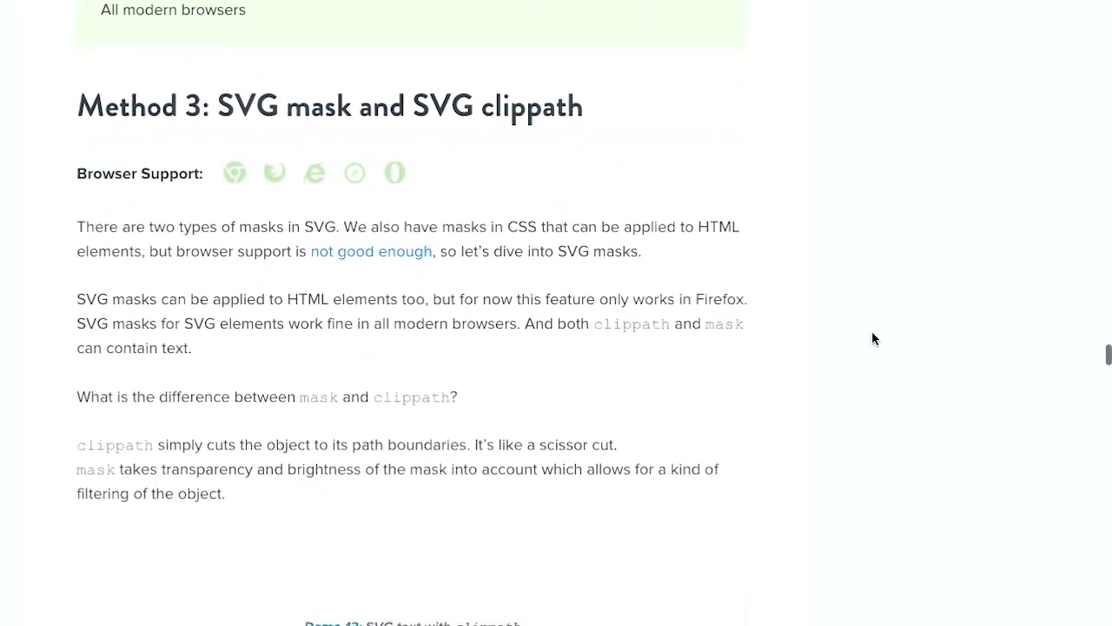
pyautogui.scroll(3)
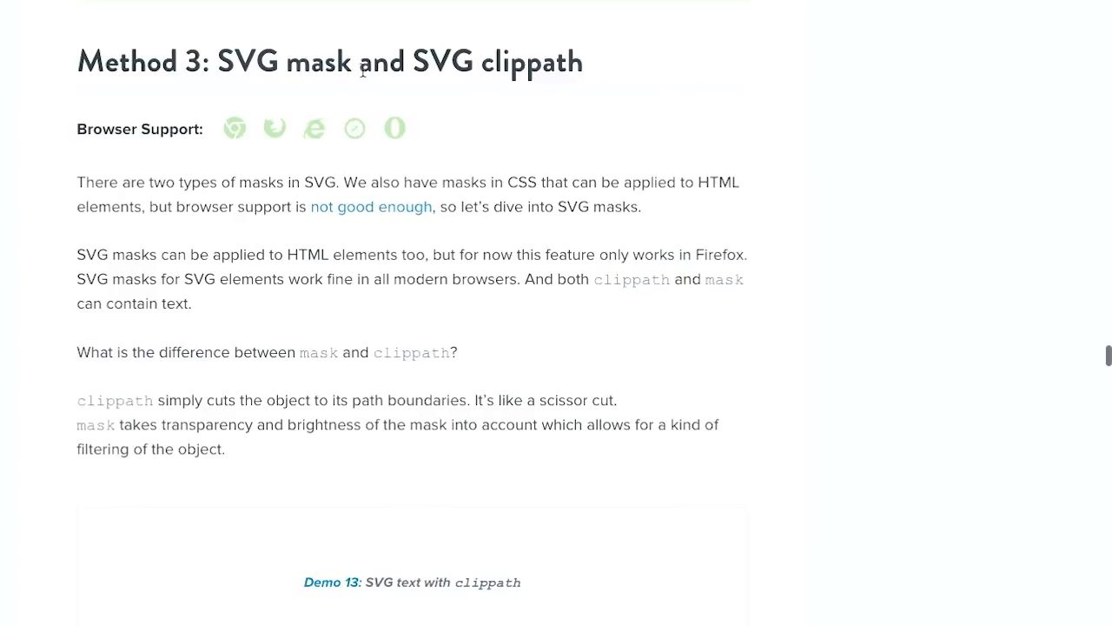
pyautogui.moveTo(234, 129)
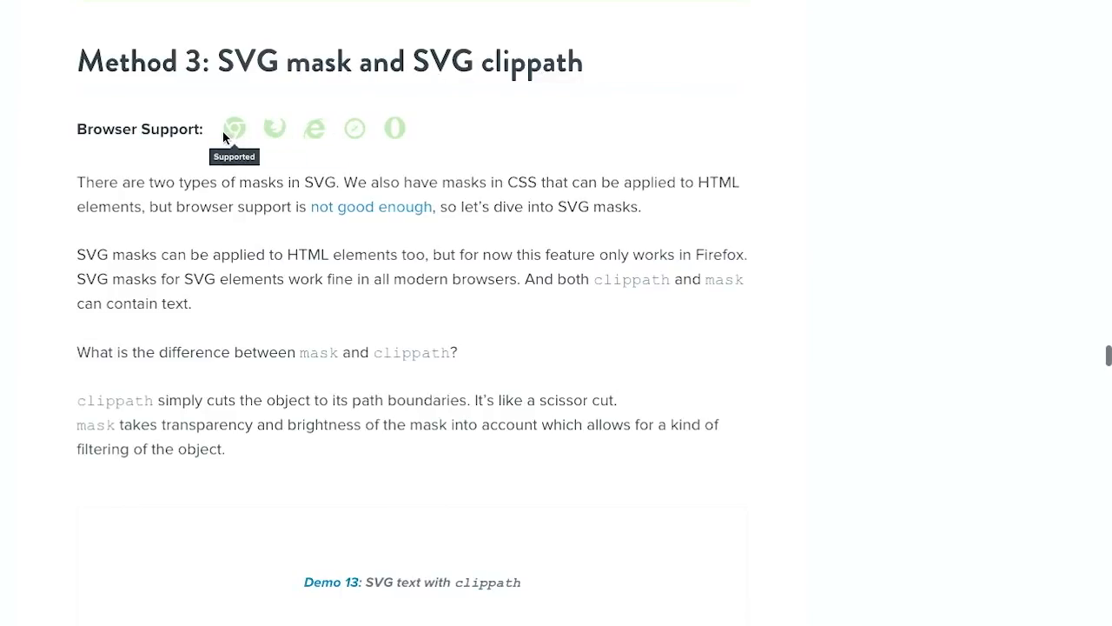
pyautogui.moveTo(231, 141)
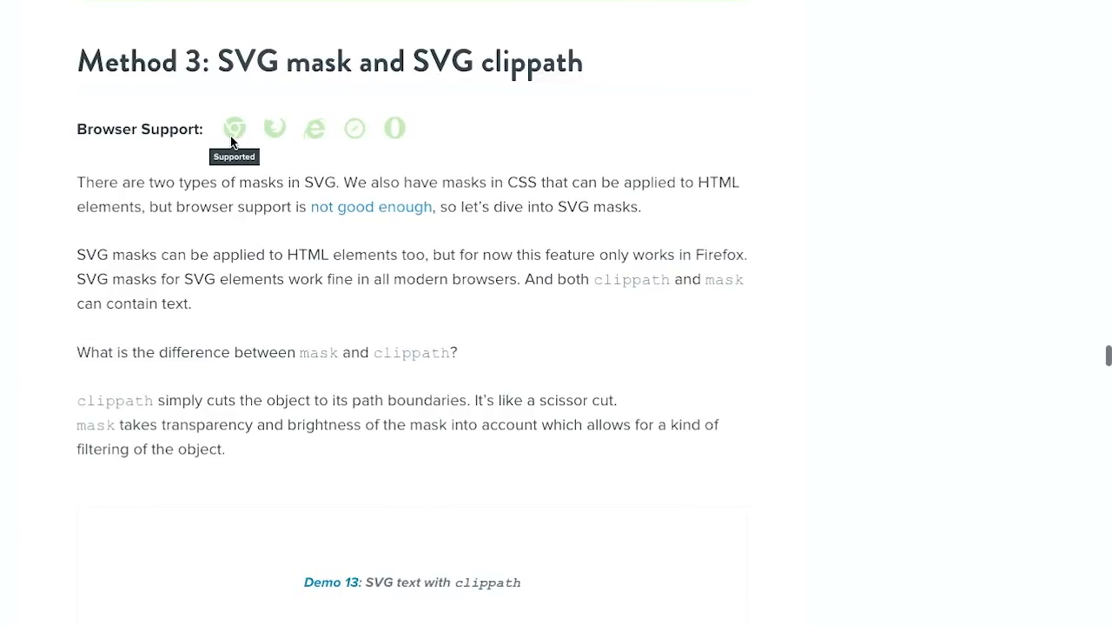
pyautogui.moveTo(749, 139)
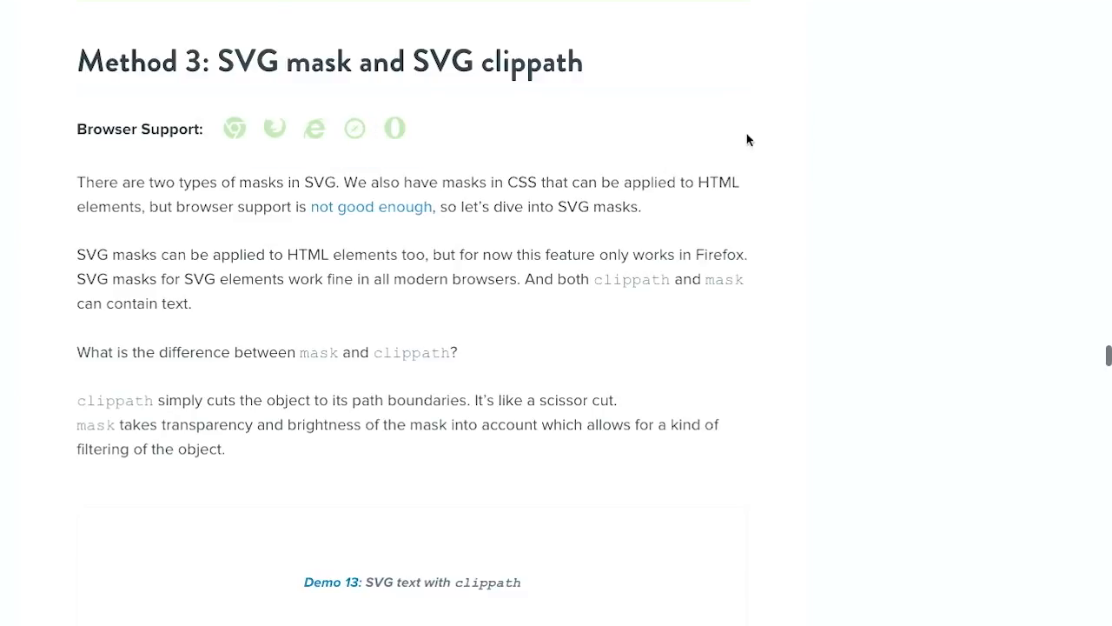
pyautogui.moveTo(782, 186)
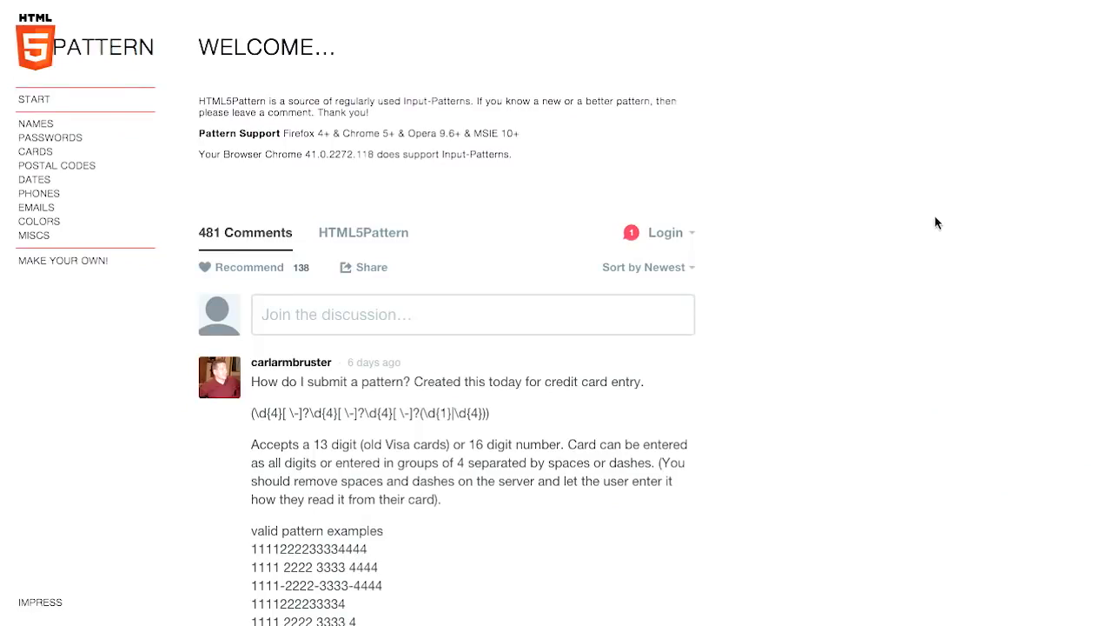
pyautogui.moveTo(573, 124)
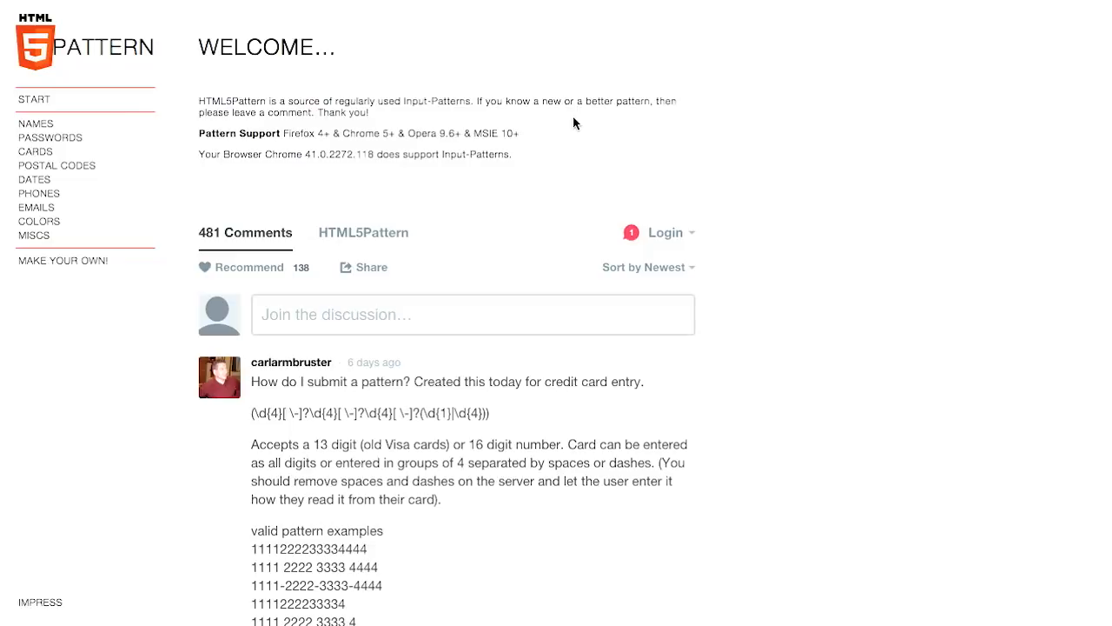
pyautogui.moveTo(401, 117)
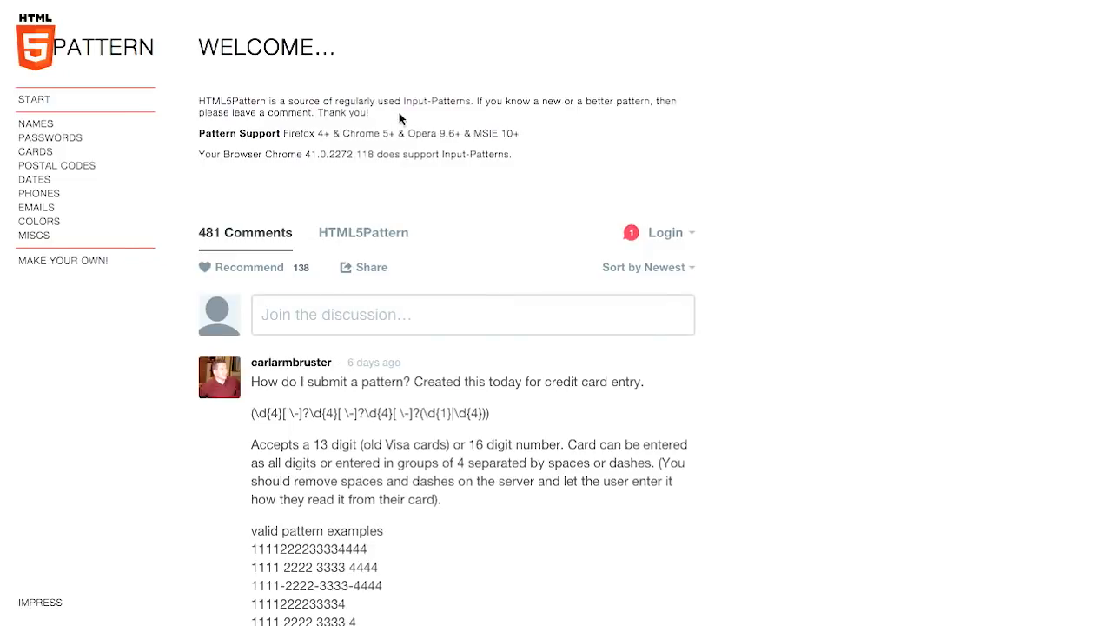
# Open Names and test Alpha-Numeric, deleting the rejected symbol to leave 1234
pyautogui.click(36, 123)
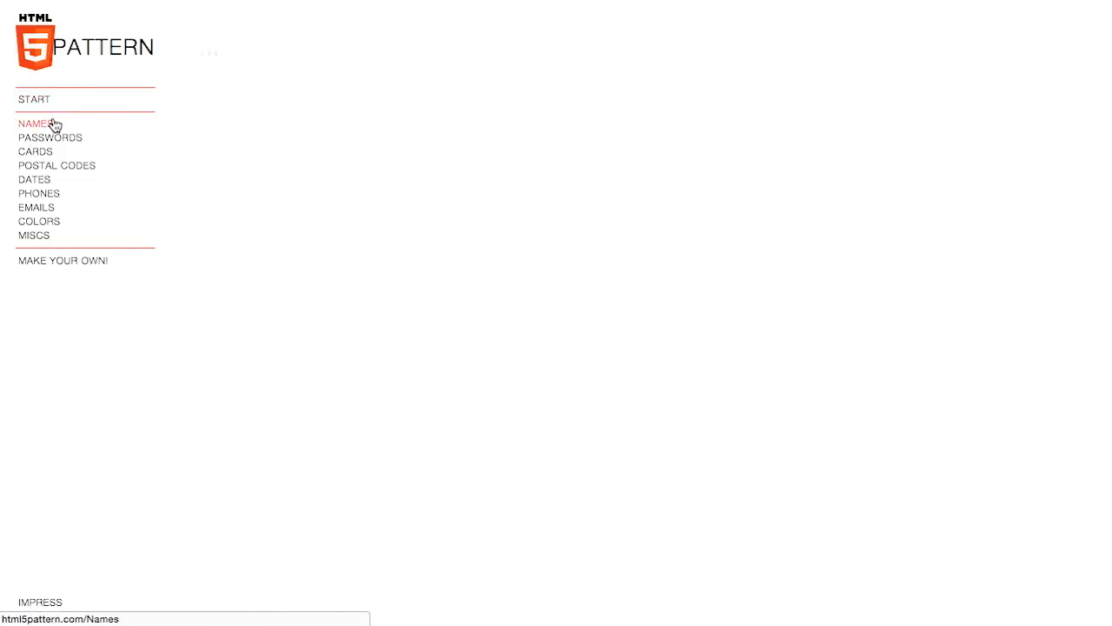
pyautogui.click(33, 123)
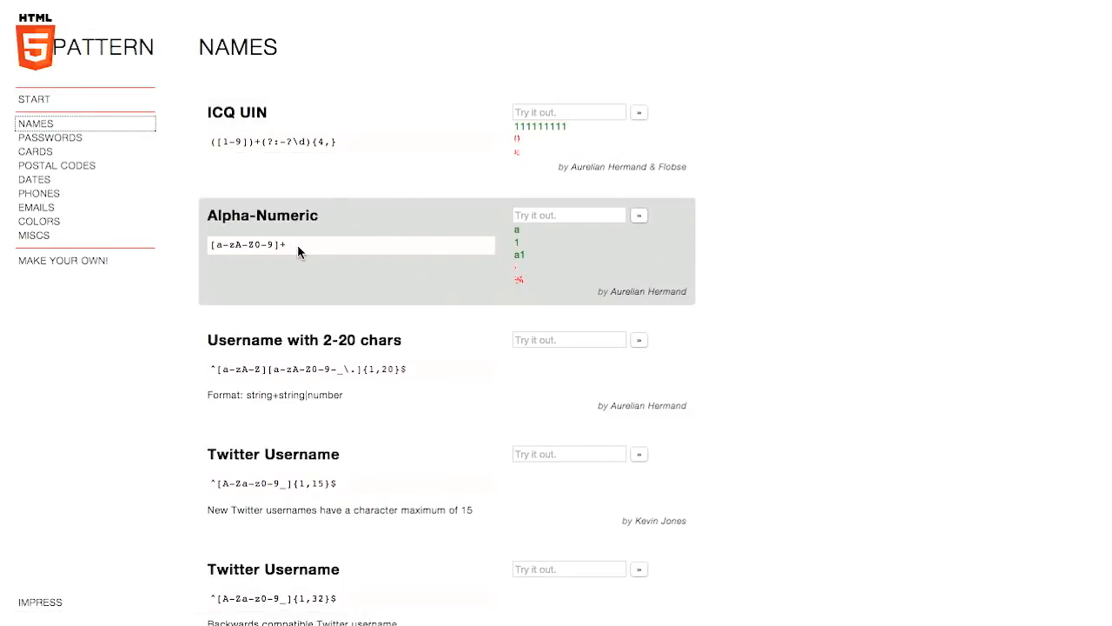
pyautogui.click(568, 215)
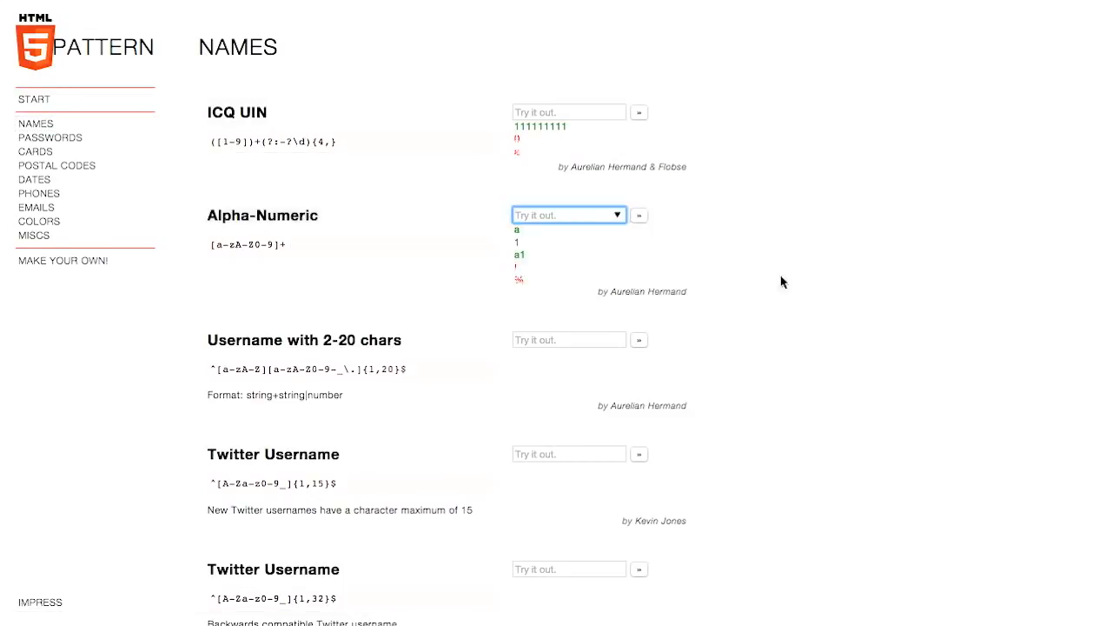
pyautogui.moveTo(876, 328)
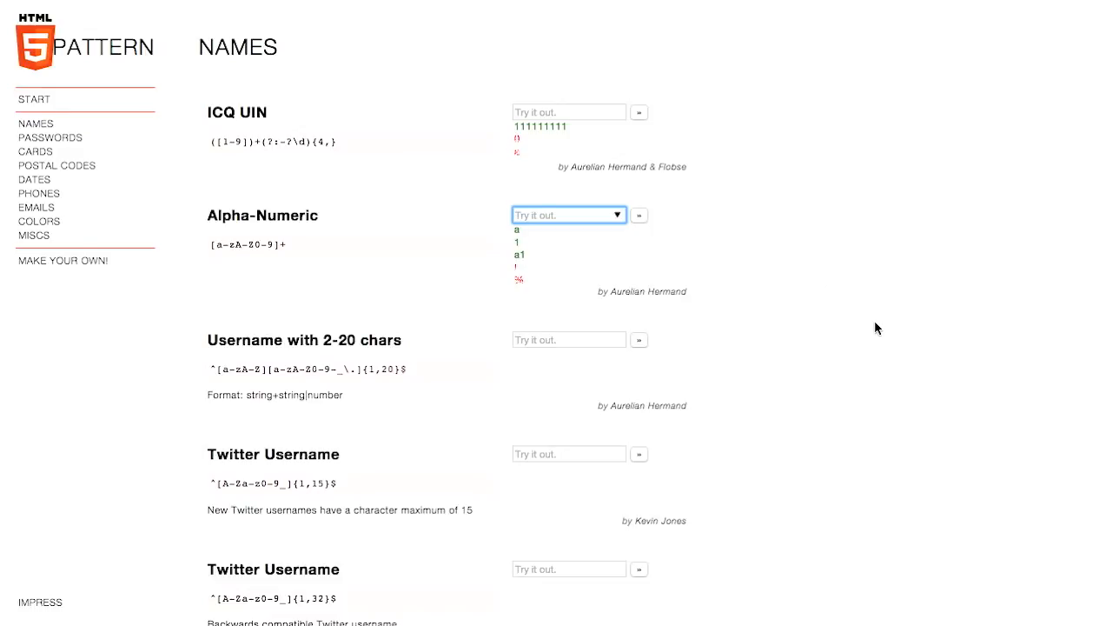
pyautogui.write('1234@')
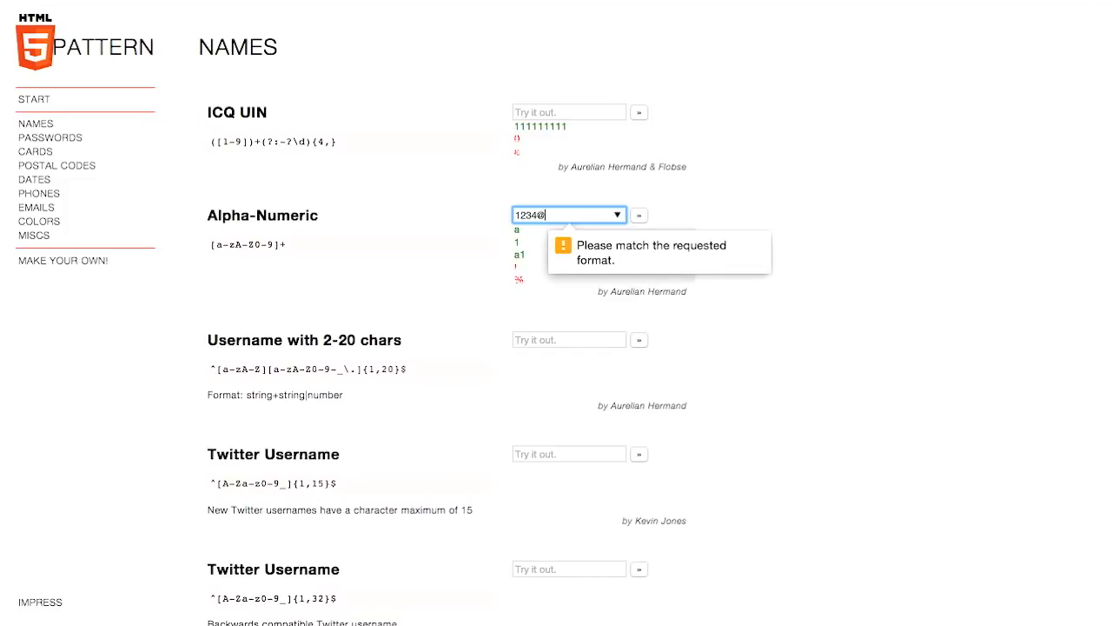
pyautogui.moveTo(597, 267)
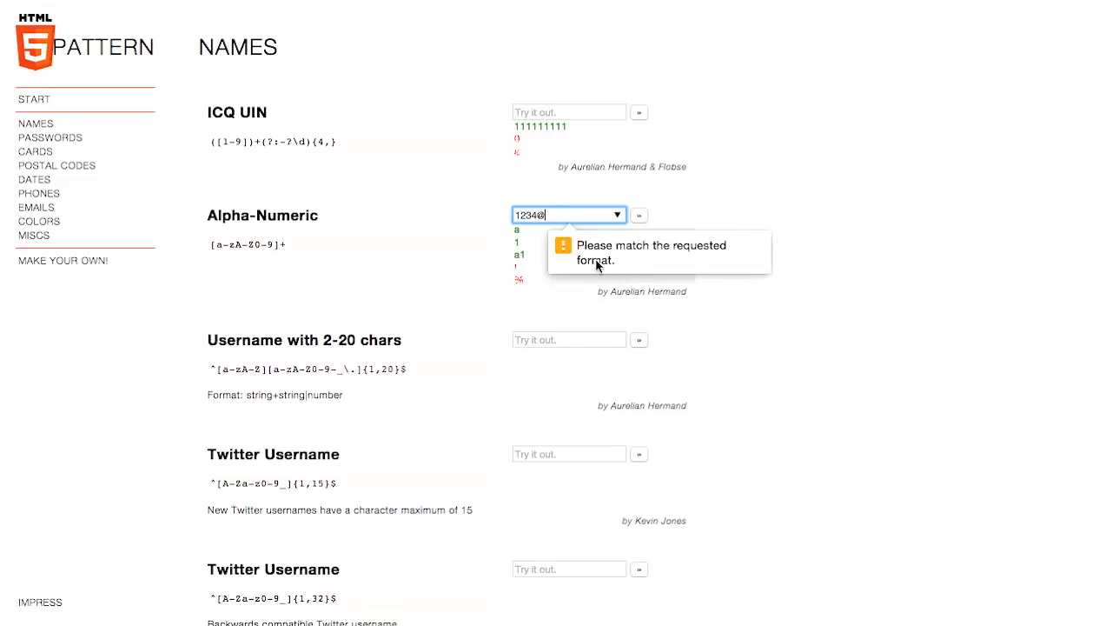
pyautogui.press('Backspace')
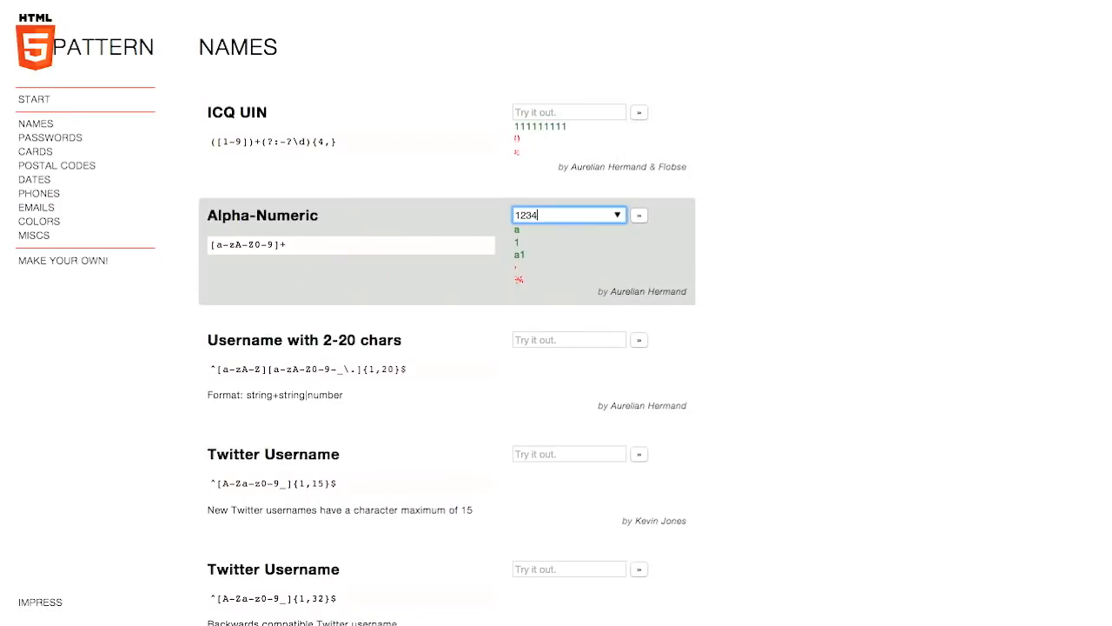
# Inspect the Alpha-Numeric input in DevTools to see its pattern attribute
pyautogui.rightClick(569, 215)
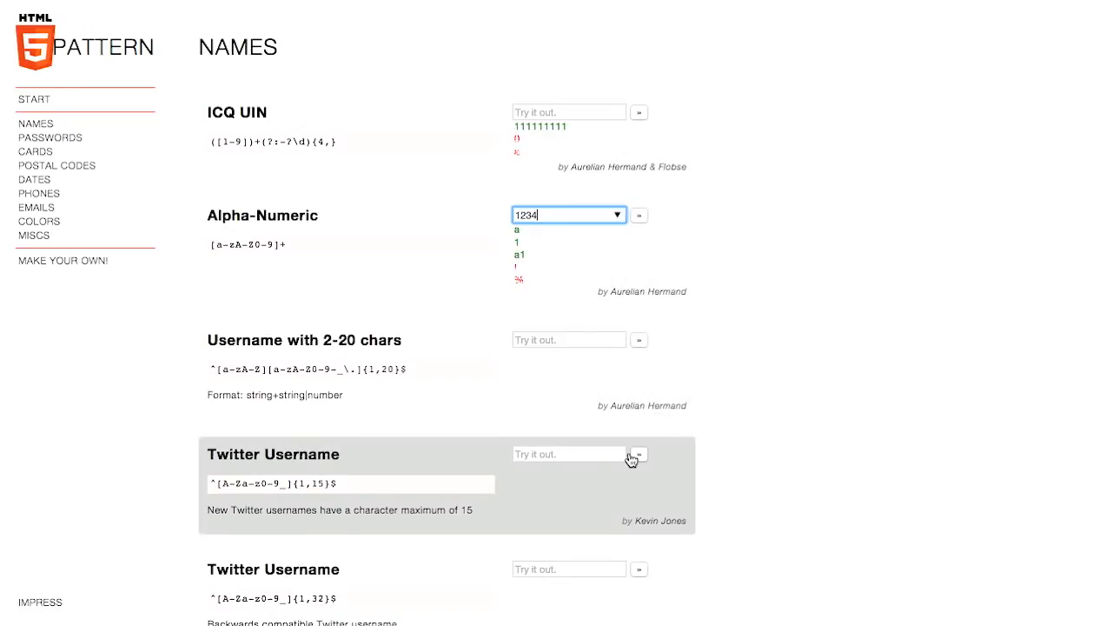
pyautogui.press('F12')
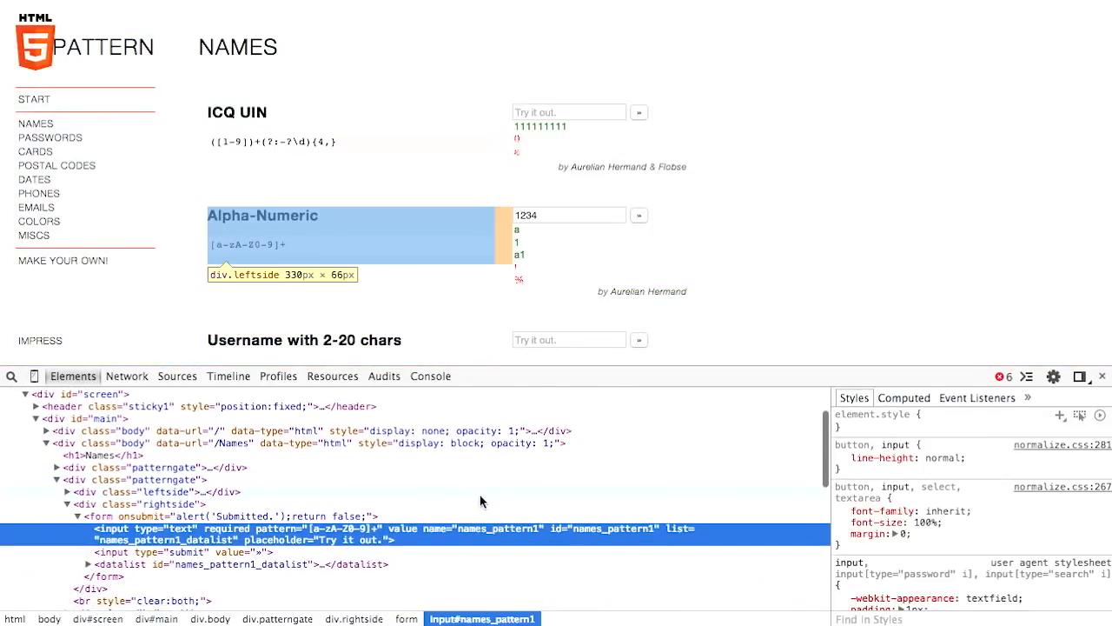
pyautogui.moveTo(569, 214)
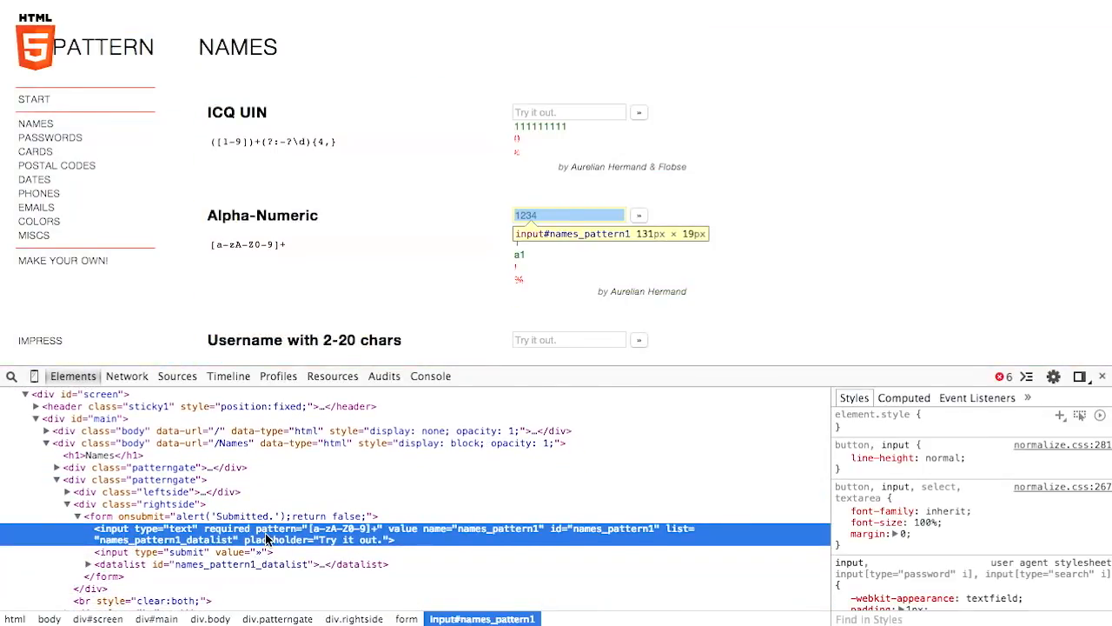
pyautogui.moveTo(342, 533)
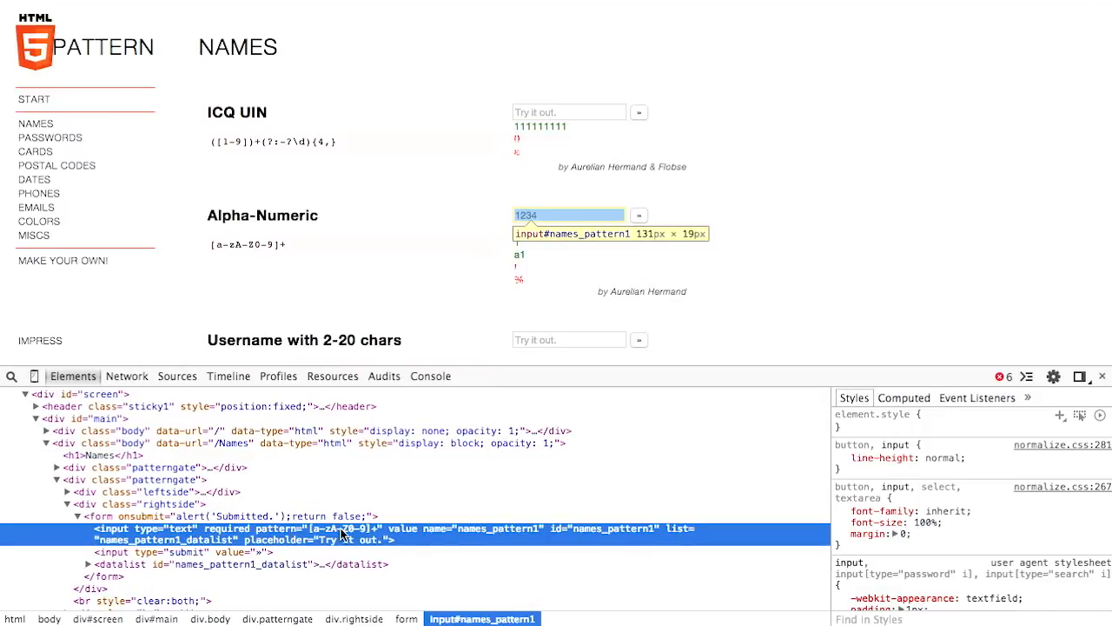
pyautogui.moveTo(354, 485)
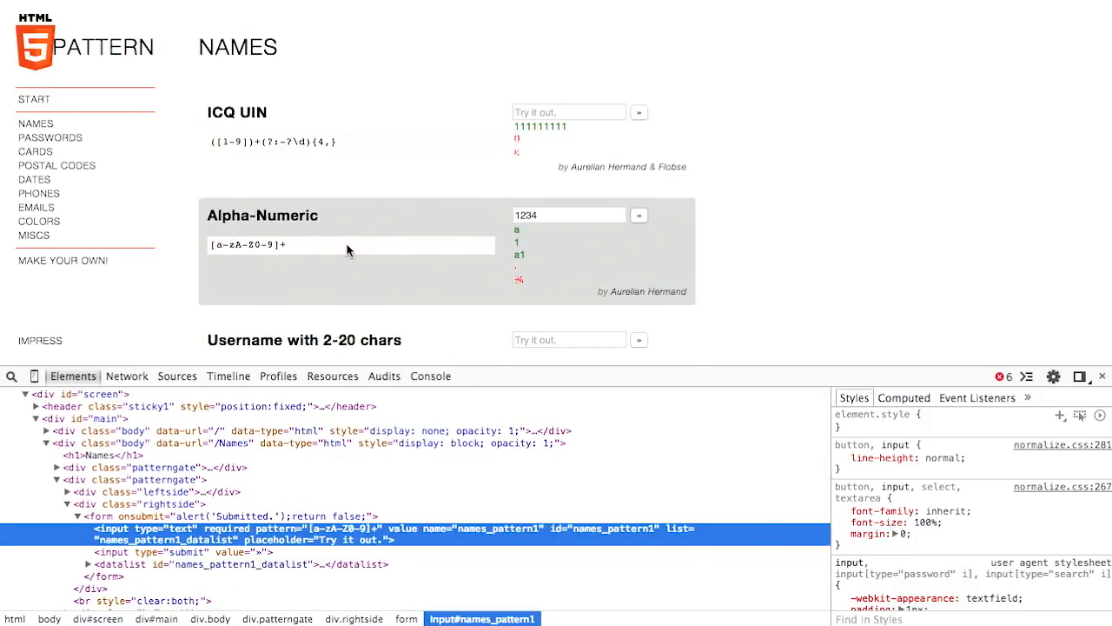
pyautogui.moveTo(906, 330)
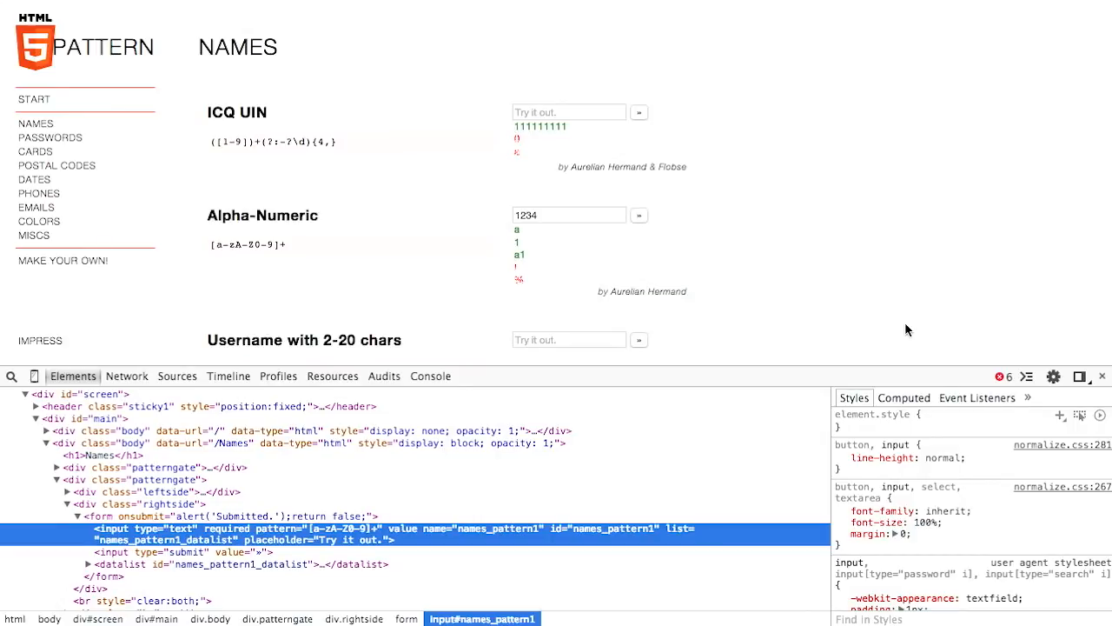
pyautogui.moveTo(1054, 350)
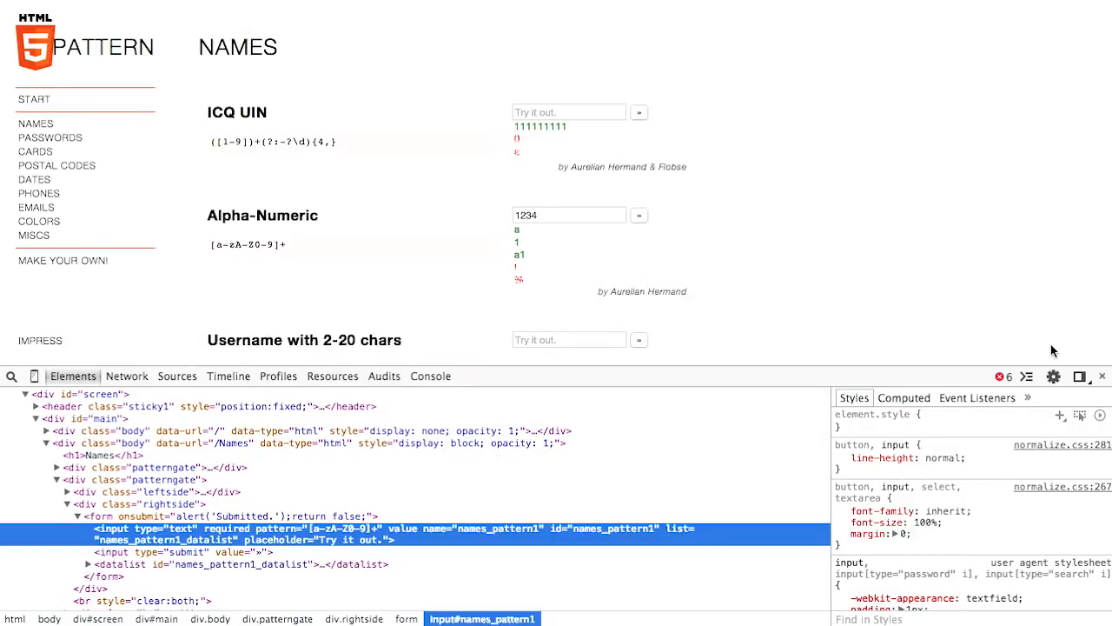
# Close DevTools, test the Twitter Username pattern and remove the leading @
pyautogui.click(1102, 376)
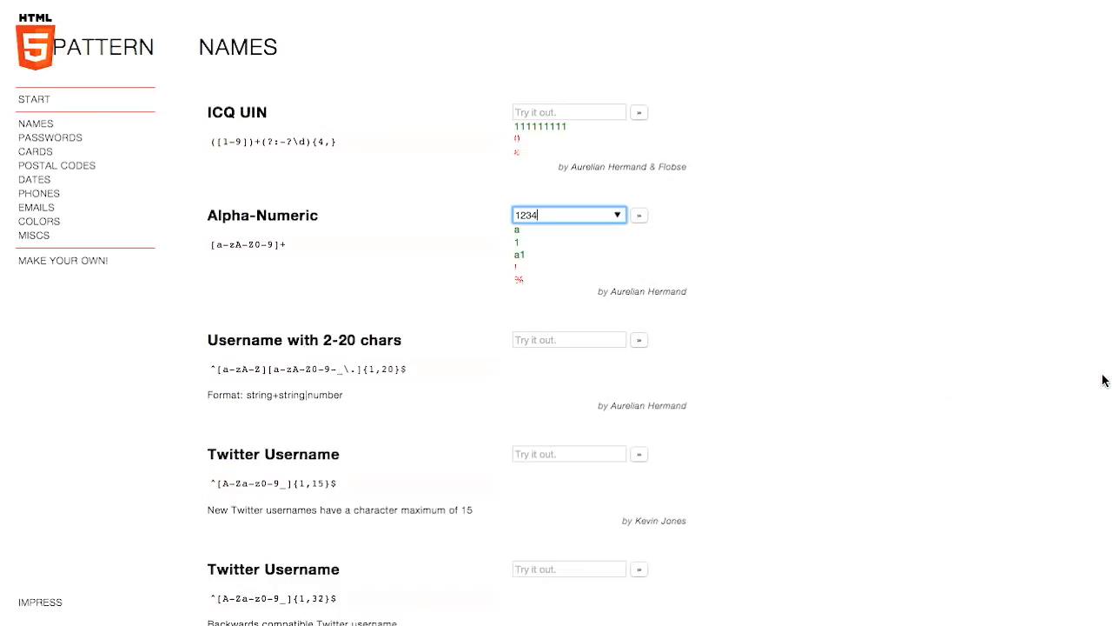
pyautogui.scroll(-3)
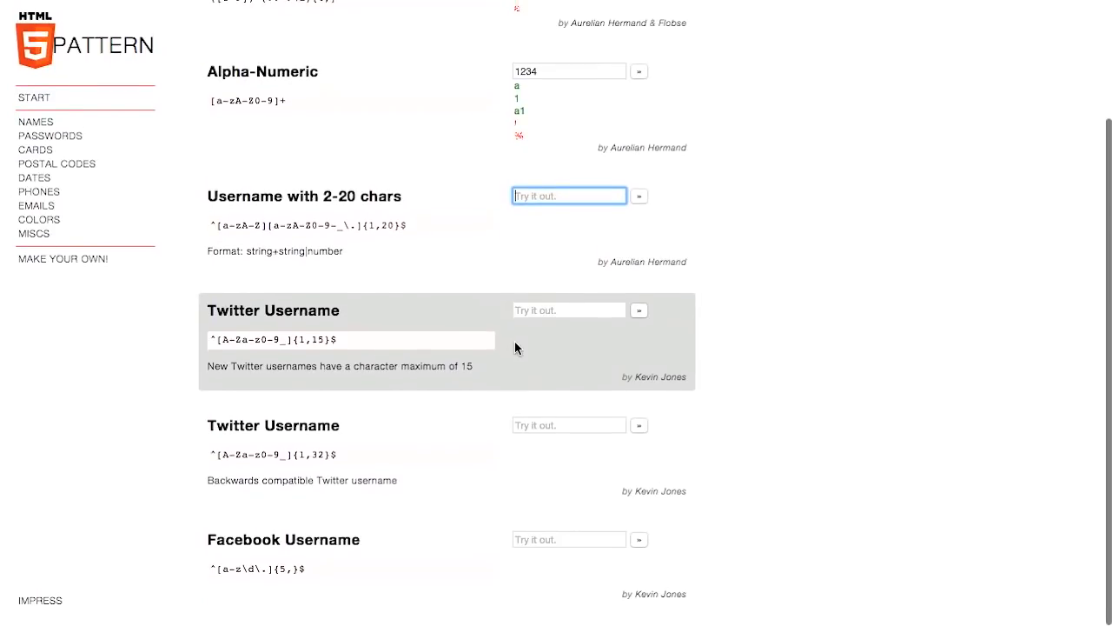
pyautogui.click(280, 340)
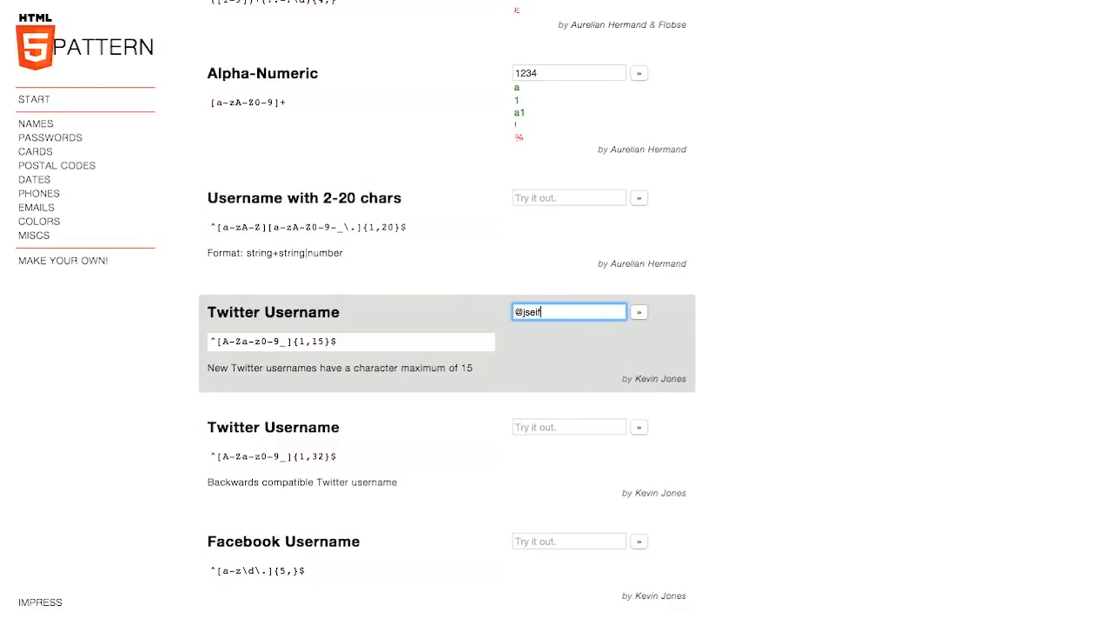
pyautogui.write('er')
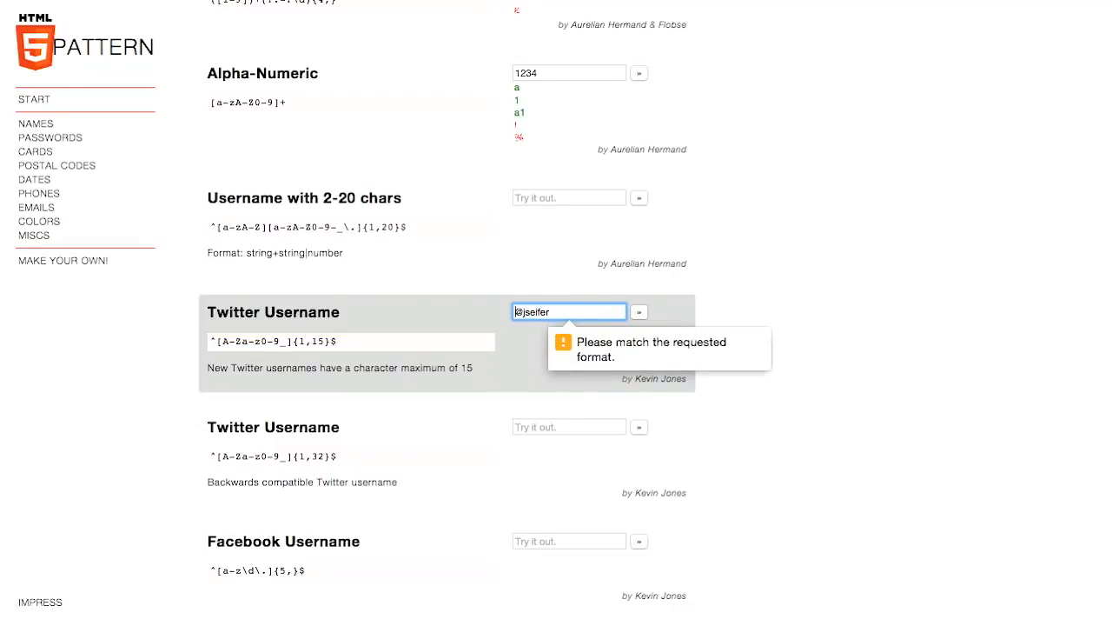
pyautogui.press('Backspace')
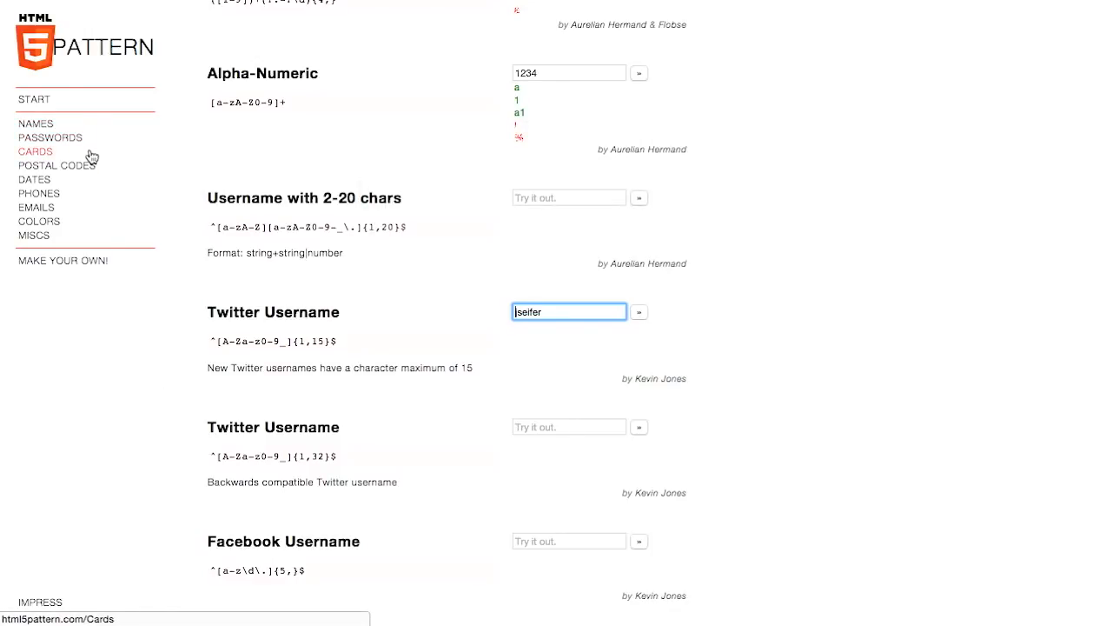
pyautogui.click(34, 179)
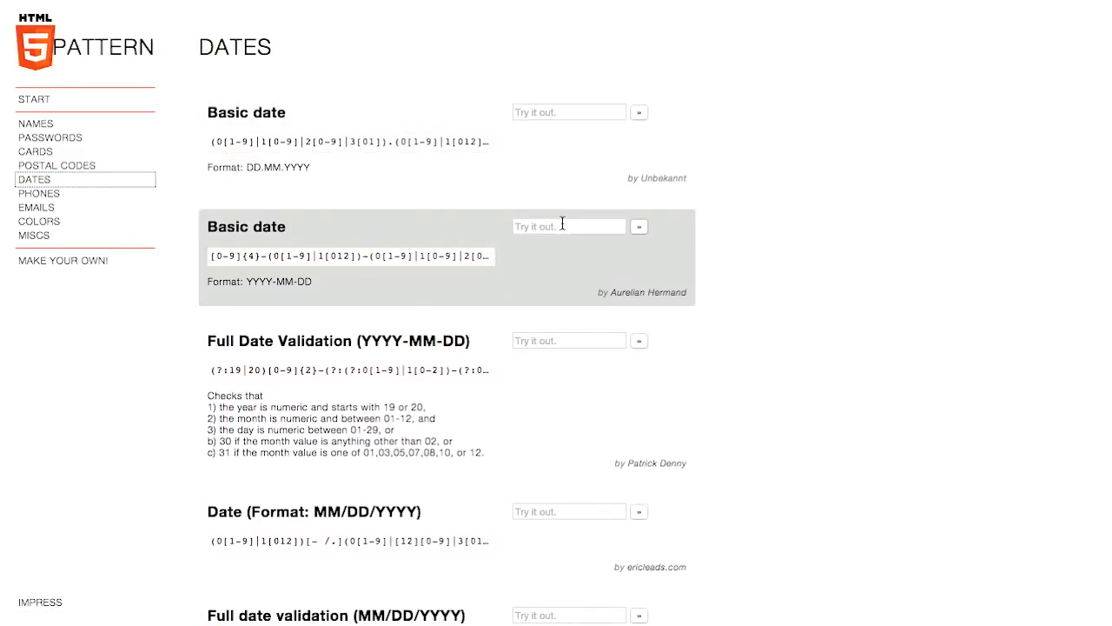
# Scroll the Dates patterns and select the full Date with leapyear-check pattern
pyautogui.scroll(-3)
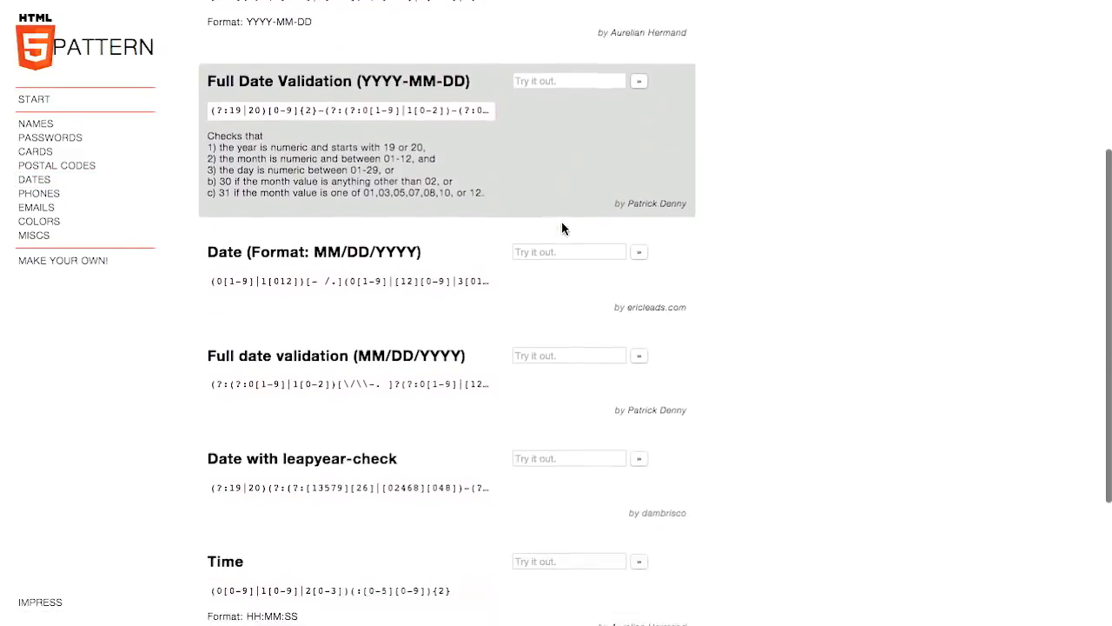
pyautogui.scroll(-3)
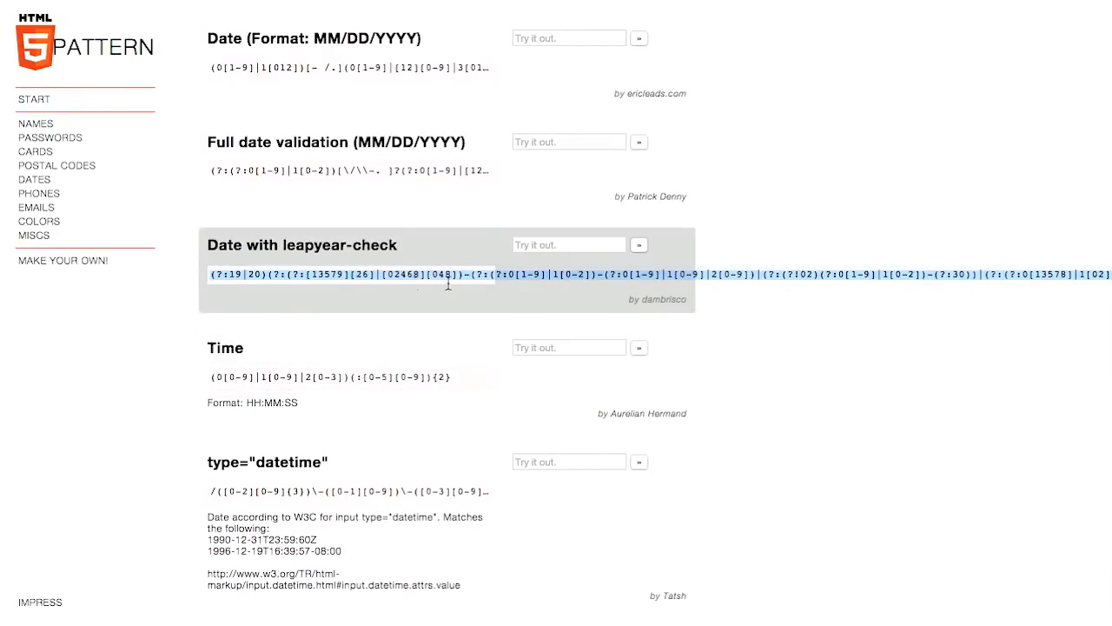
pyautogui.click(396, 274)
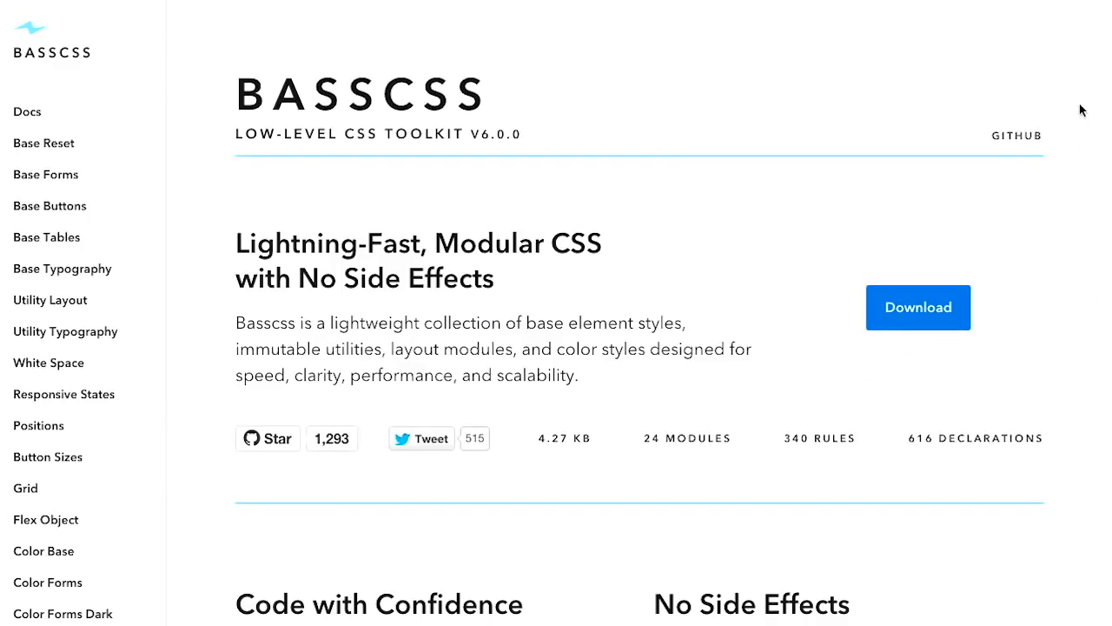
pyautogui.moveTo(347, 134)
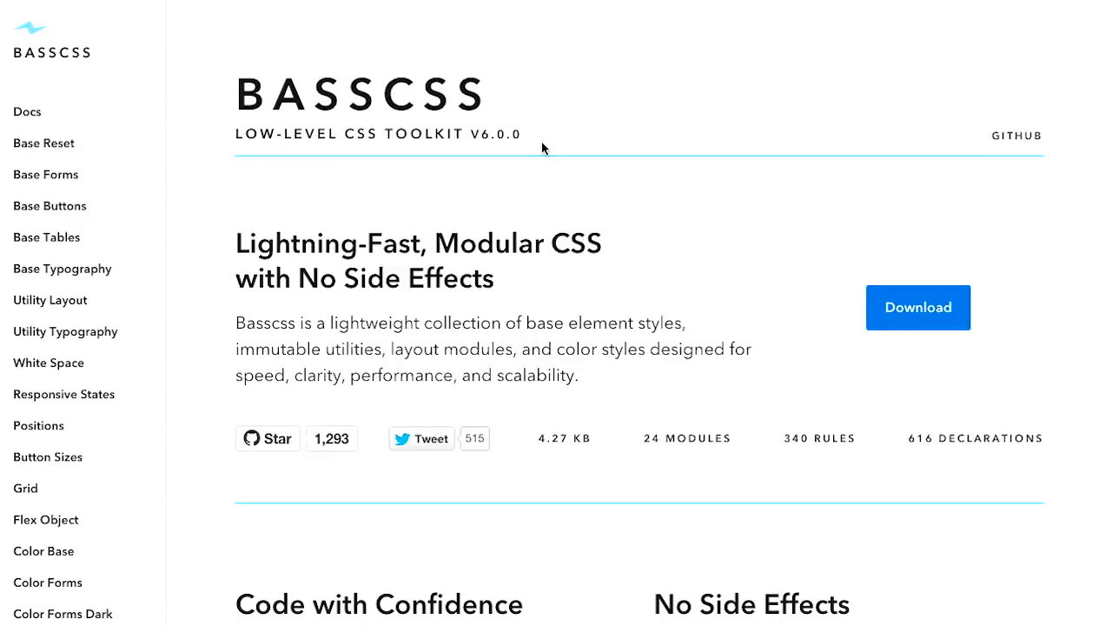
pyautogui.moveTo(525, 192)
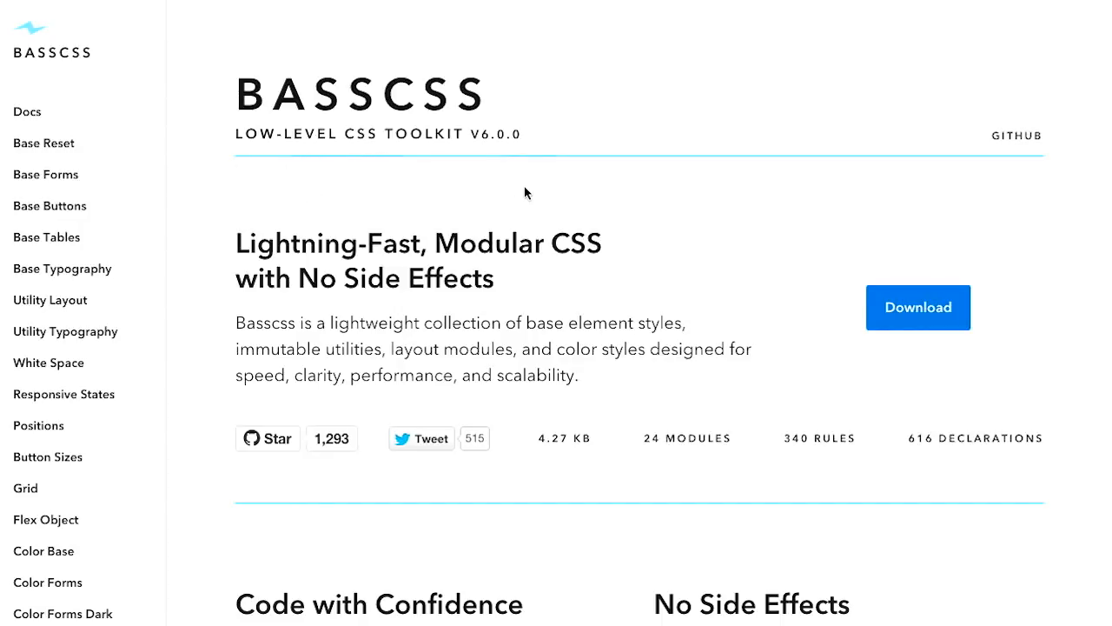
pyautogui.moveTo(620, 150)
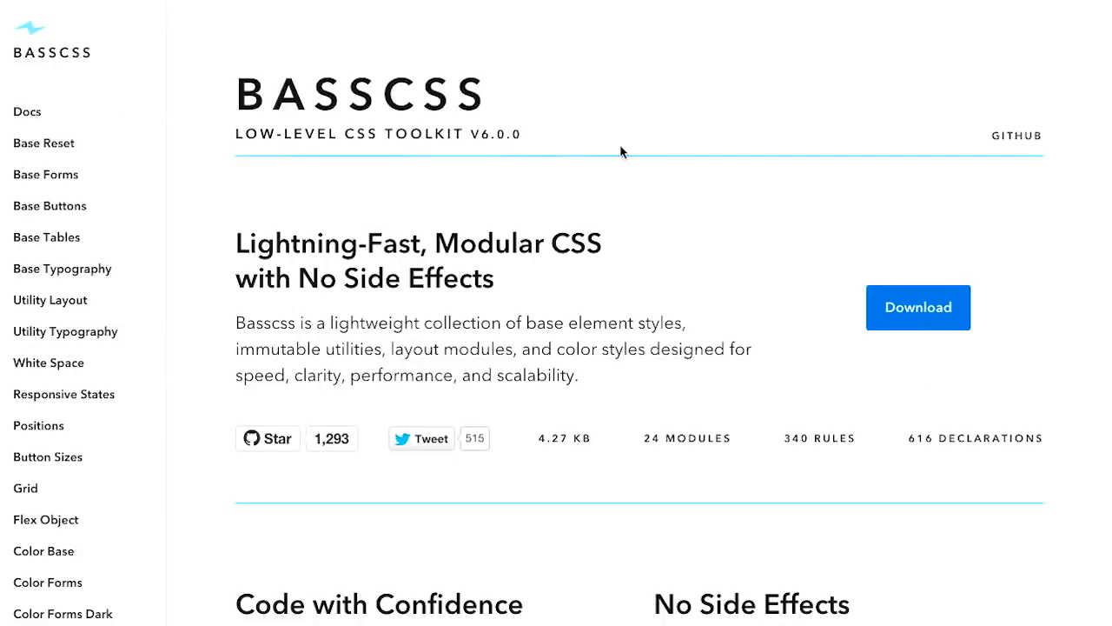
pyautogui.moveTo(252, 156)
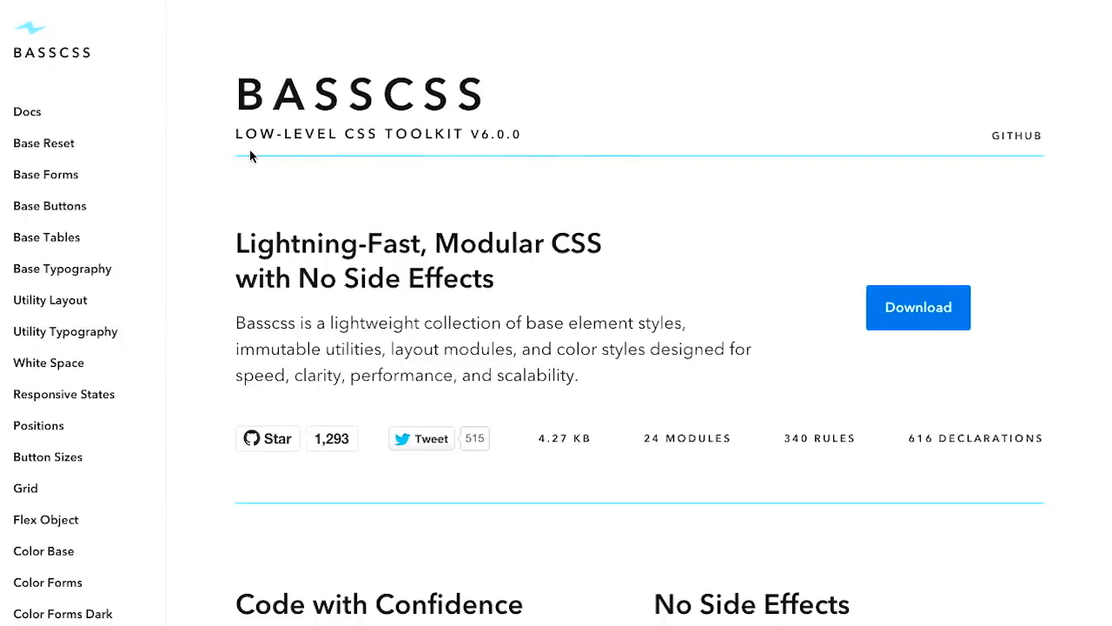
pyautogui.moveTo(547, 206)
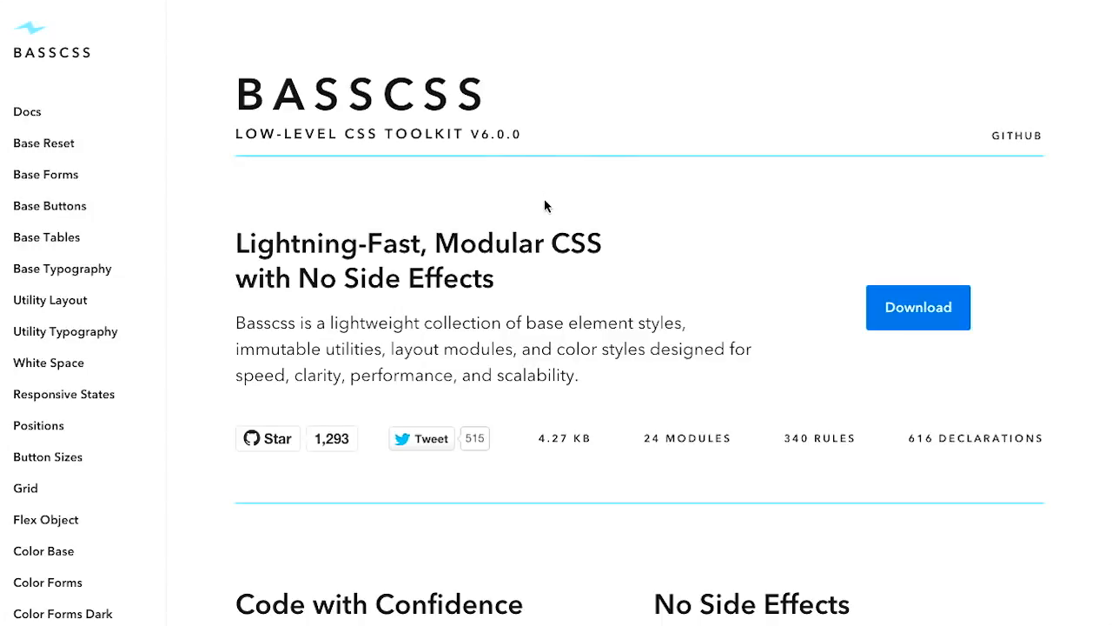
pyautogui.moveTo(434, 175)
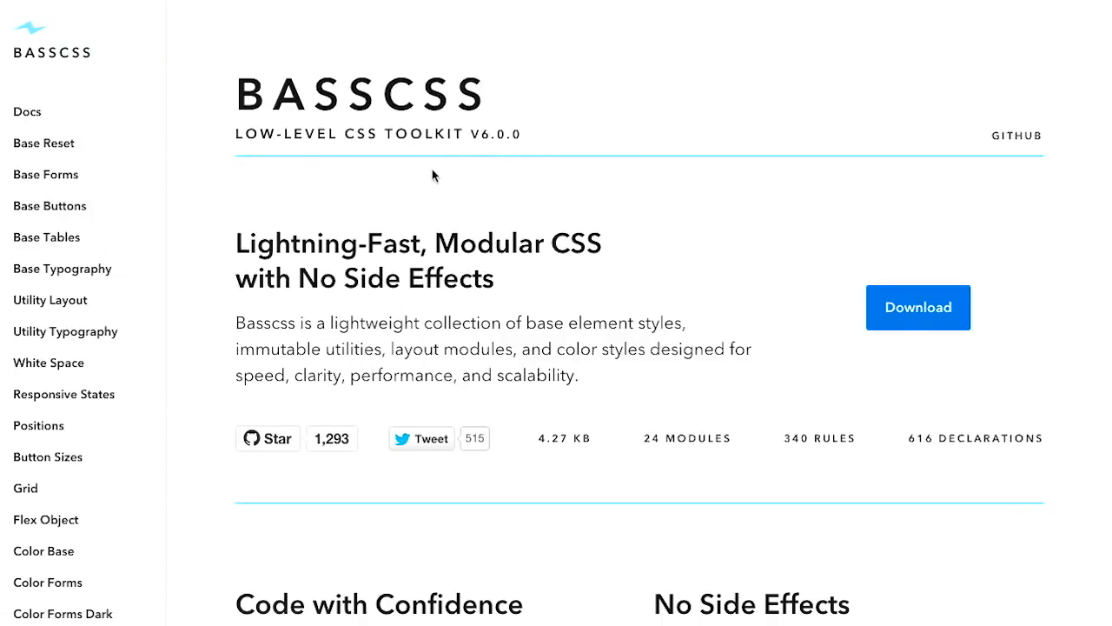
pyautogui.moveTo(623, 132)
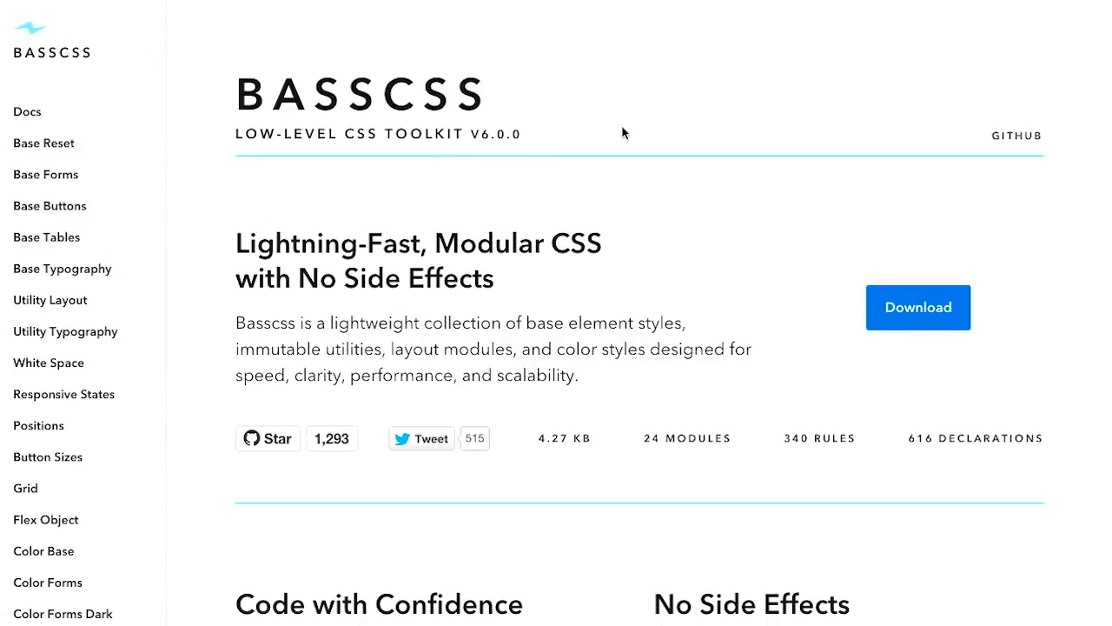
pyautogui.moveTo(632, 138)
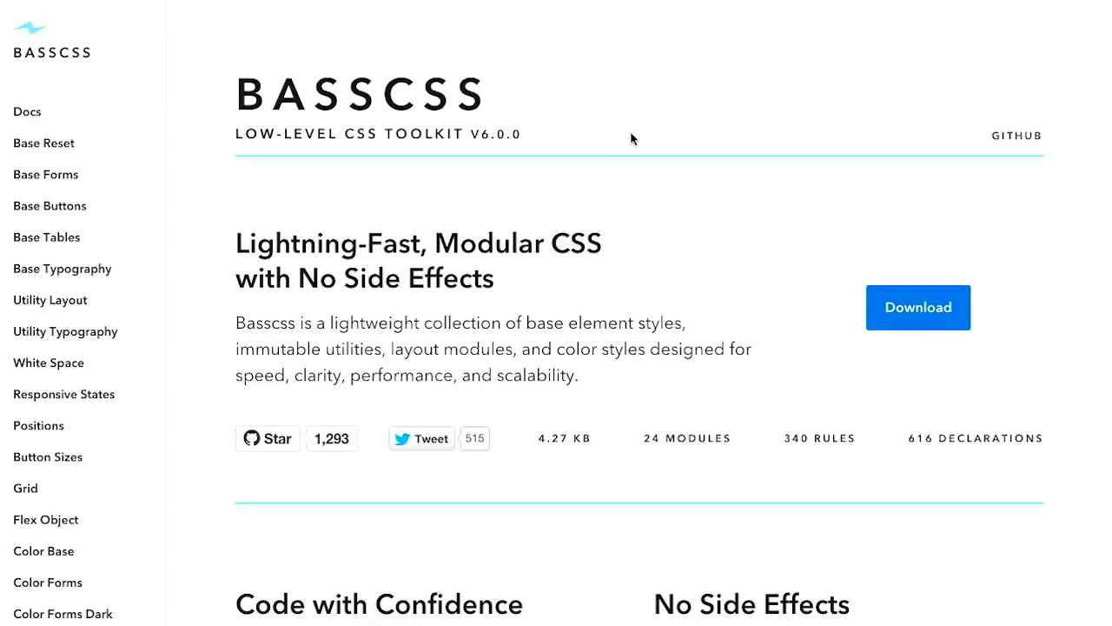
pyautogui.moveTo(596, 242)
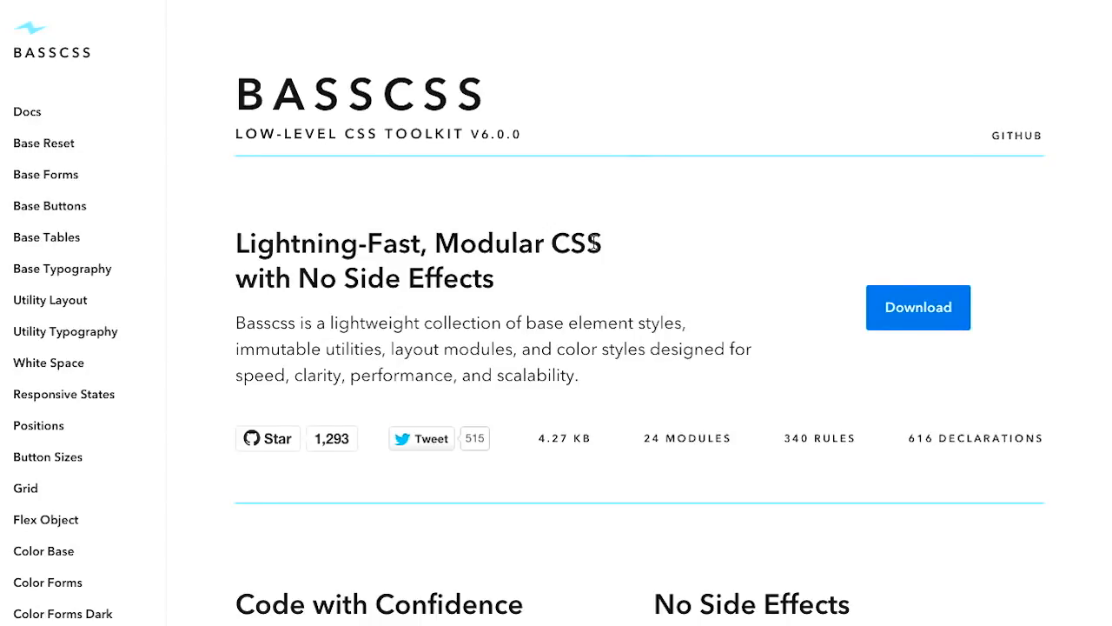
pyautogui.moveTo(594, 244)
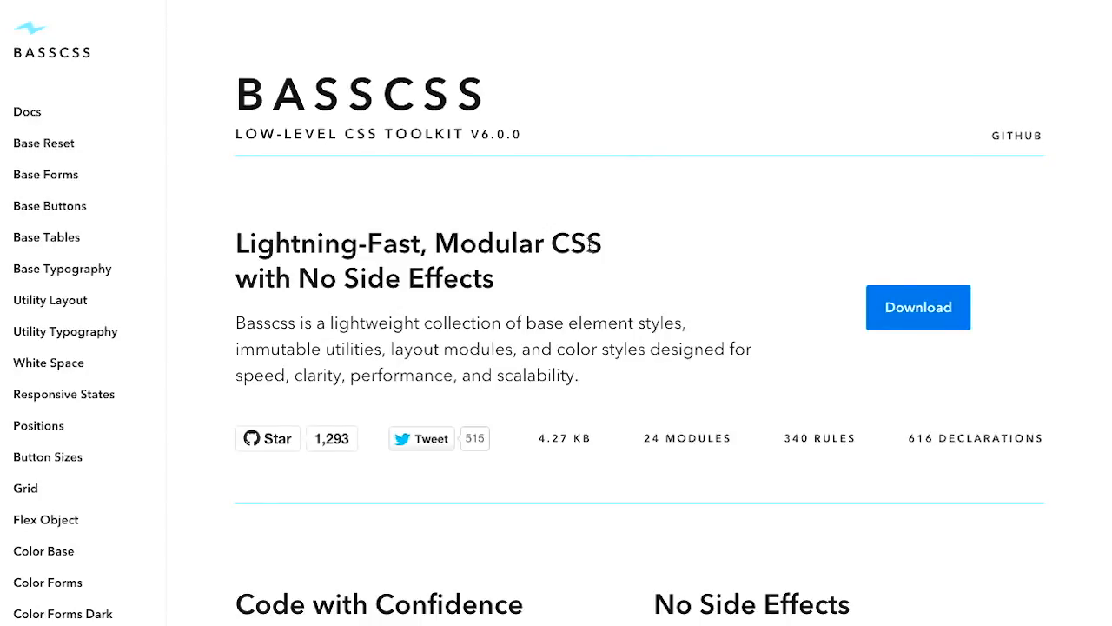
pyautogui.moveTo(665, 456)
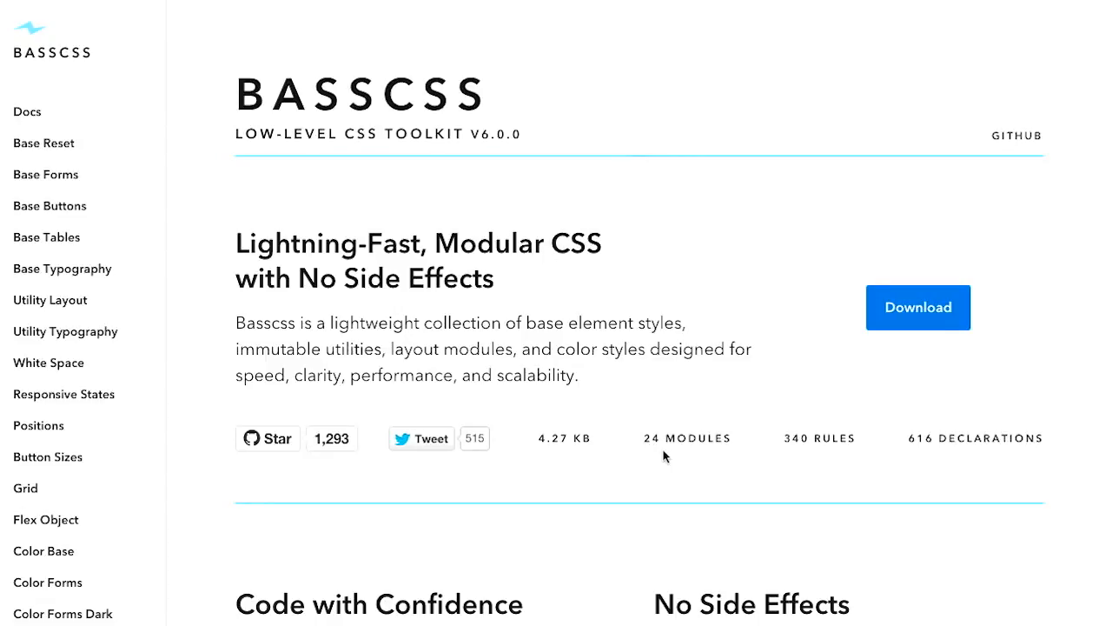
pyautogui.moveTo(538, 443)
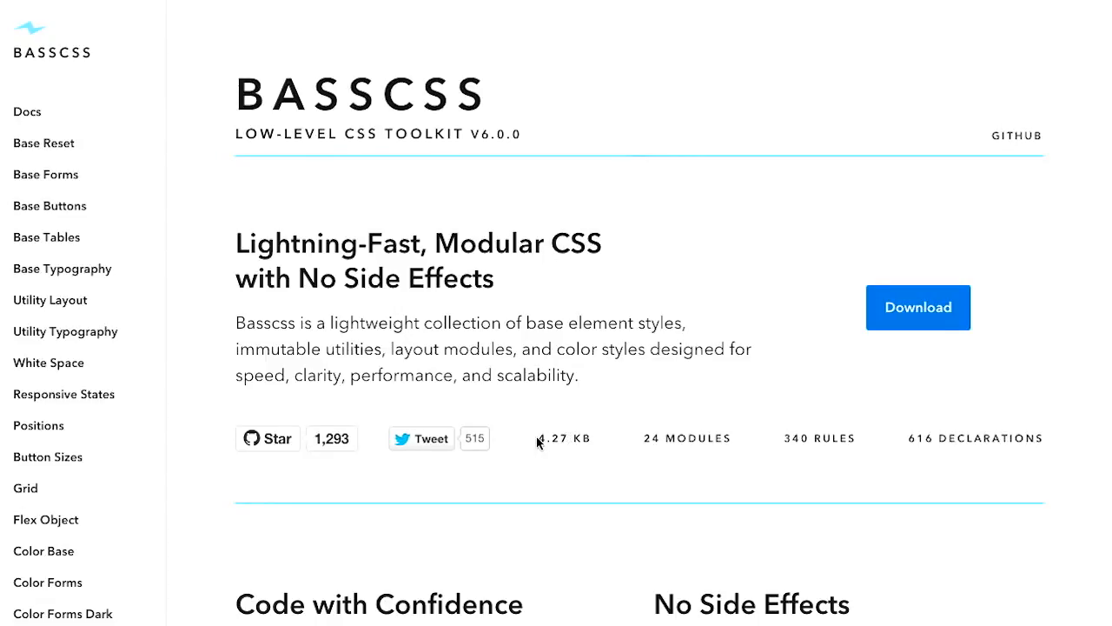
# Read the Basscss homepage stats: 4.27 KB, 24 modules, 340 rules, 616 declarations
pyautogui.doubleClick(564, 438)
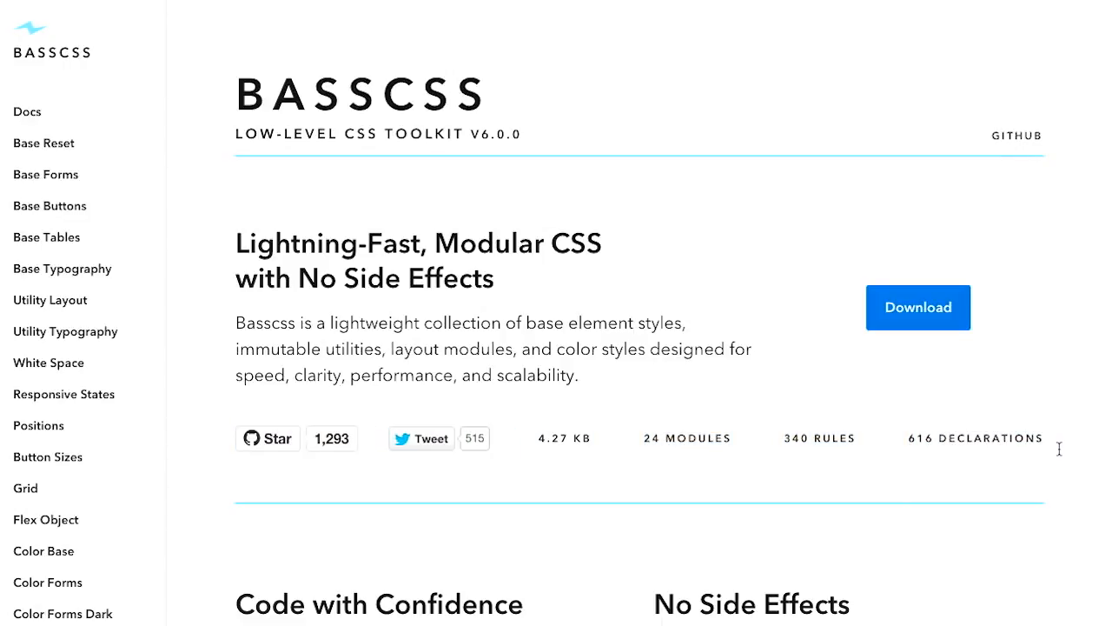
pyautogui.moveTo(369, 255)
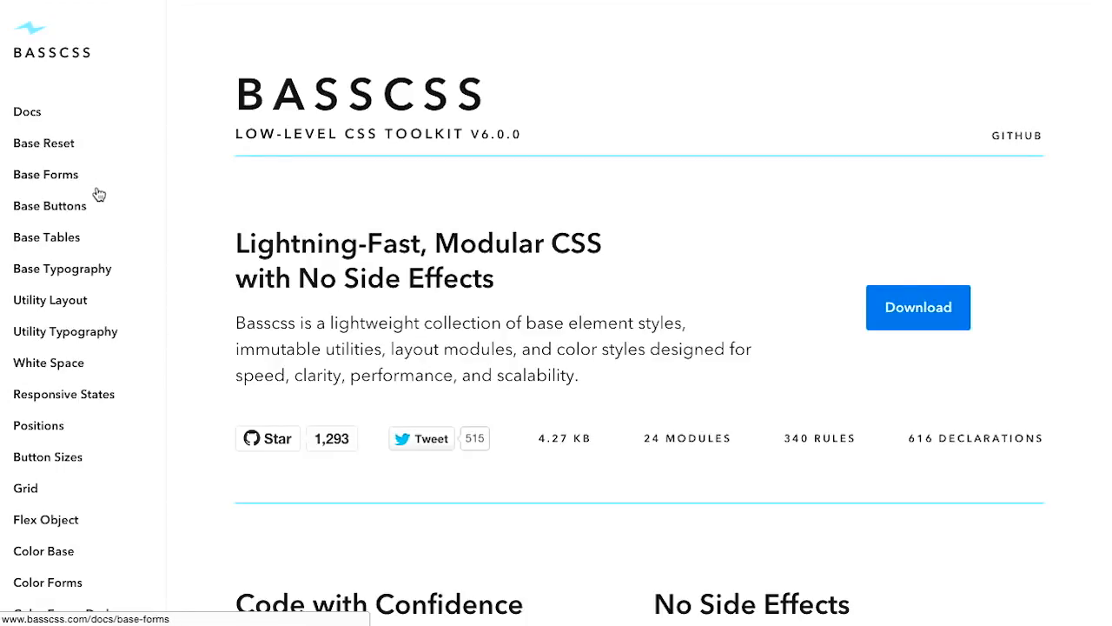
# Browse the Base Buttons and Base Tables docs, then scroll the Utility Layout page
pyautogui.click(49, 206)
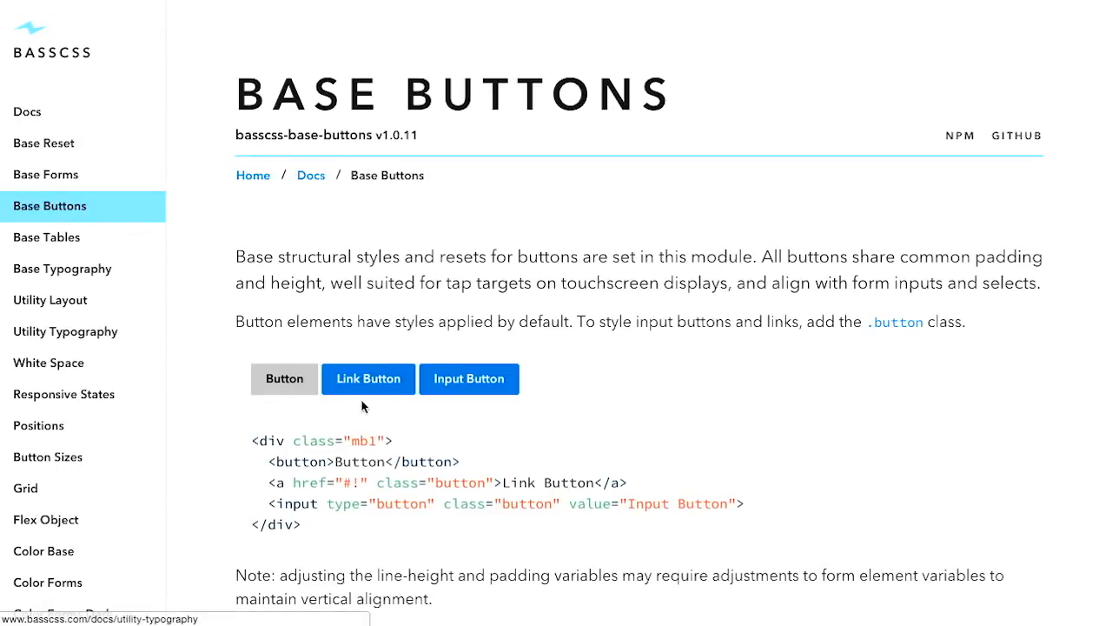
pyautogui.click(46, 236)
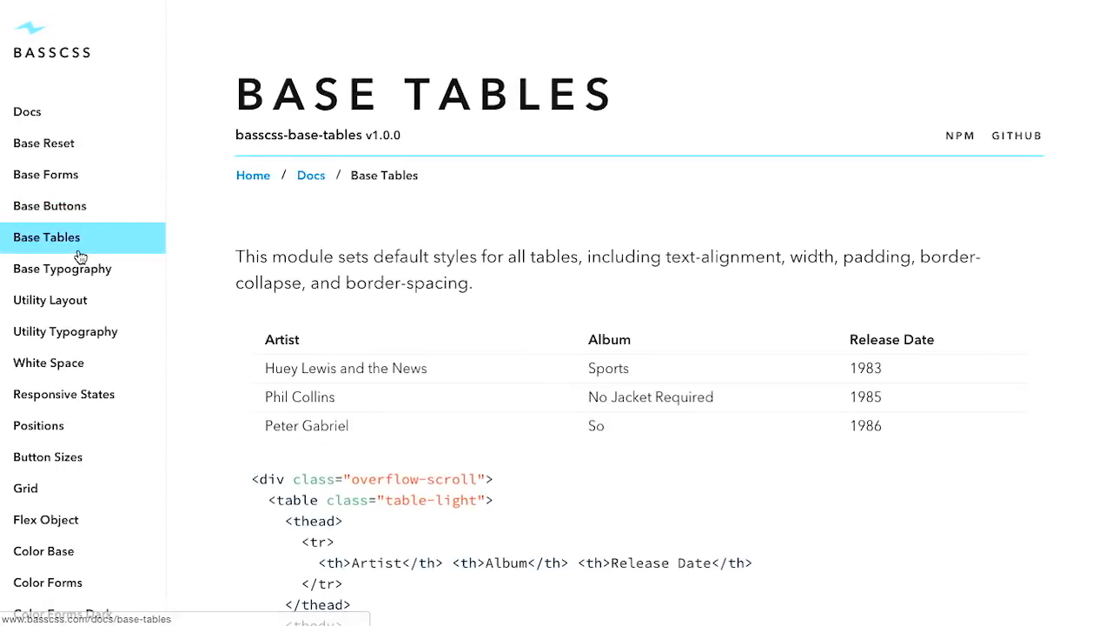
pyautogui.moveTo(447, 286)
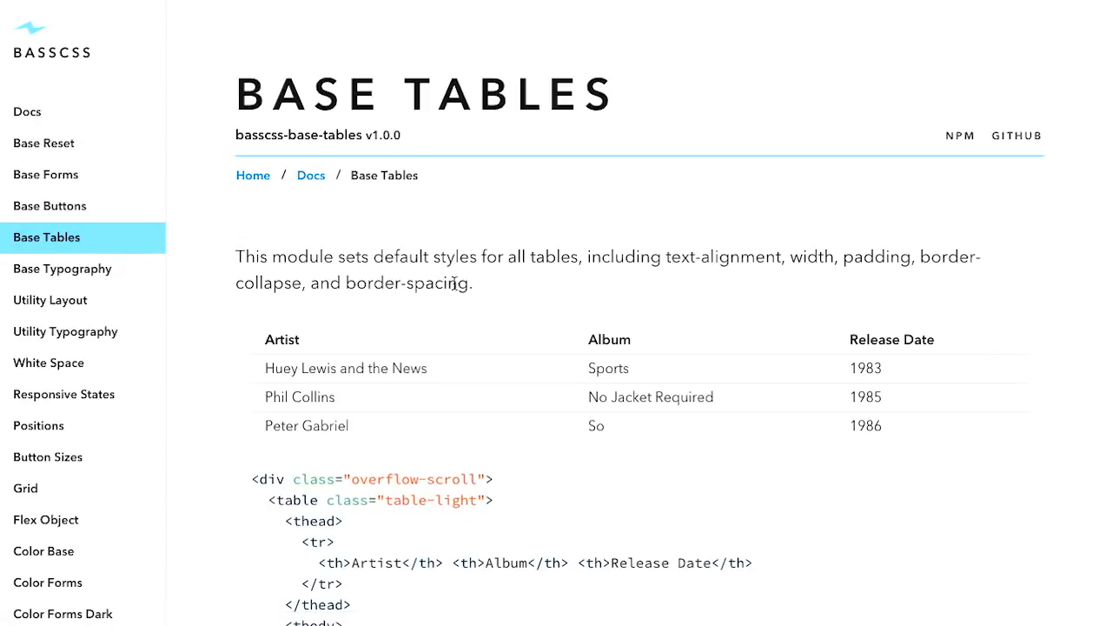
pyautogui.moveTo(91, 269)
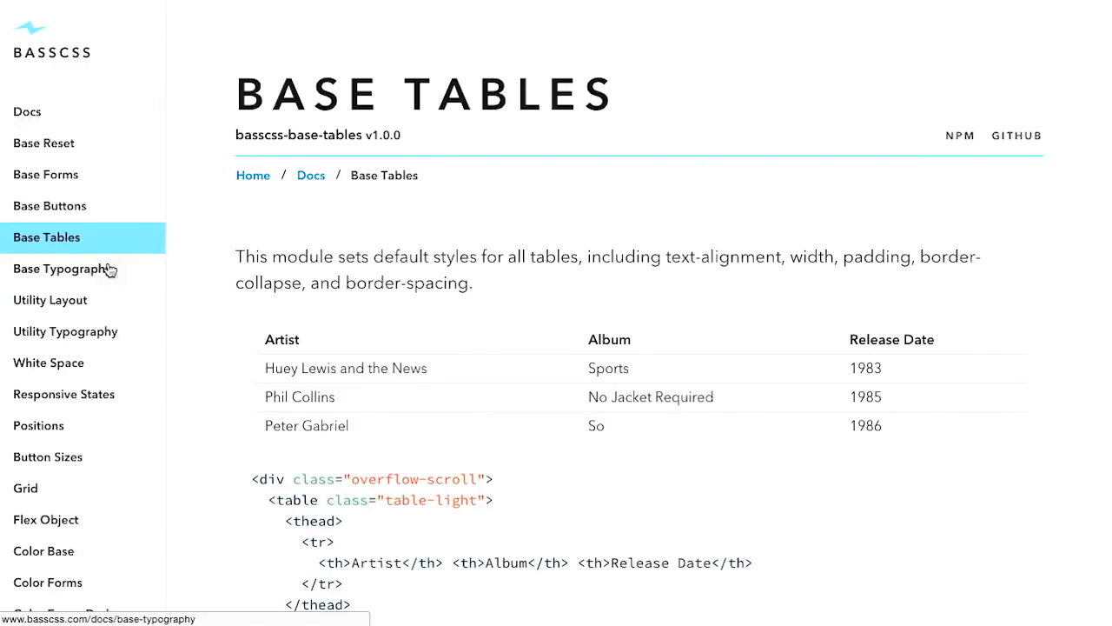
pyautogui.click(50, 299)
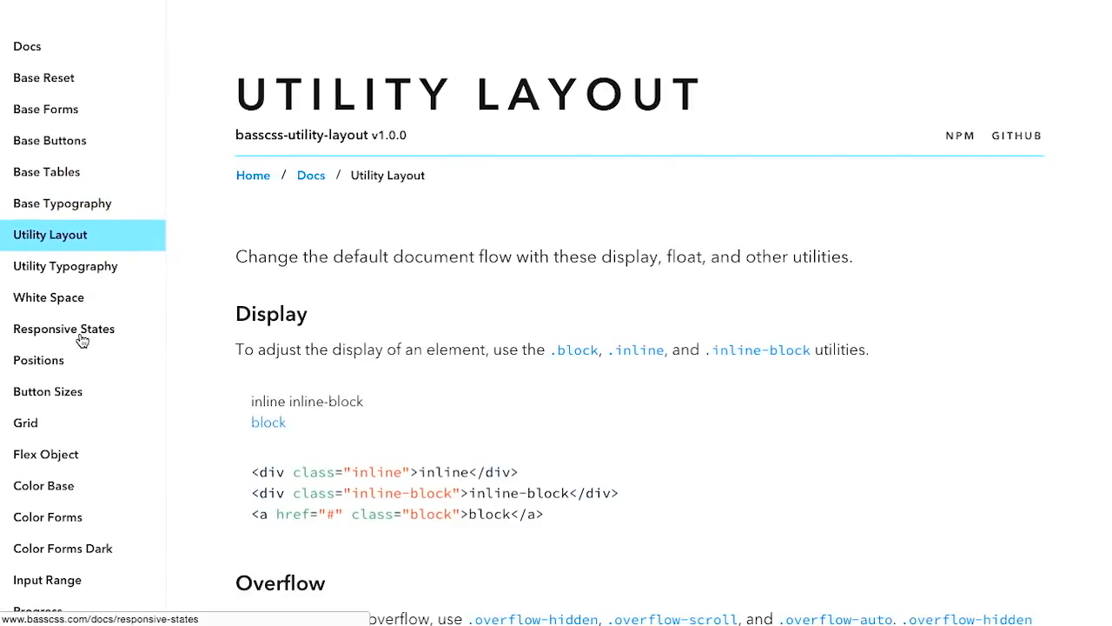
pyautogui.scroll(-3)
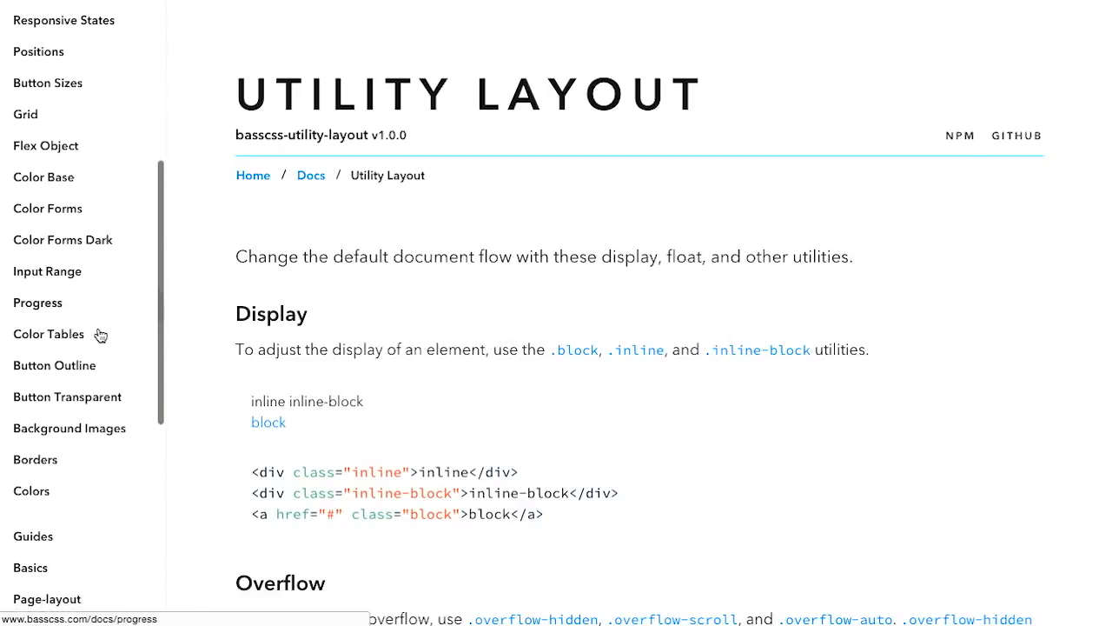
# Read the Grid docs down to the Responsive Grid breakpoint prefix table
pyautogui.click(25, 114)
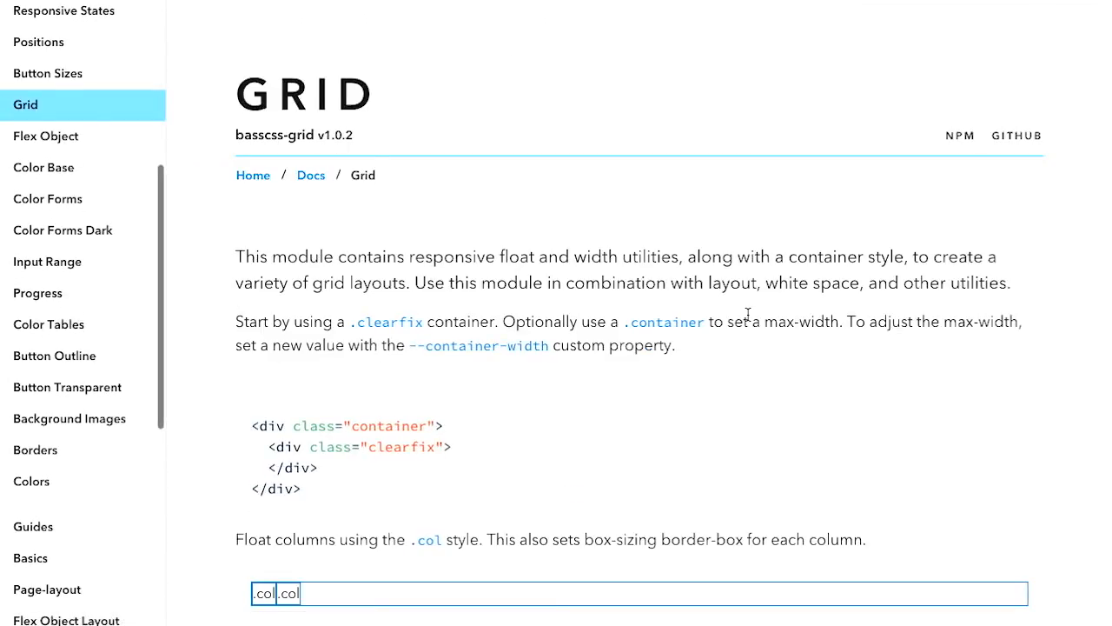
pyautogui.scroll(-3)
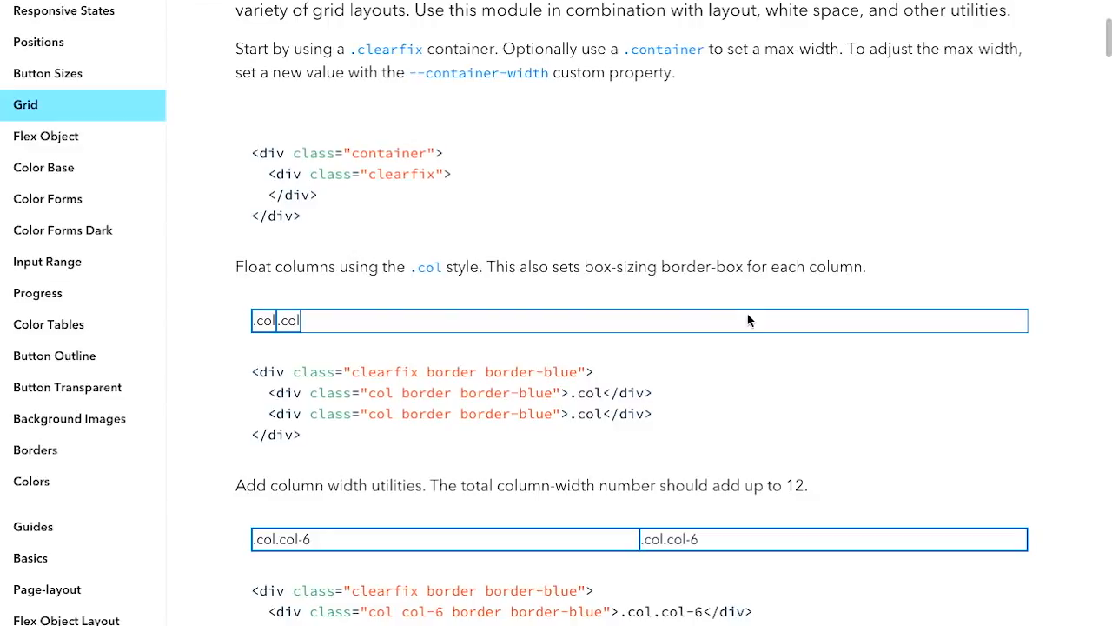
pyautogui.scroll(-3)
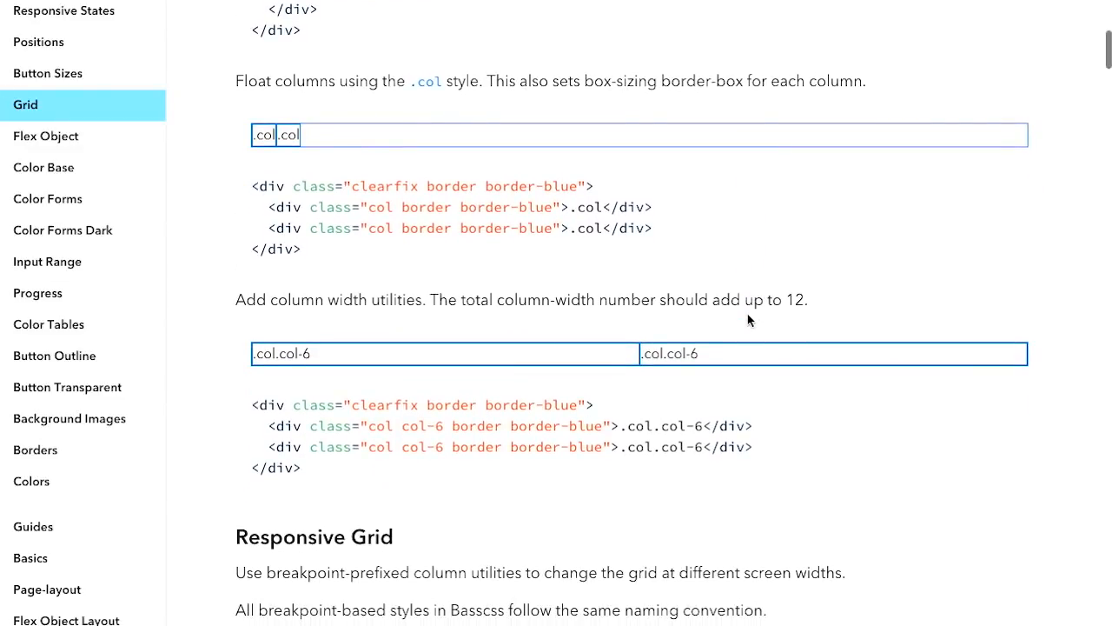
pyautogui.moveTo(422, 443)
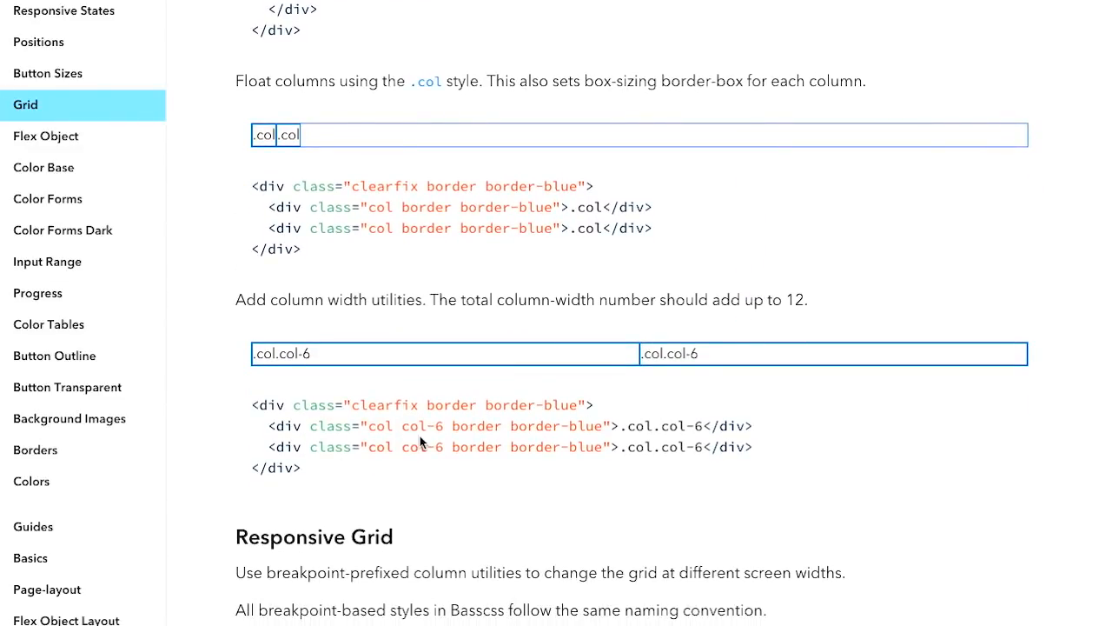
pyautogui.scroll(-3)
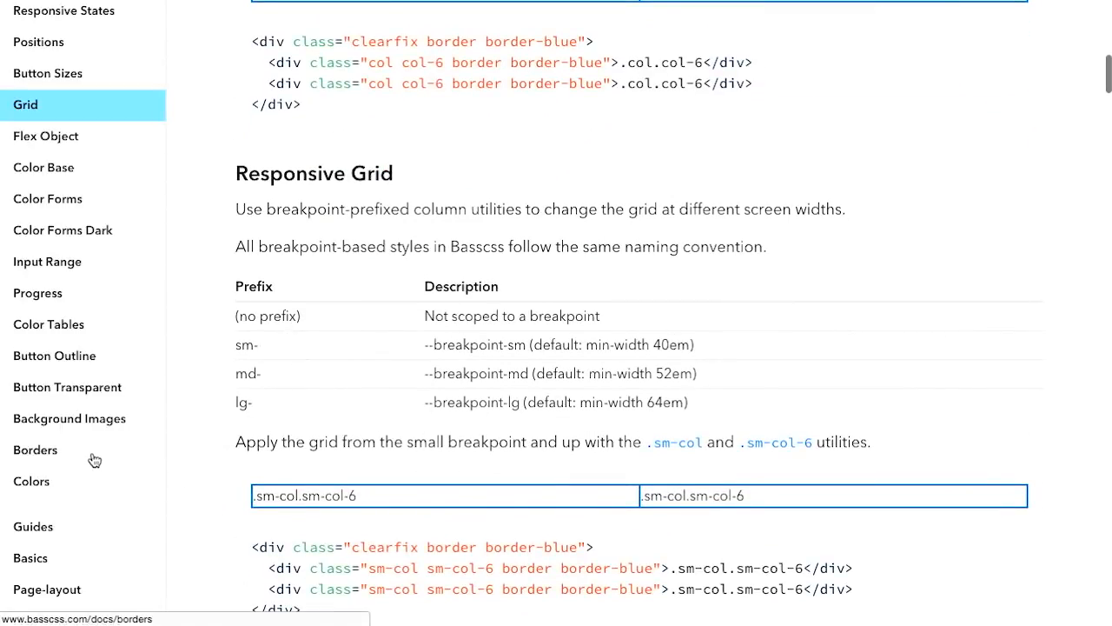
# Visit the Borders docs, then scroll through the Colors page's color class examples
pyautogui.click(35, 449)
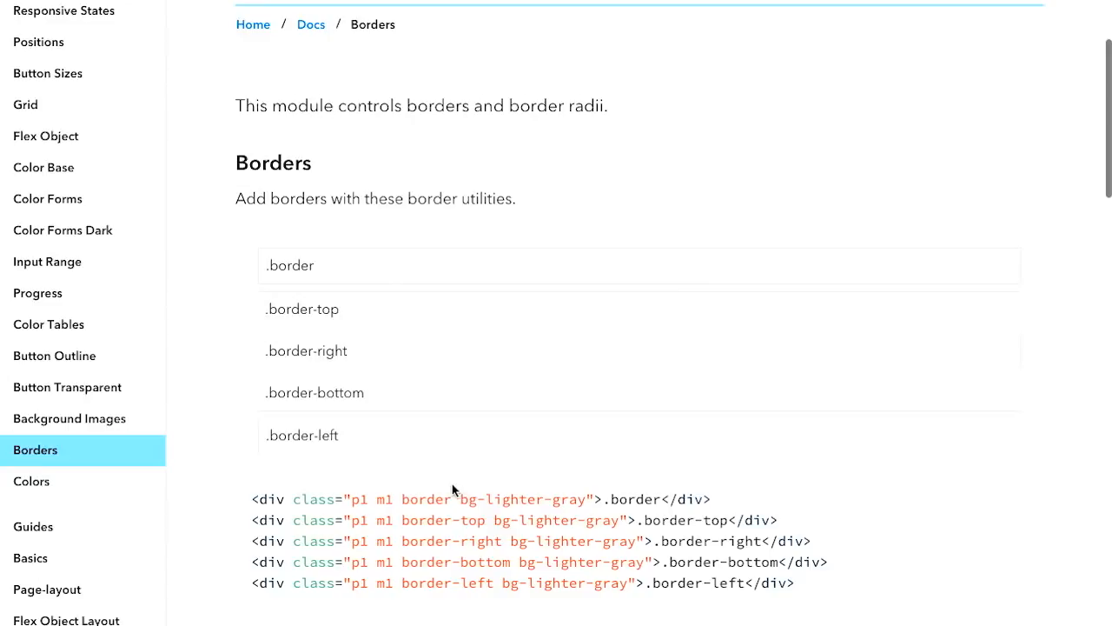
pyautogui.click(31, 480)
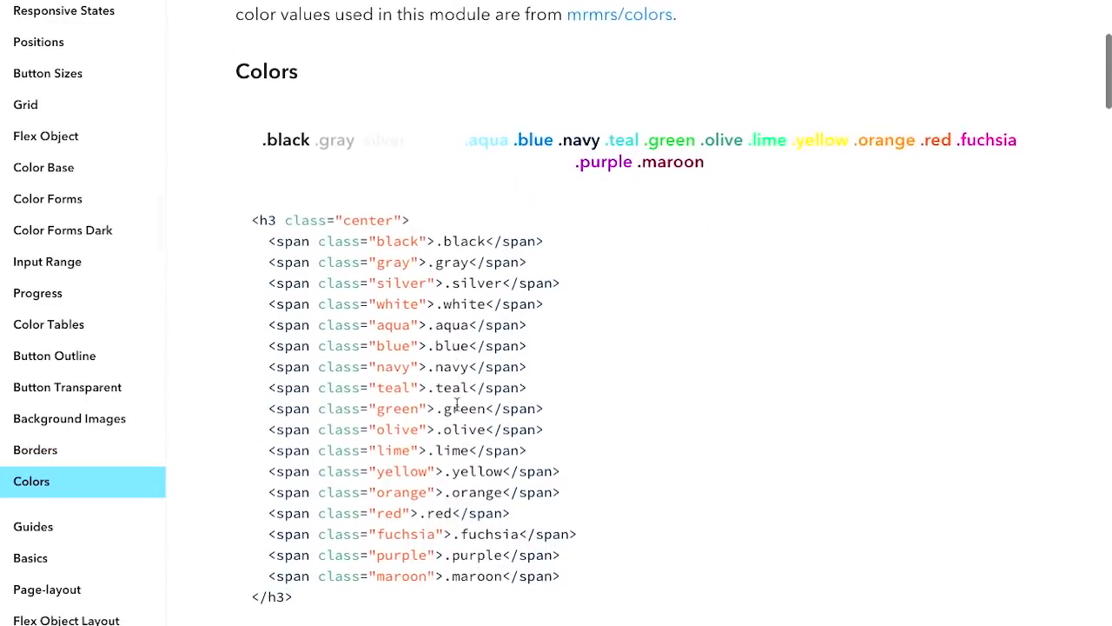
pyautogui.scroll(3)
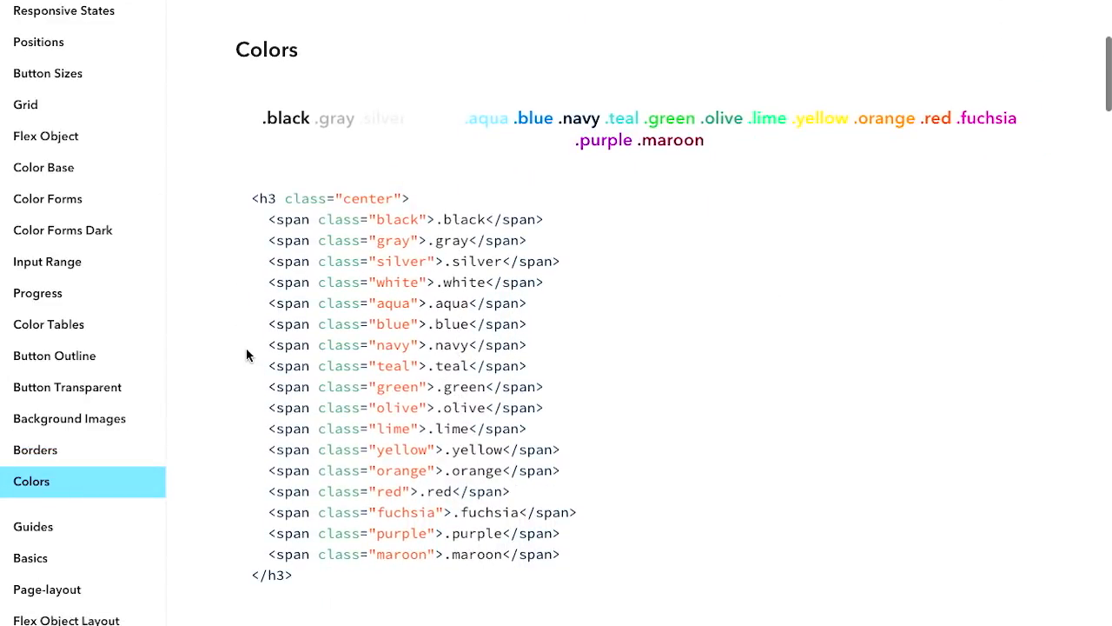
pyautogui.scroll(-3)
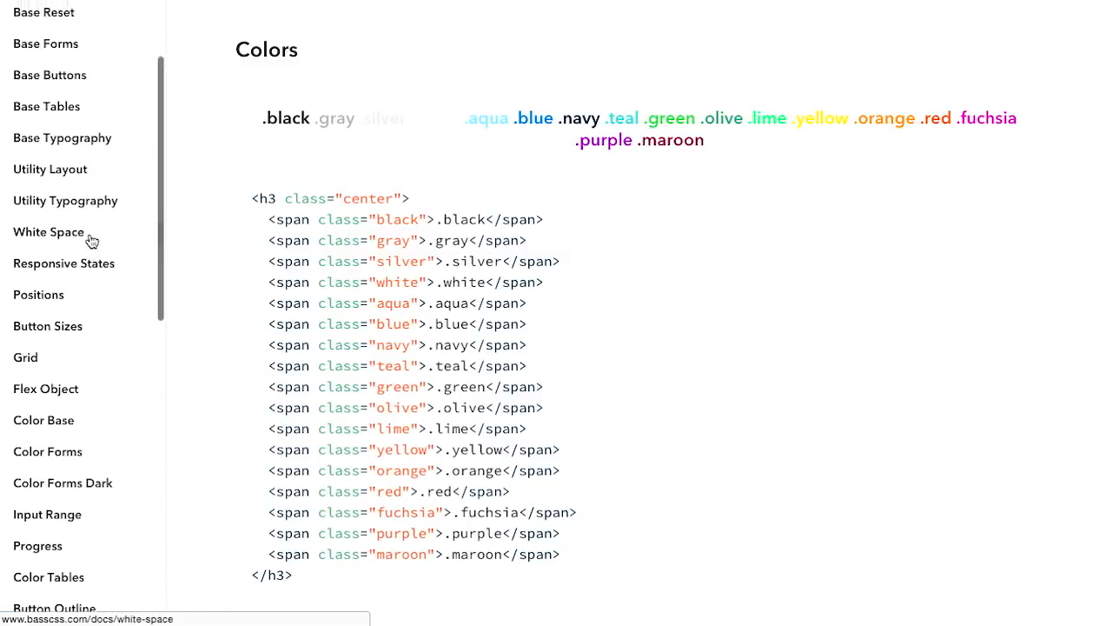
pyautogui.scroll(3)
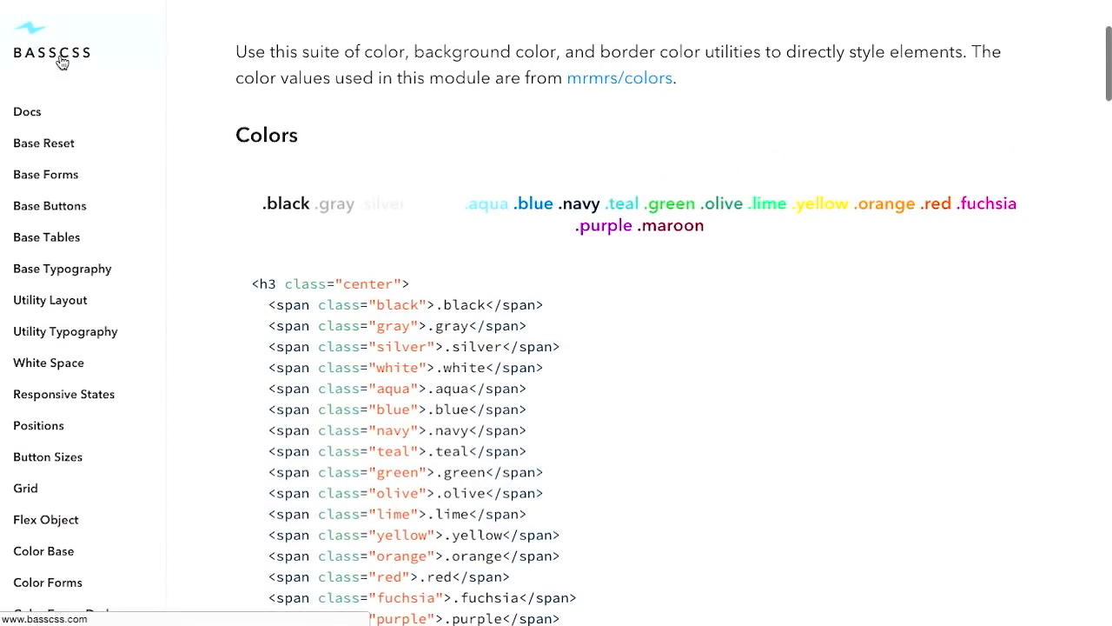